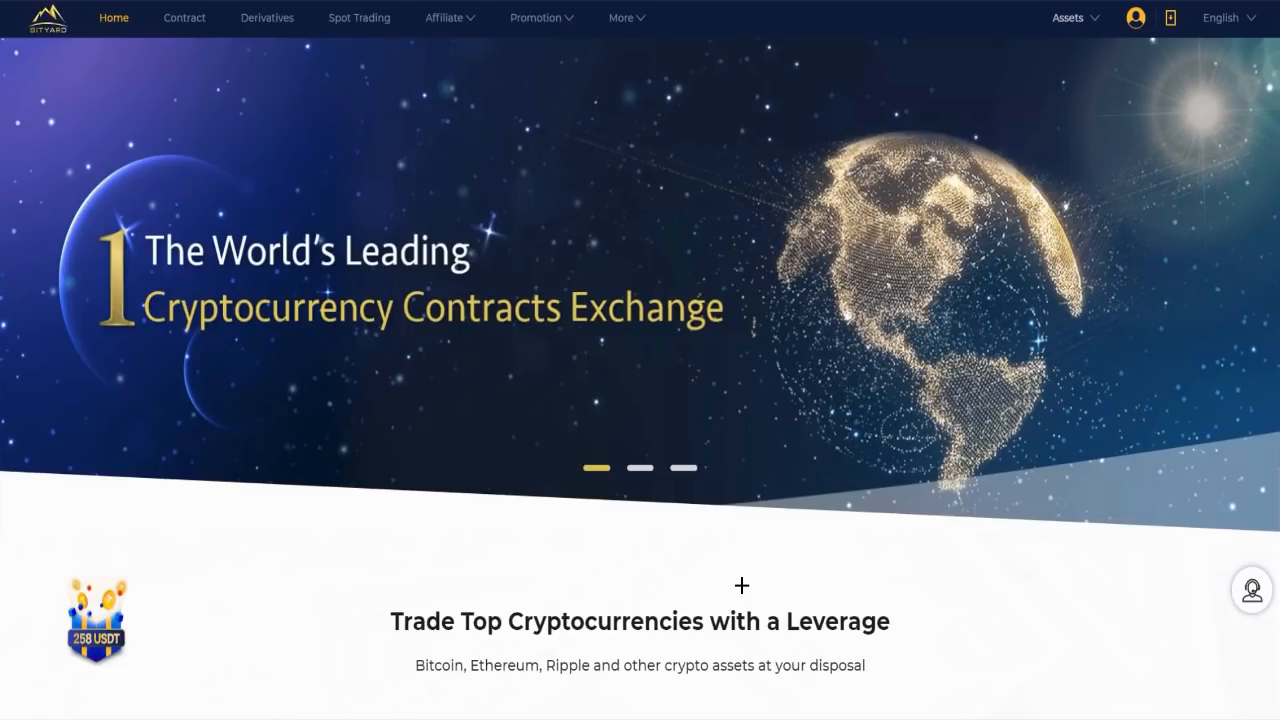
mouse_move(644, 494)
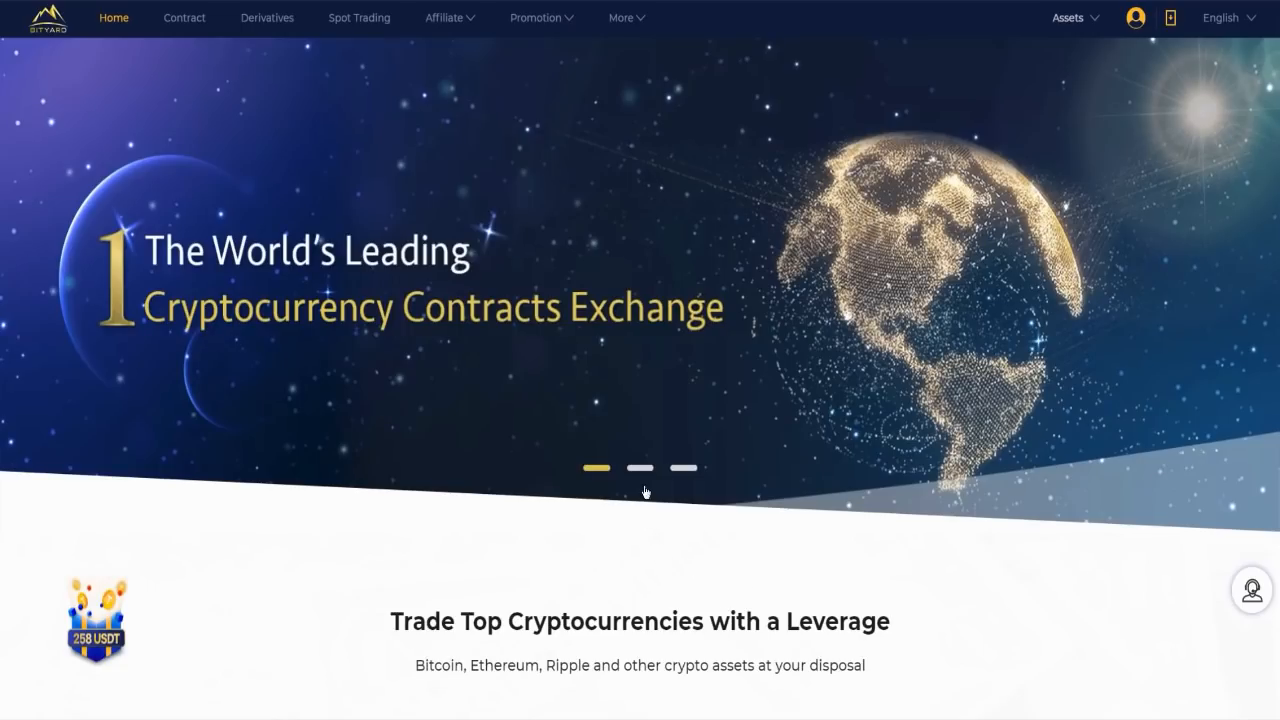
Step: Flip through the promotional banners, then scroll to the 'Trade Top Cryptocurrencies with a Leverage' cards
click(636, 468)
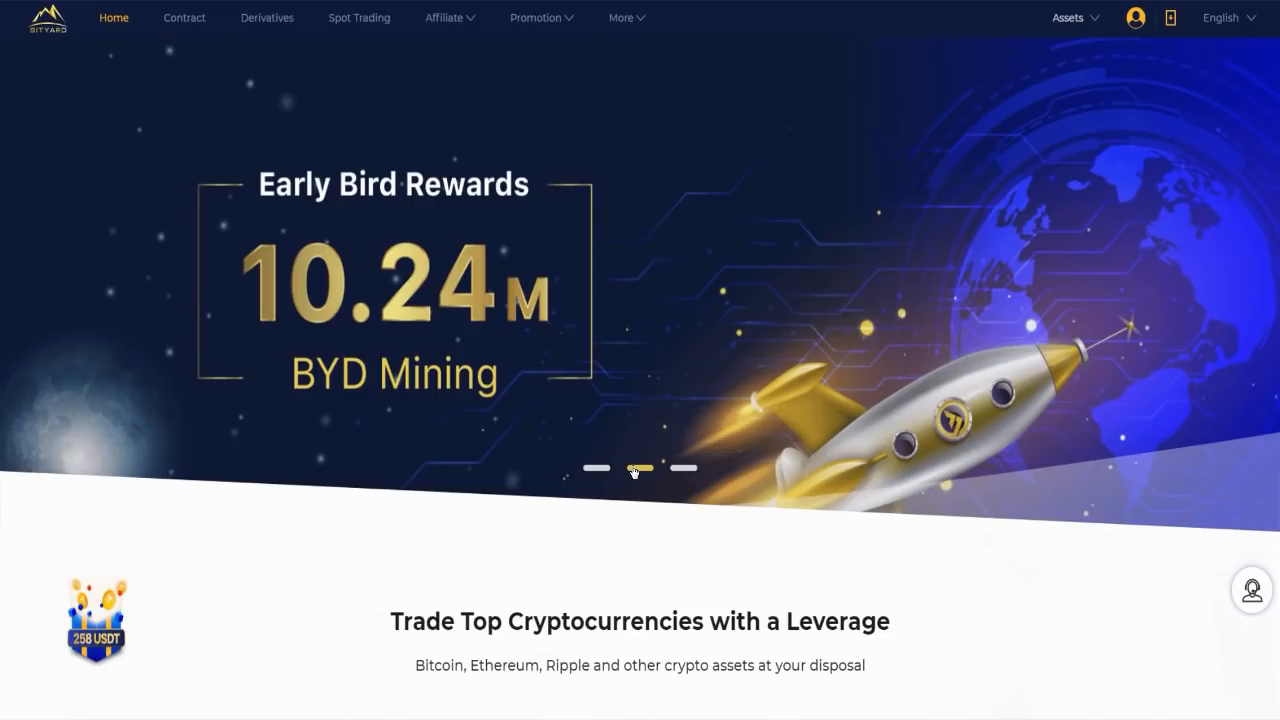
click(684, 488)
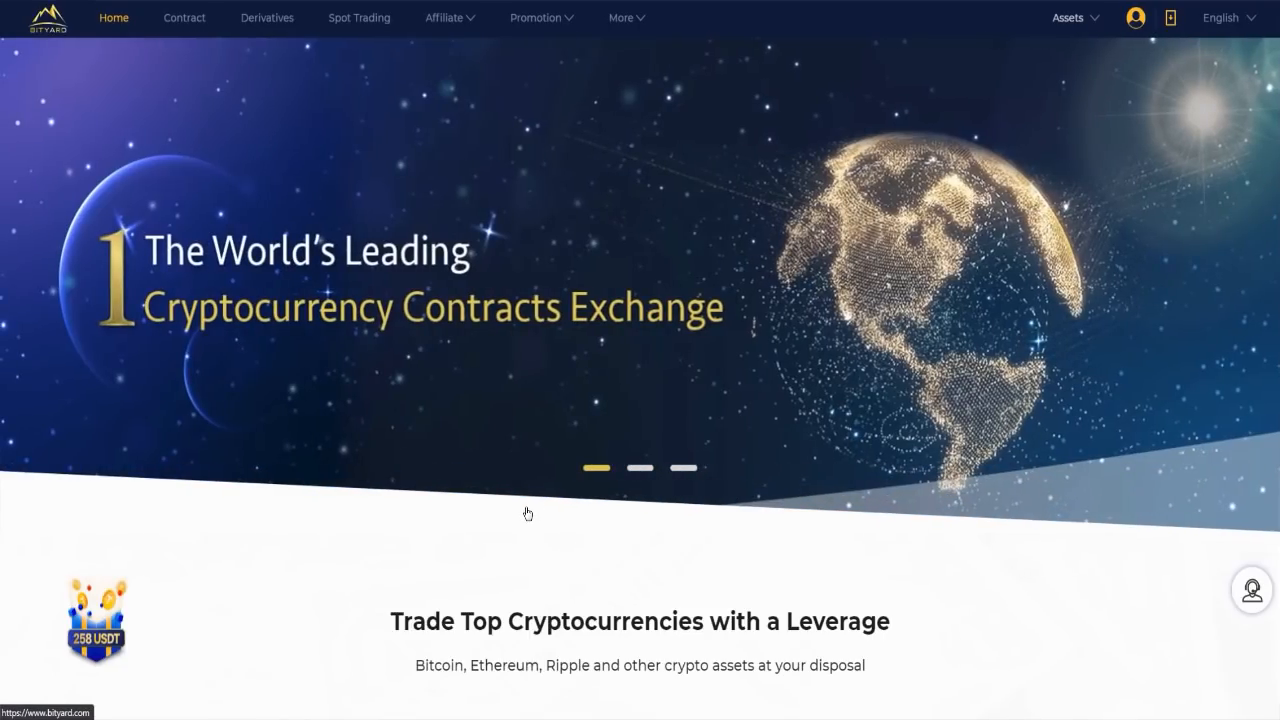
scroll(down, 3)
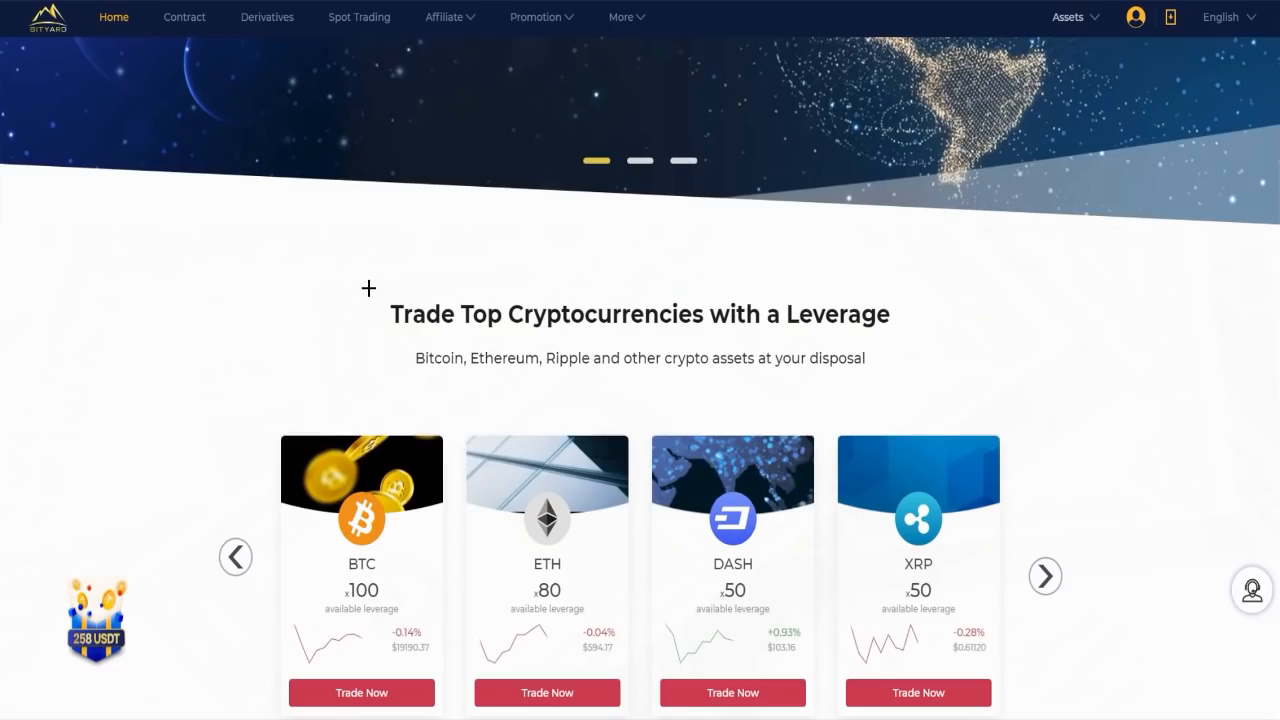
mouse_move(976, 348)
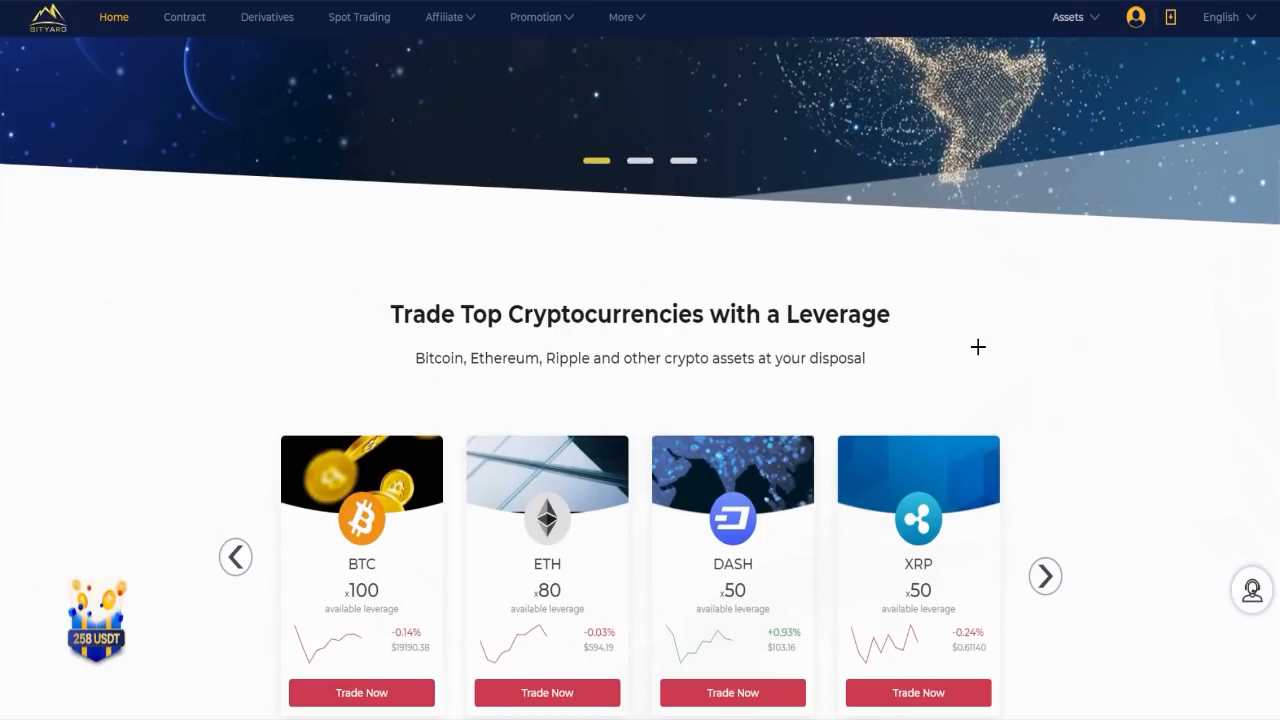
scroll(down, 3)
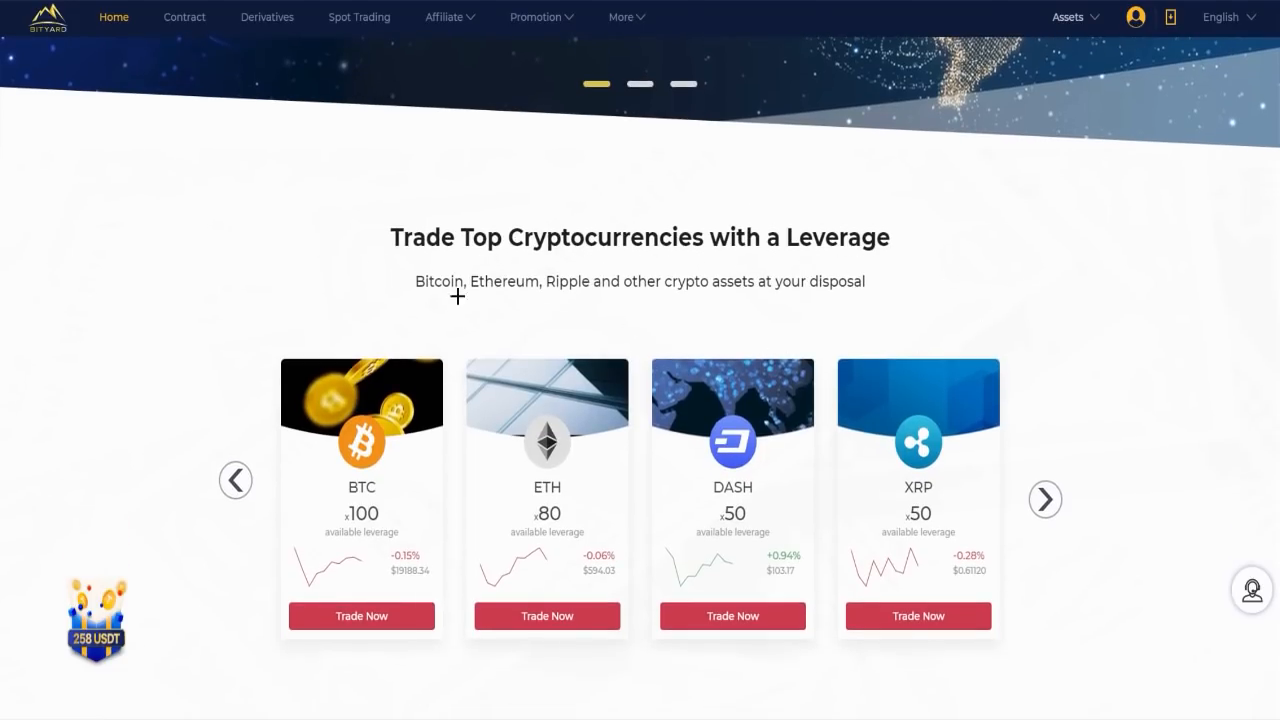
mouse_move(340, 292)
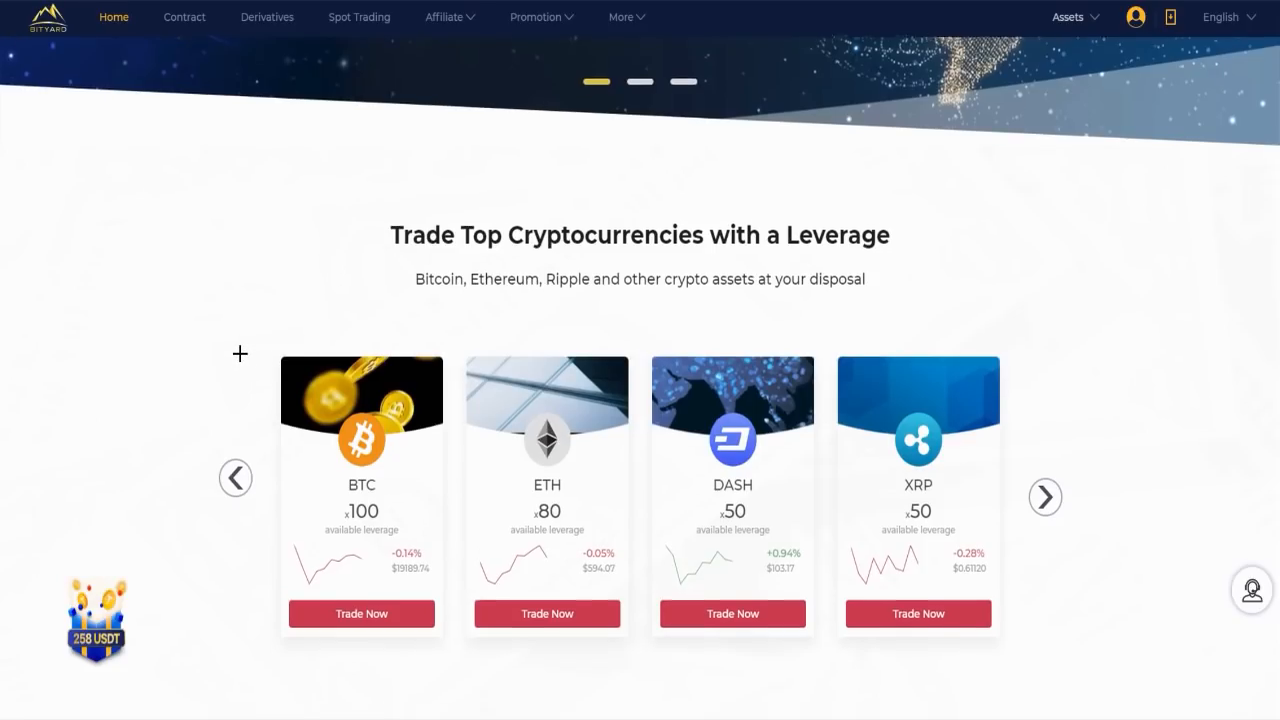
scroll(down, 3)
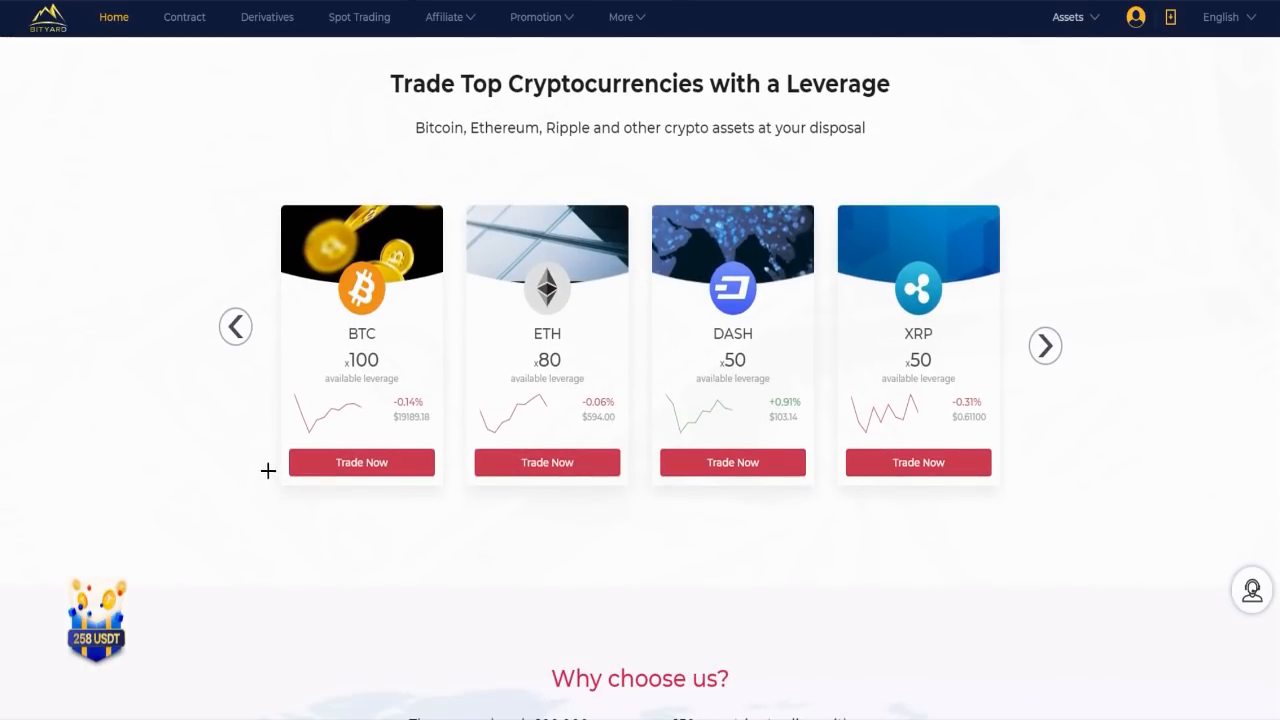
mouse_move(392, 380)
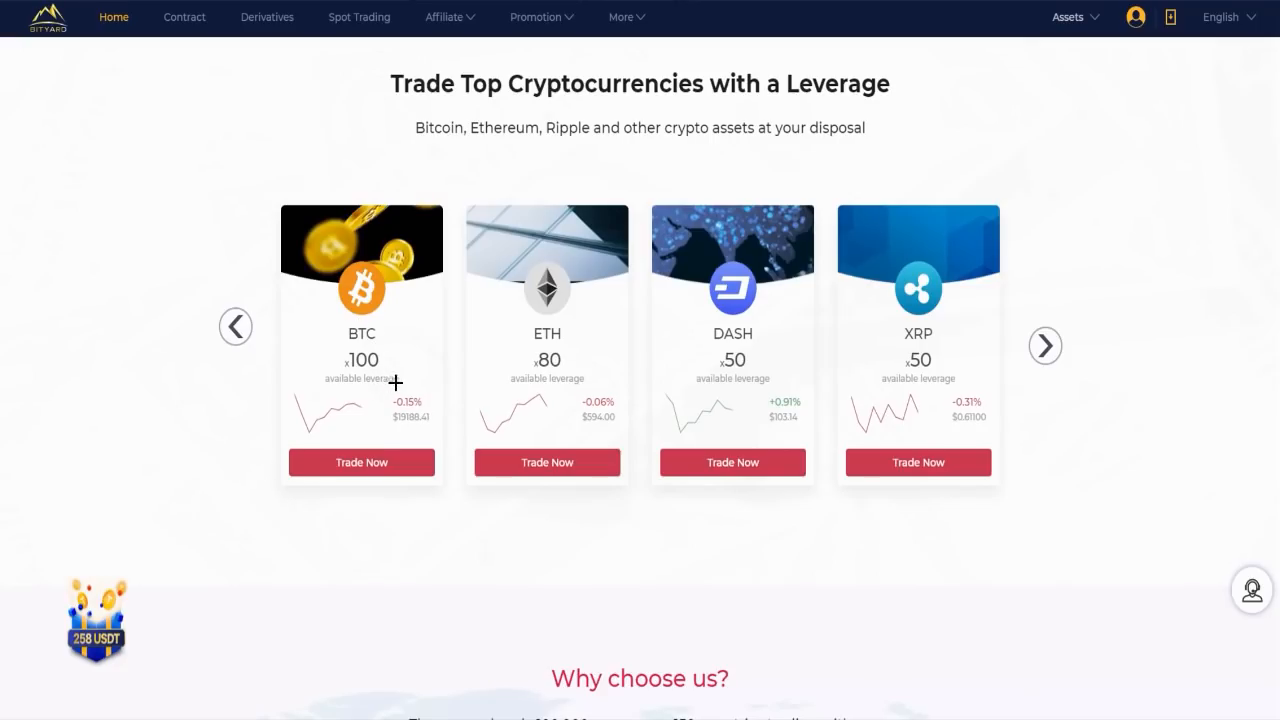
mouse_move(422, 390)
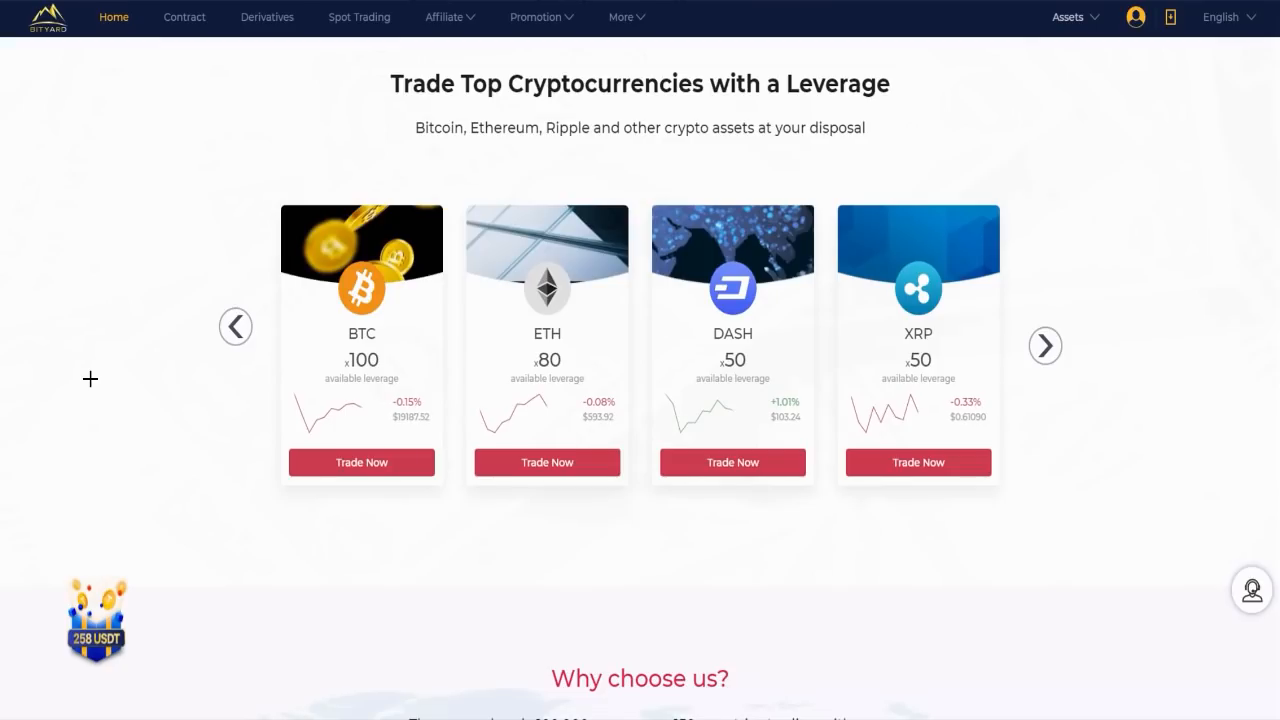
mouse_move(362, 424)
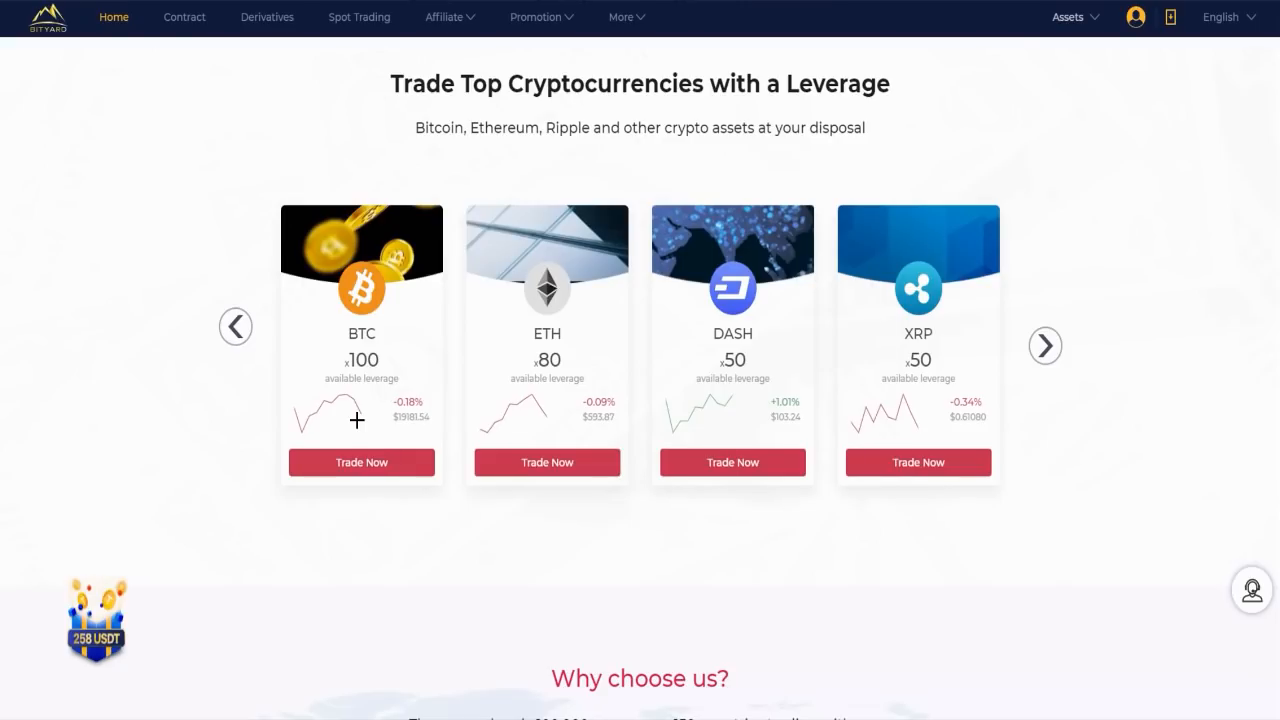
mouse_move(342, 418)
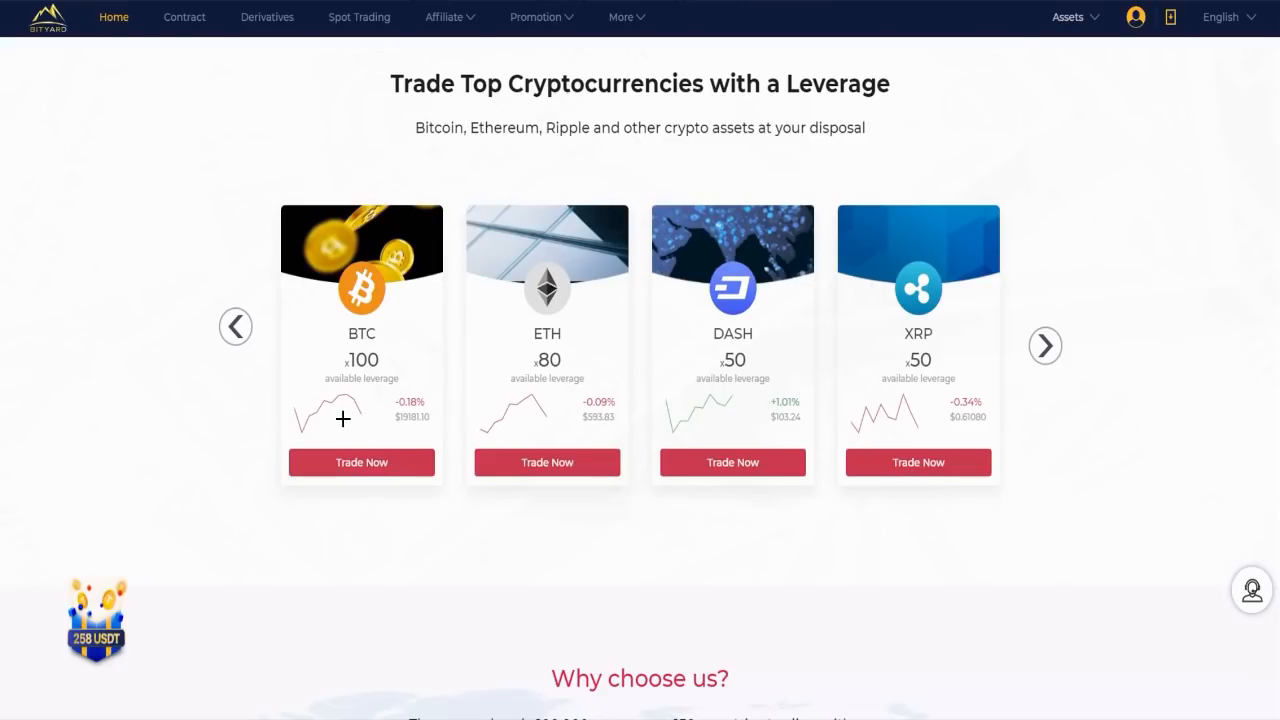
mouse_move(390, 480)
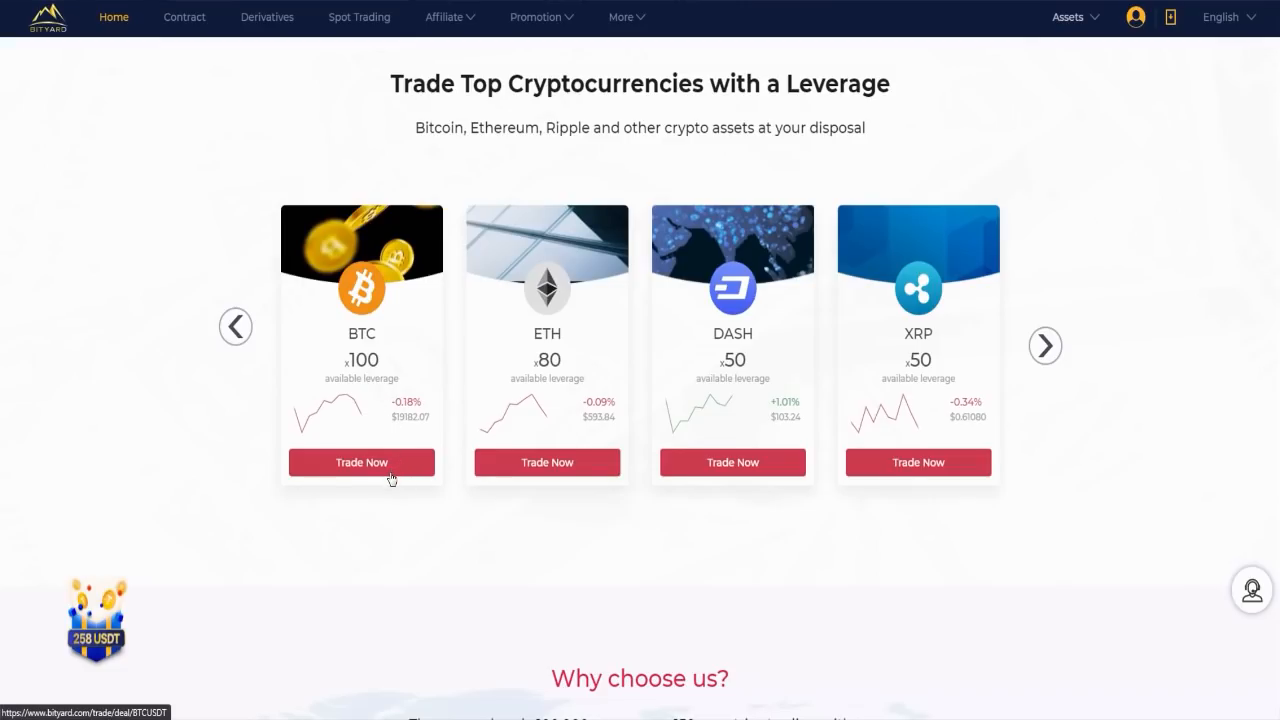
Step: Choose 'Trade Now' on the BTC card to reach the BTC/USDT contract trading page
click(362, 462)
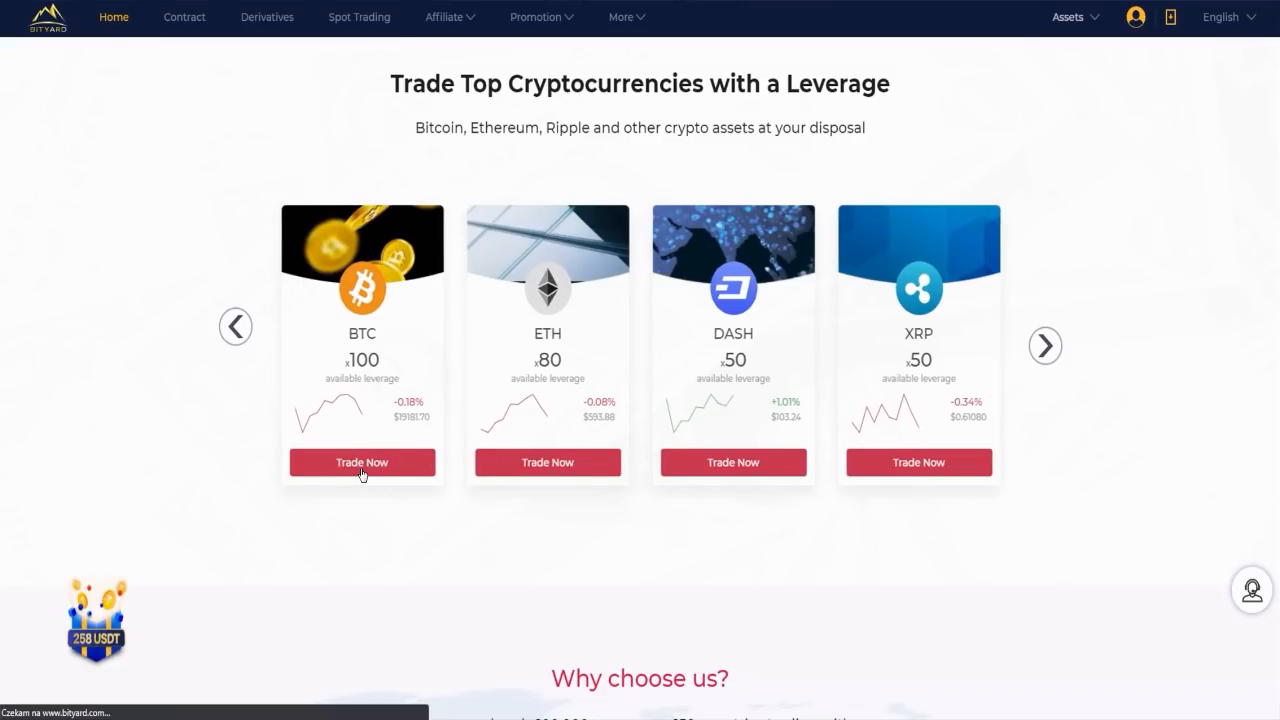
click(362, 464)
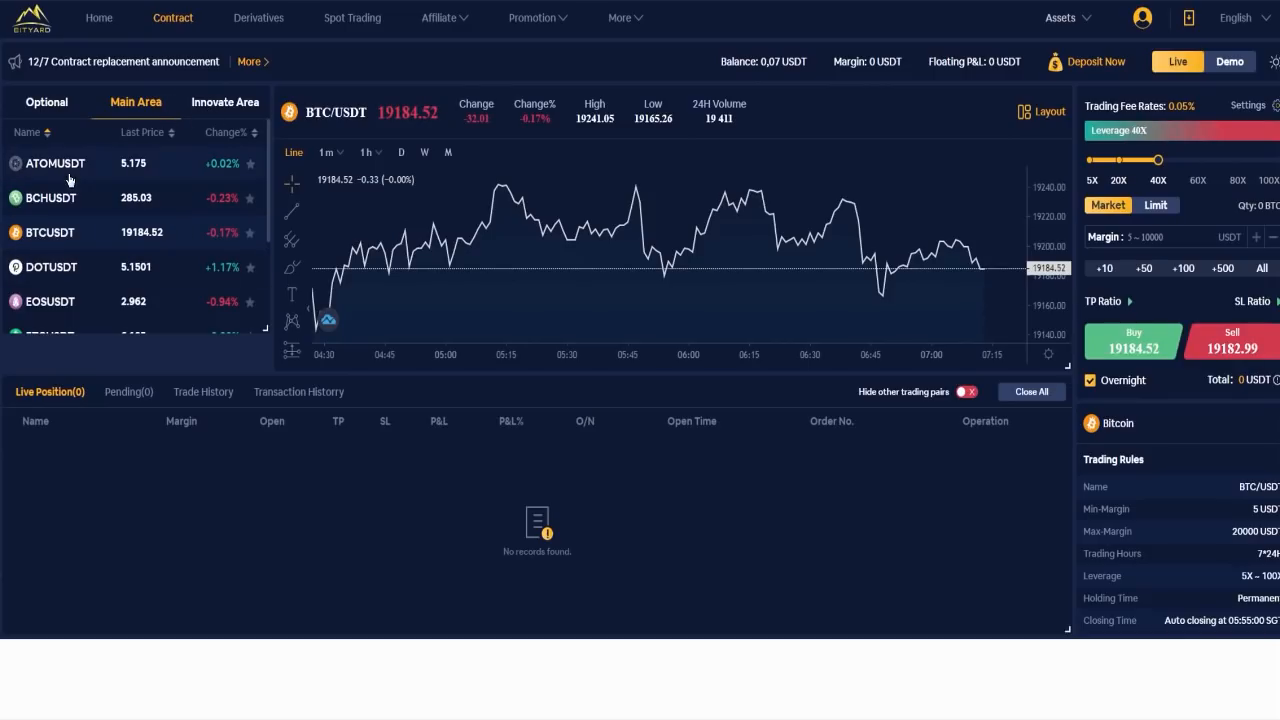
scroll(down, 3)
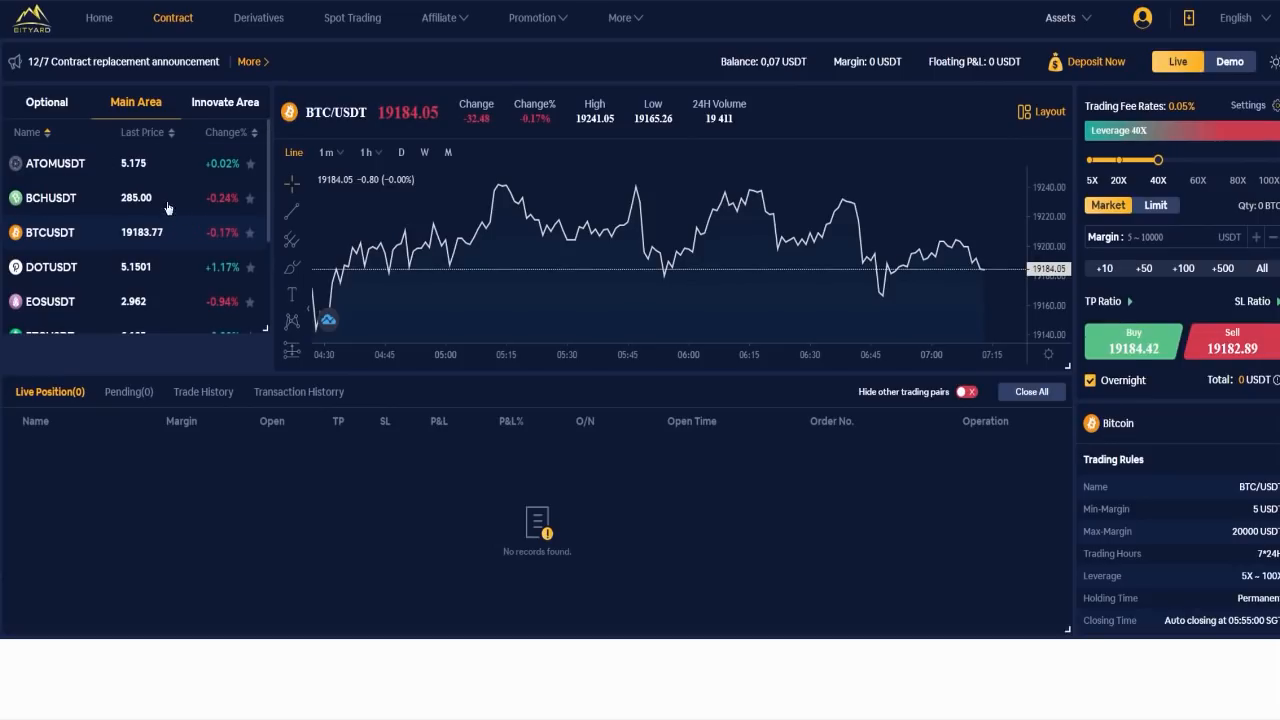
mouse_move(56, 176)
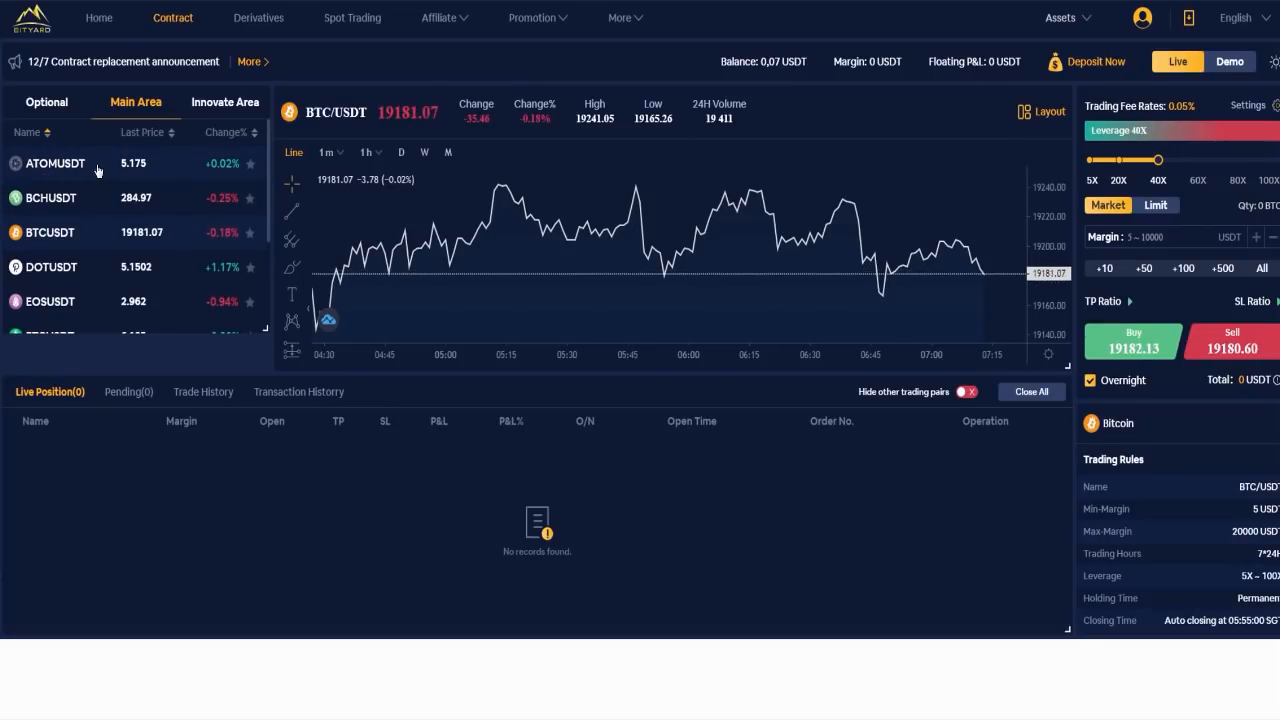
mouse_move(42, 218)
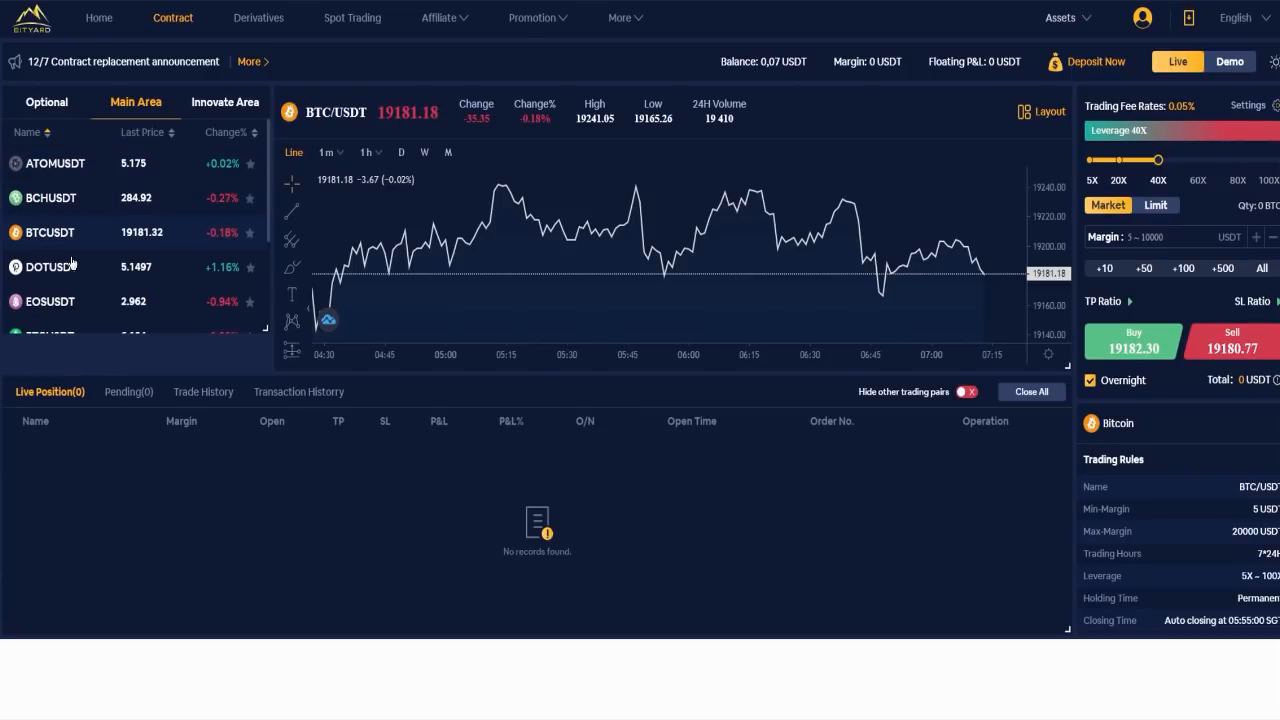
mouse_move(80, 248)
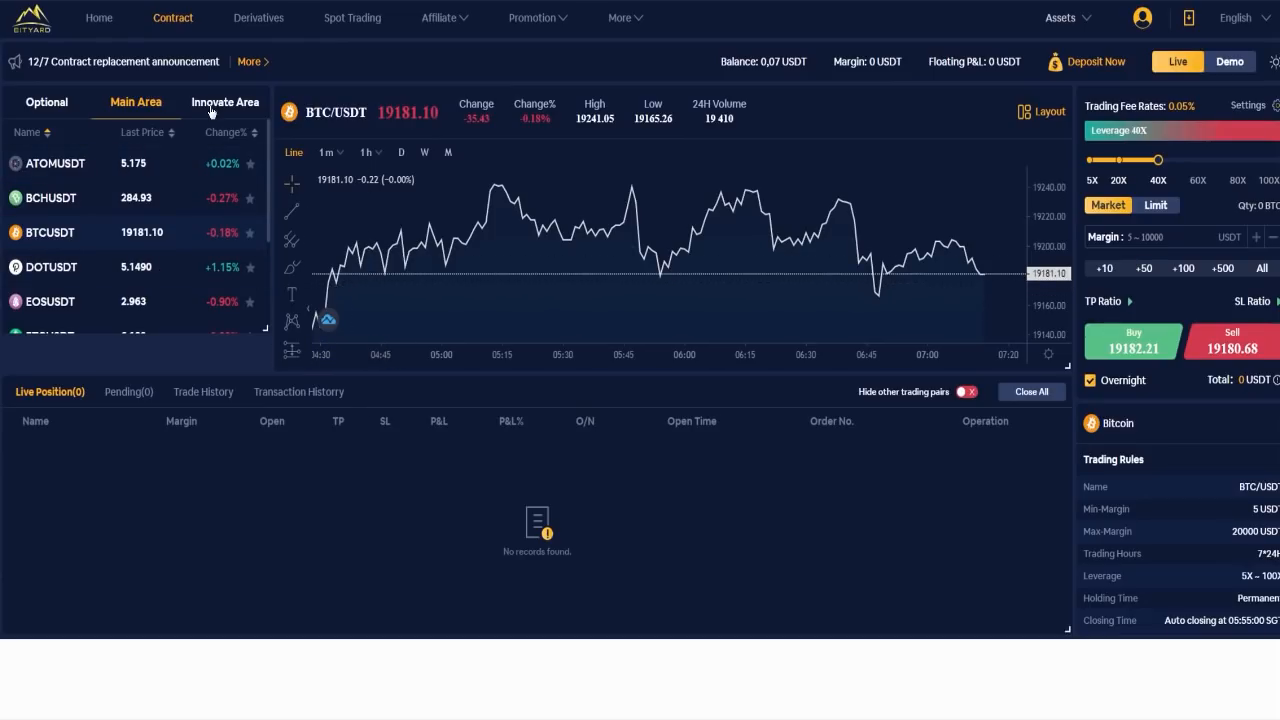
Step: Show the Innovate Area contract pairs such as ADAUSDT and BATUSDT in the market list
click(224, 102)
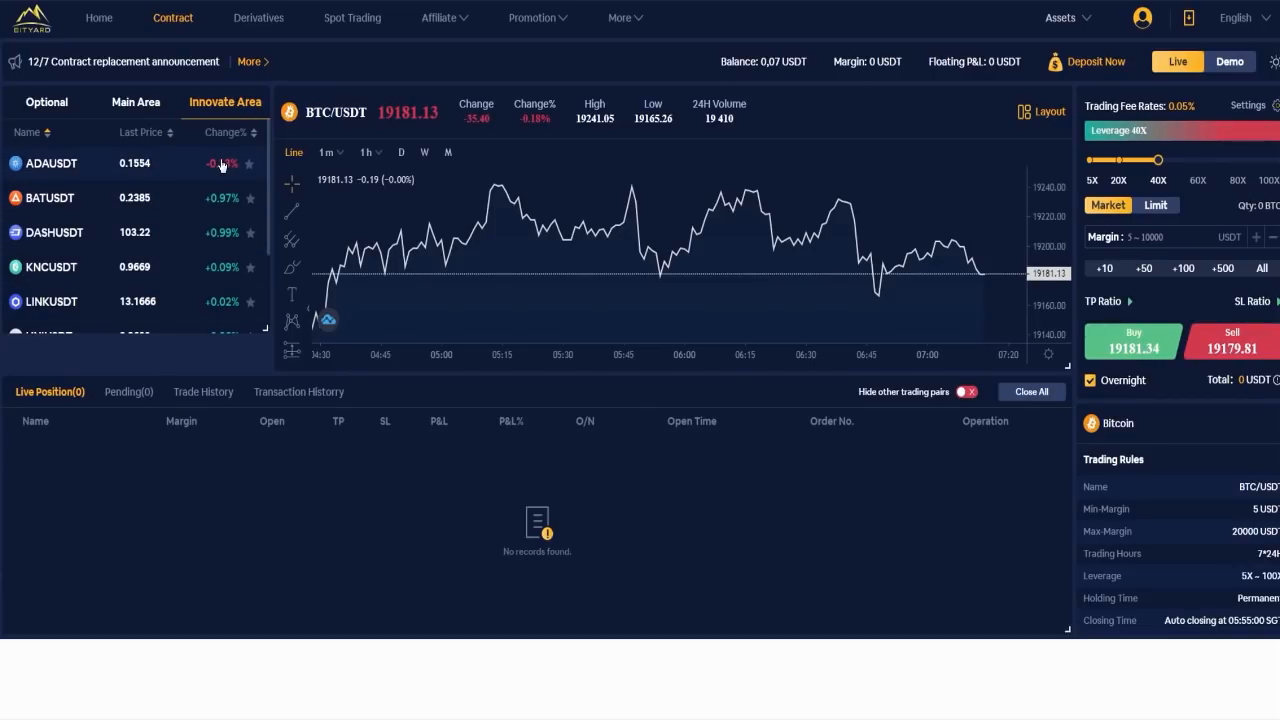
mouse_move(340, 82)
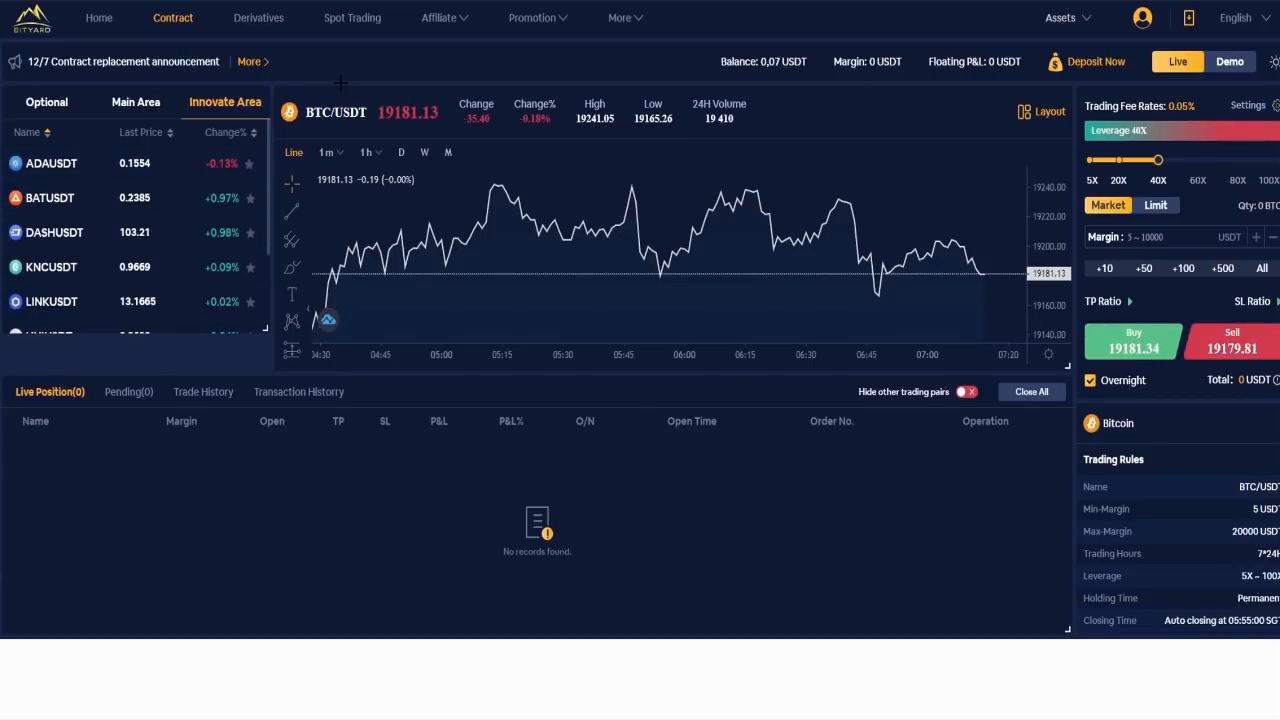
mouse_move(844, 230)
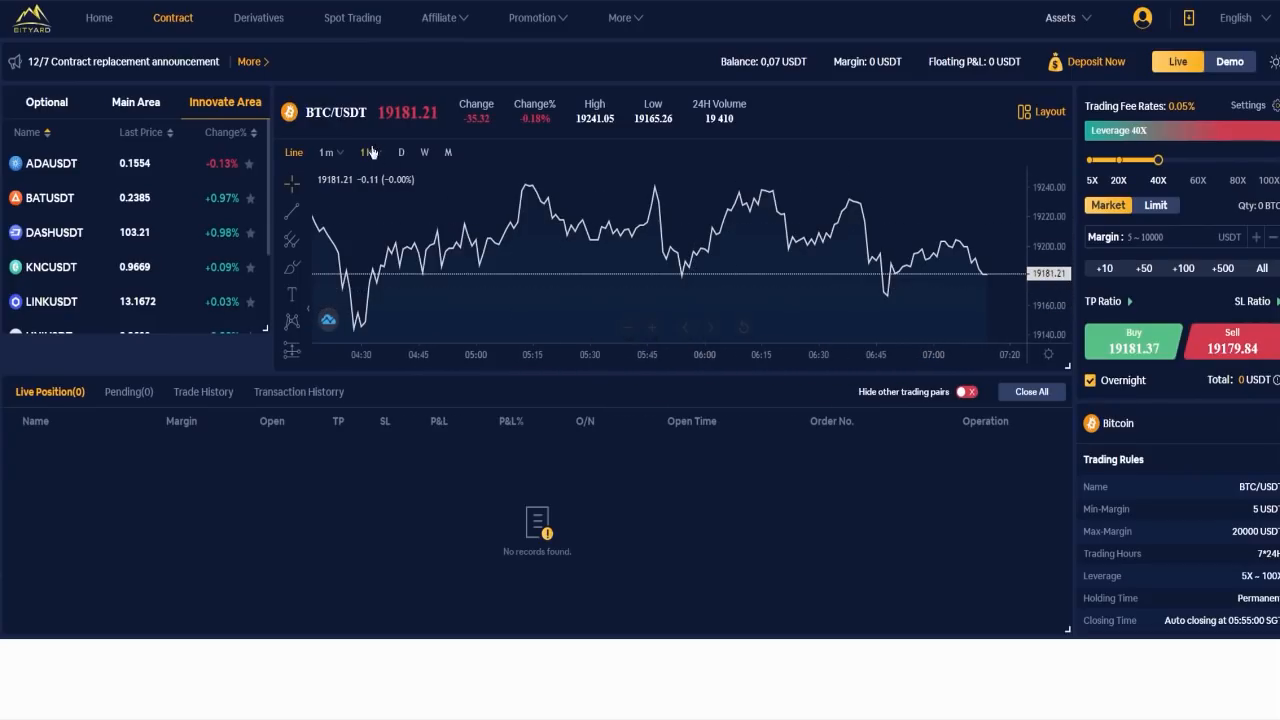
Step: View the BTC/USDT chart at daily, weekly and monthly scales, then set it to 1m candles
click(328, 152)
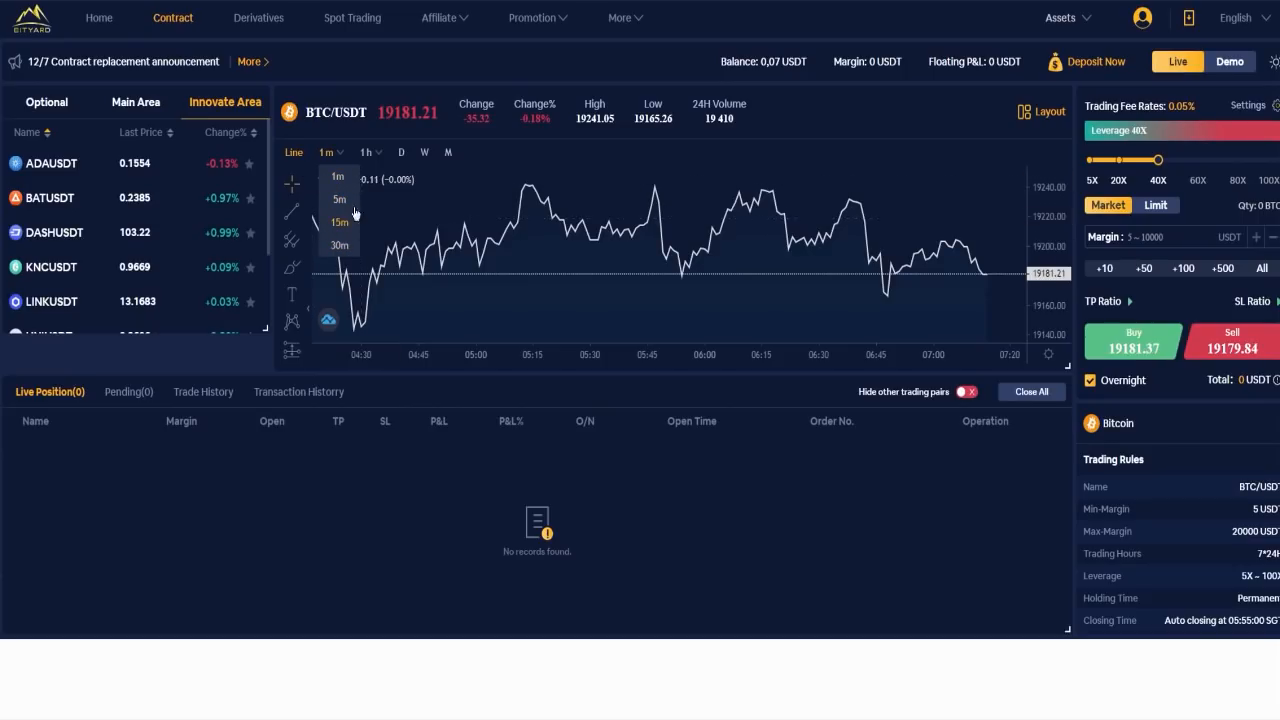
mouse_move(348, 198)
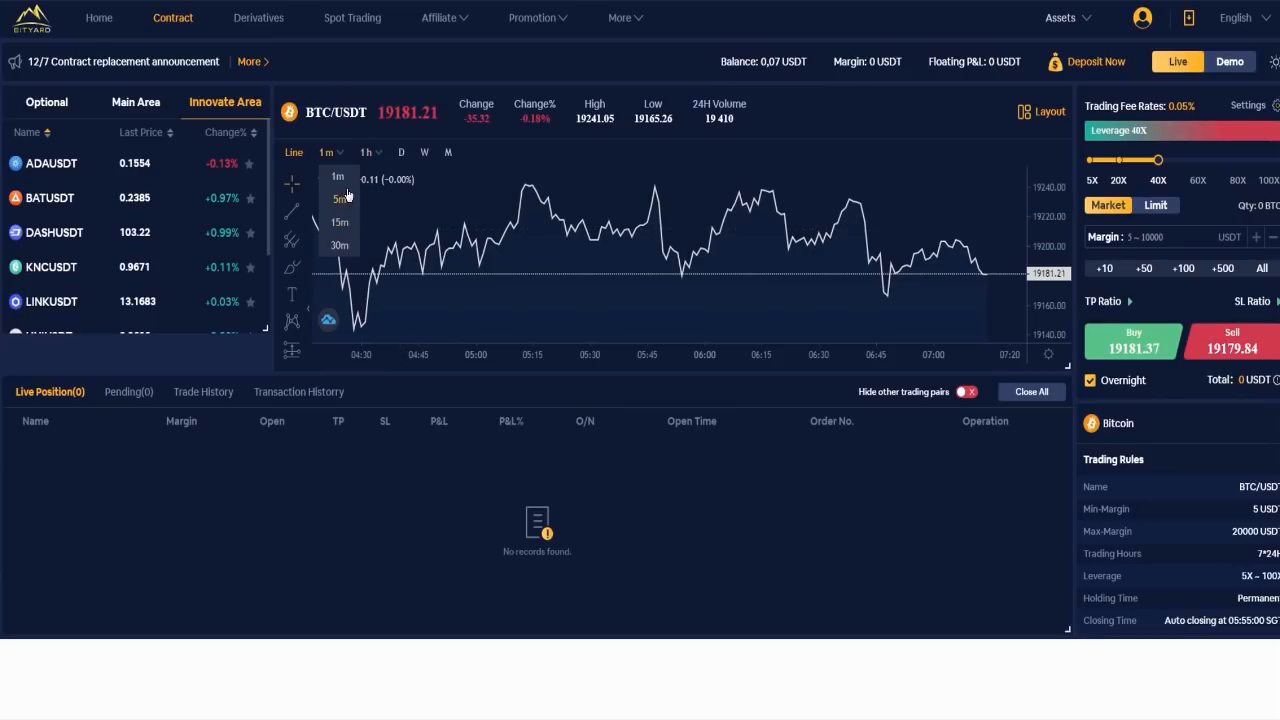
click(364, 152)
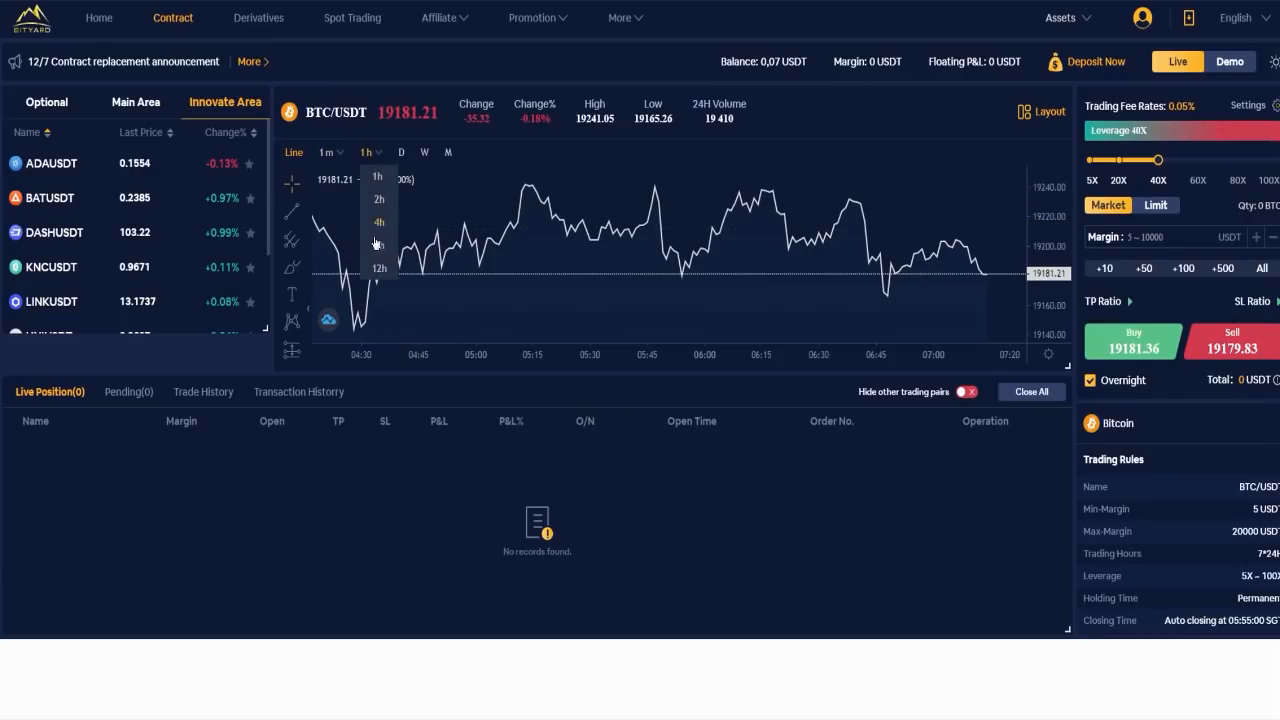
click(400, 152)
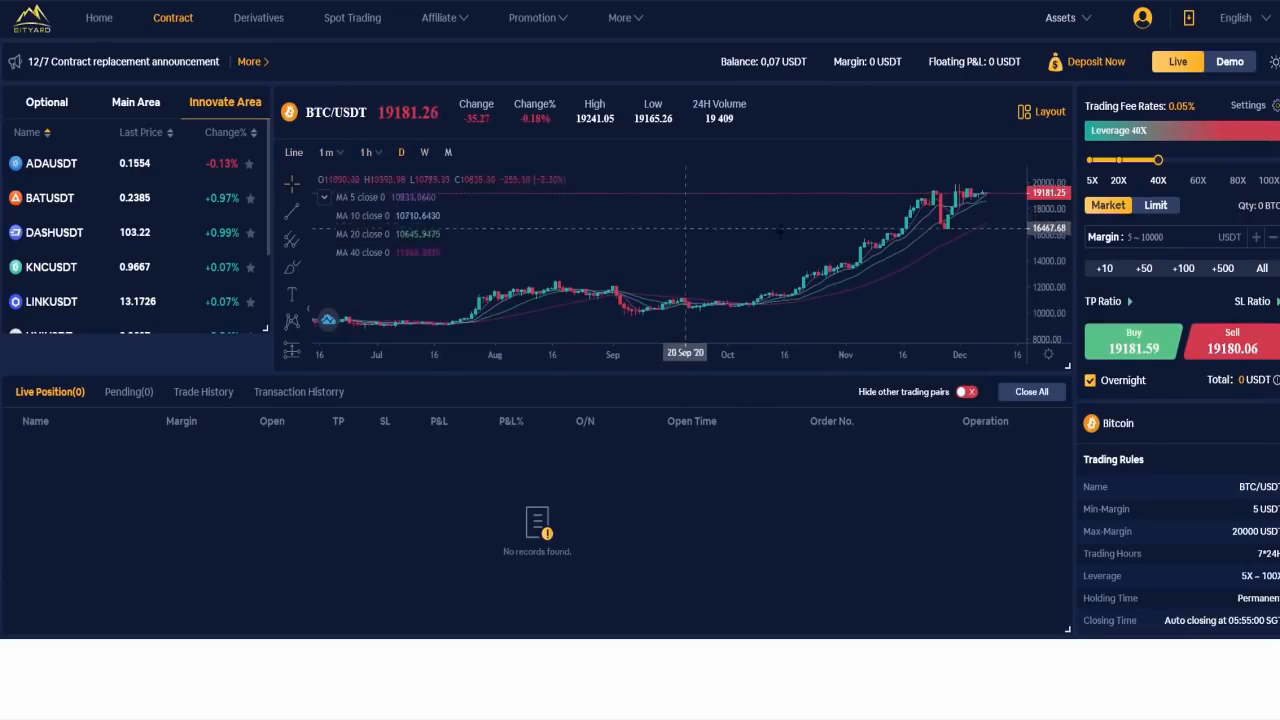
click(448, 152)
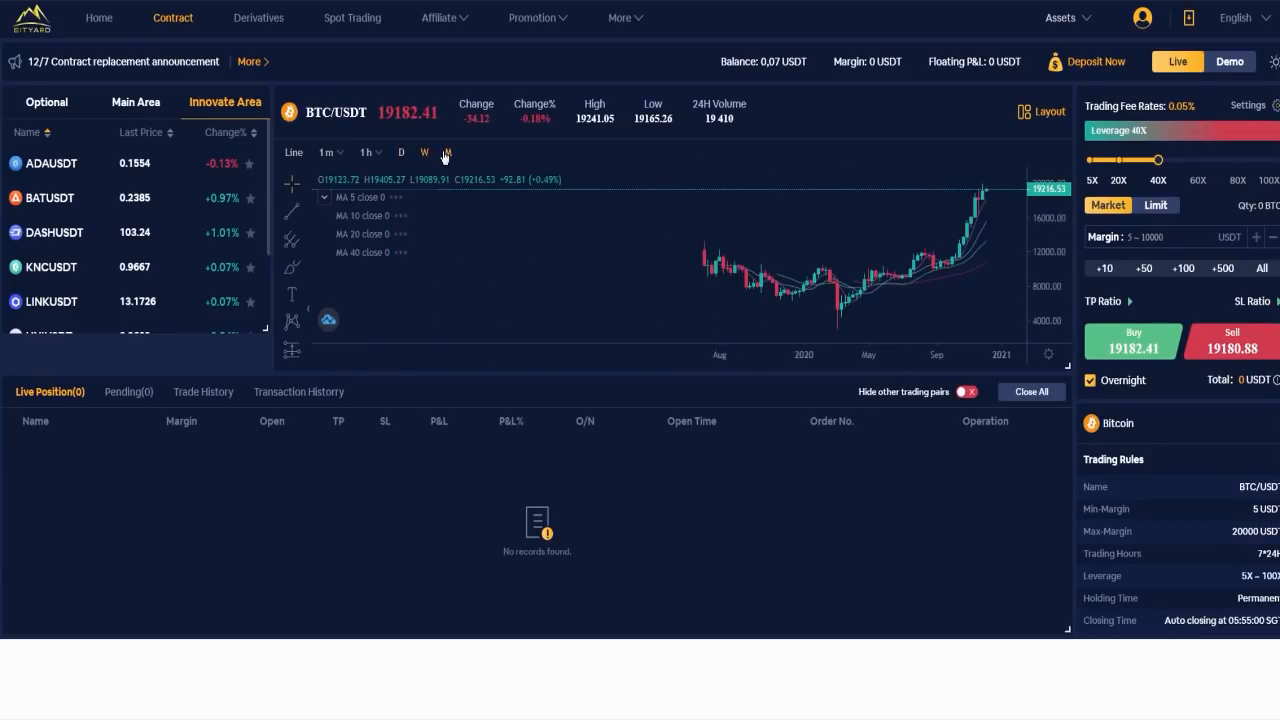
click(448, 152)
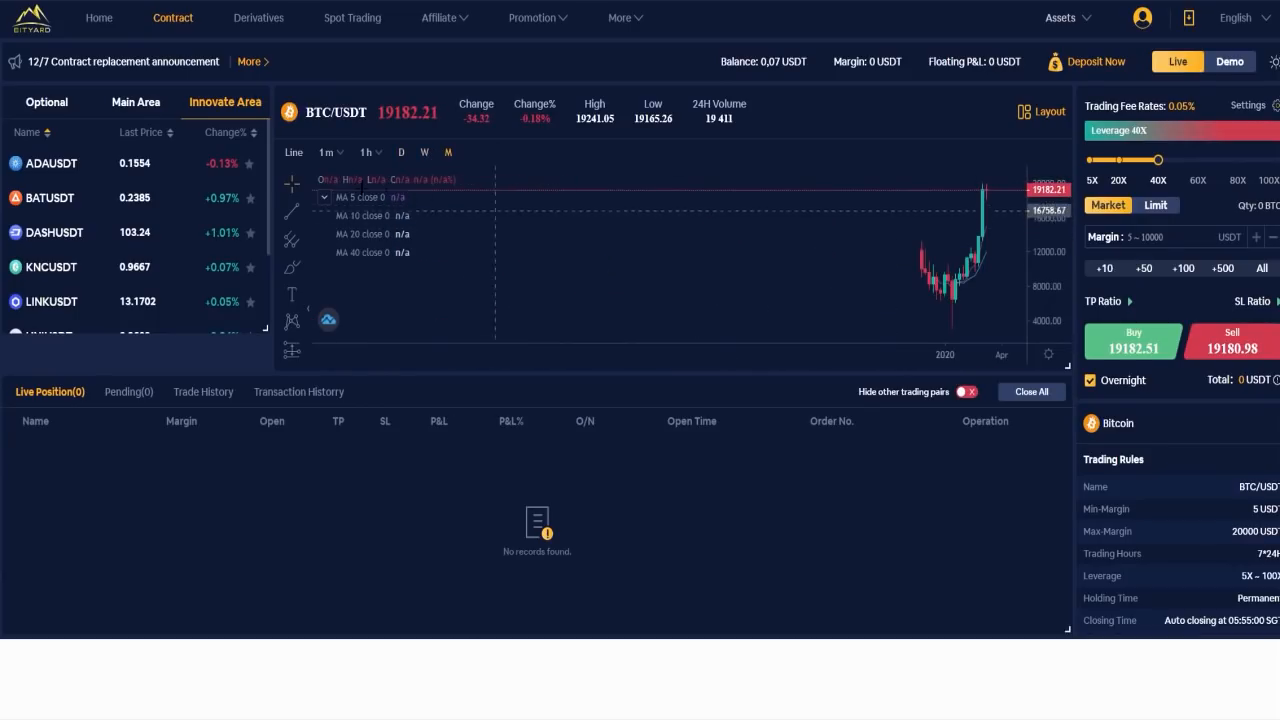
click(326, 152)
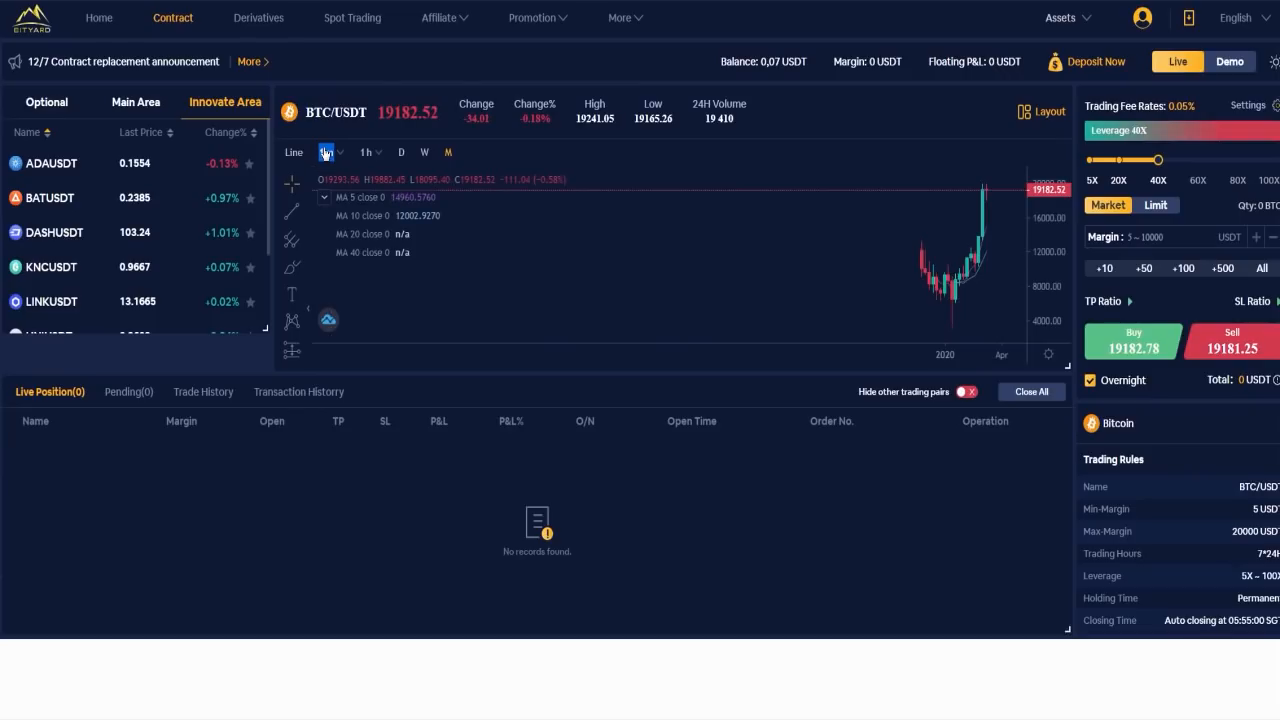
click(326, 152)
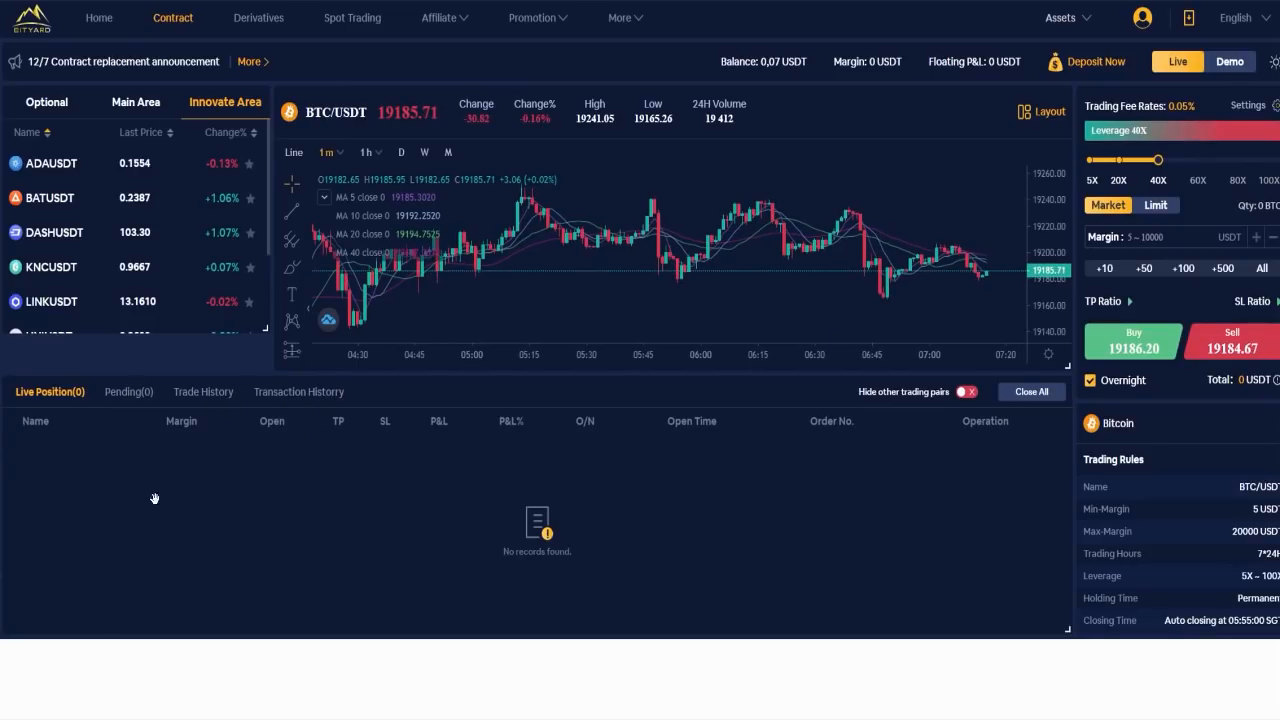
mouse_move(360, 430)
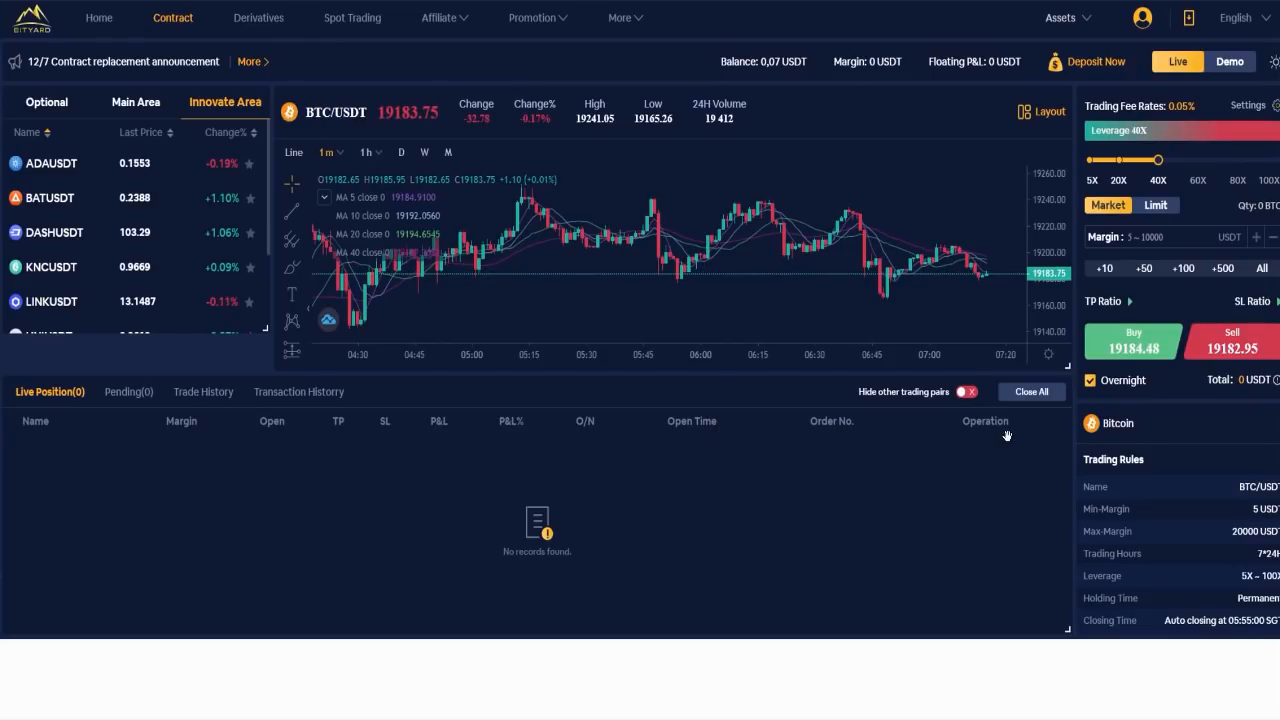
mouse_move(996, 500)
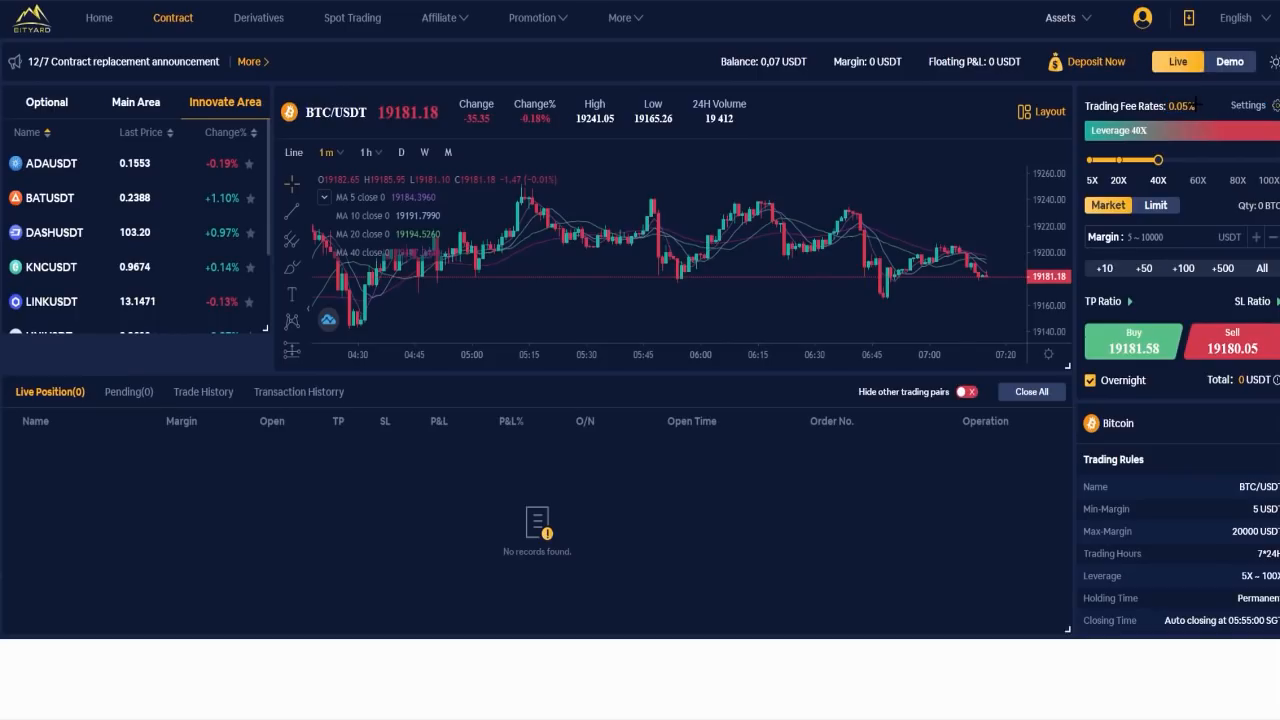
click(1242, 104)
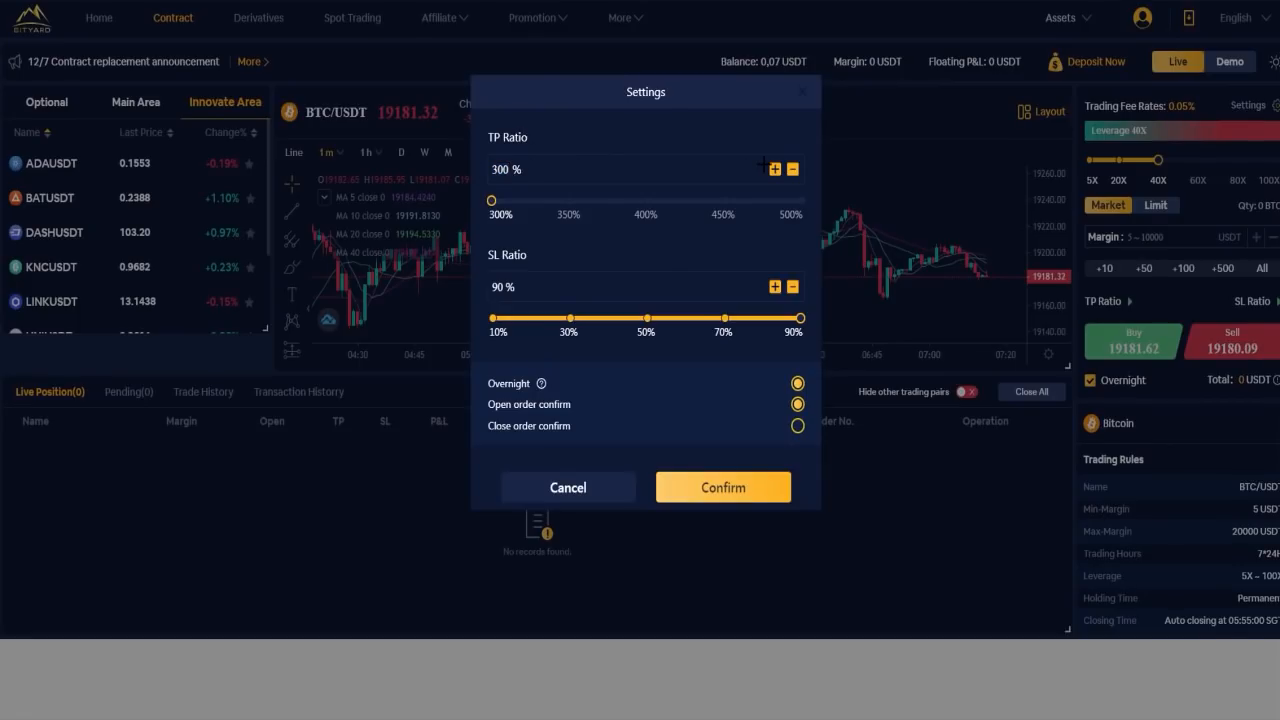
click(774, 168)
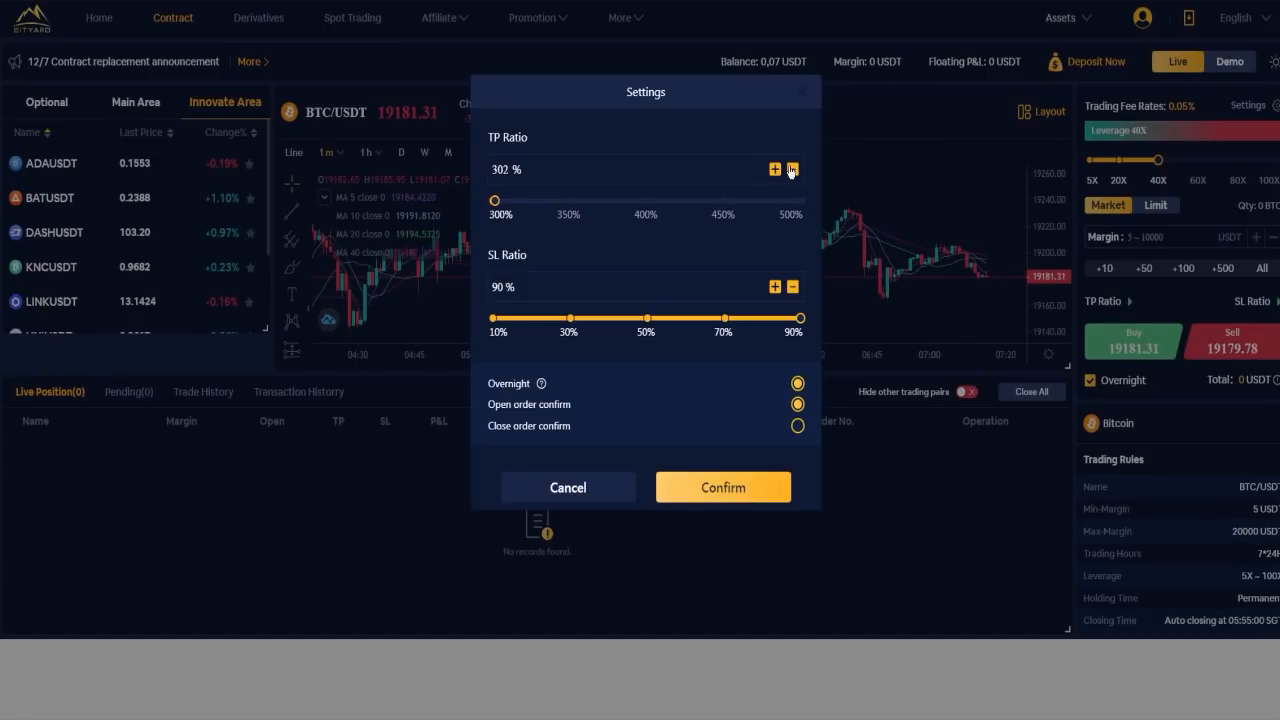
click(790, 168)
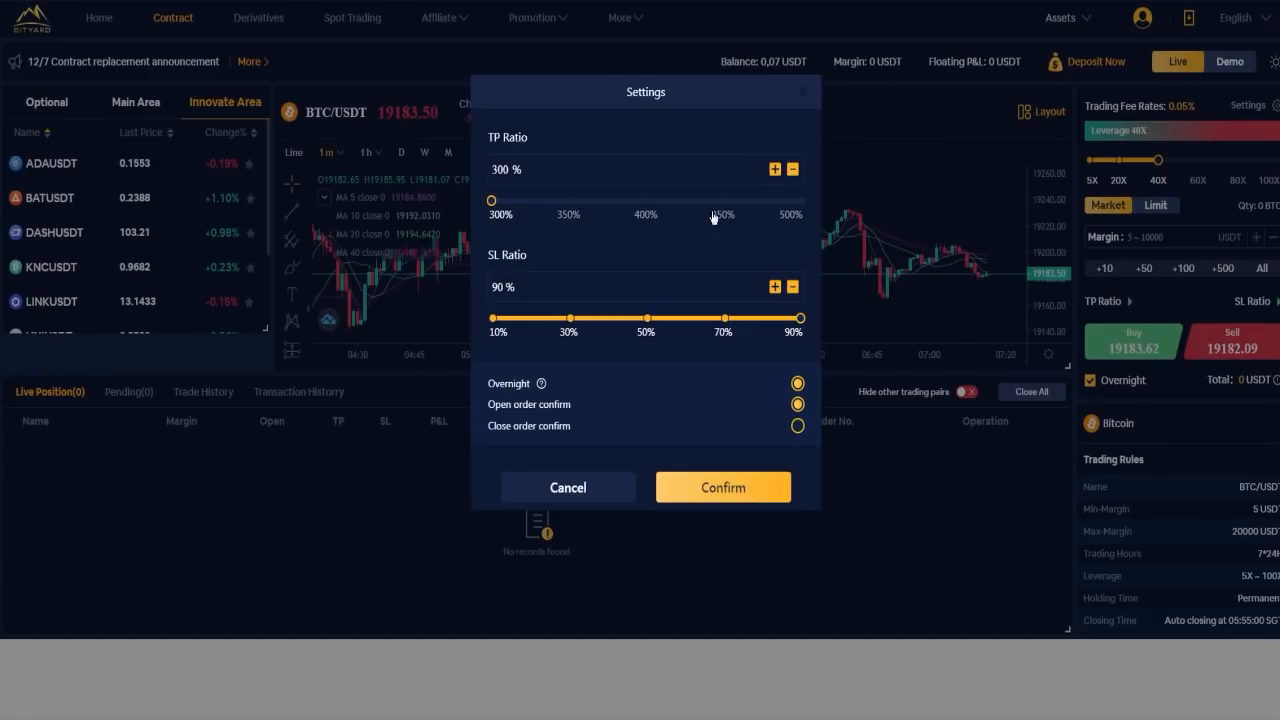
drag(492, 200, 580, 200)
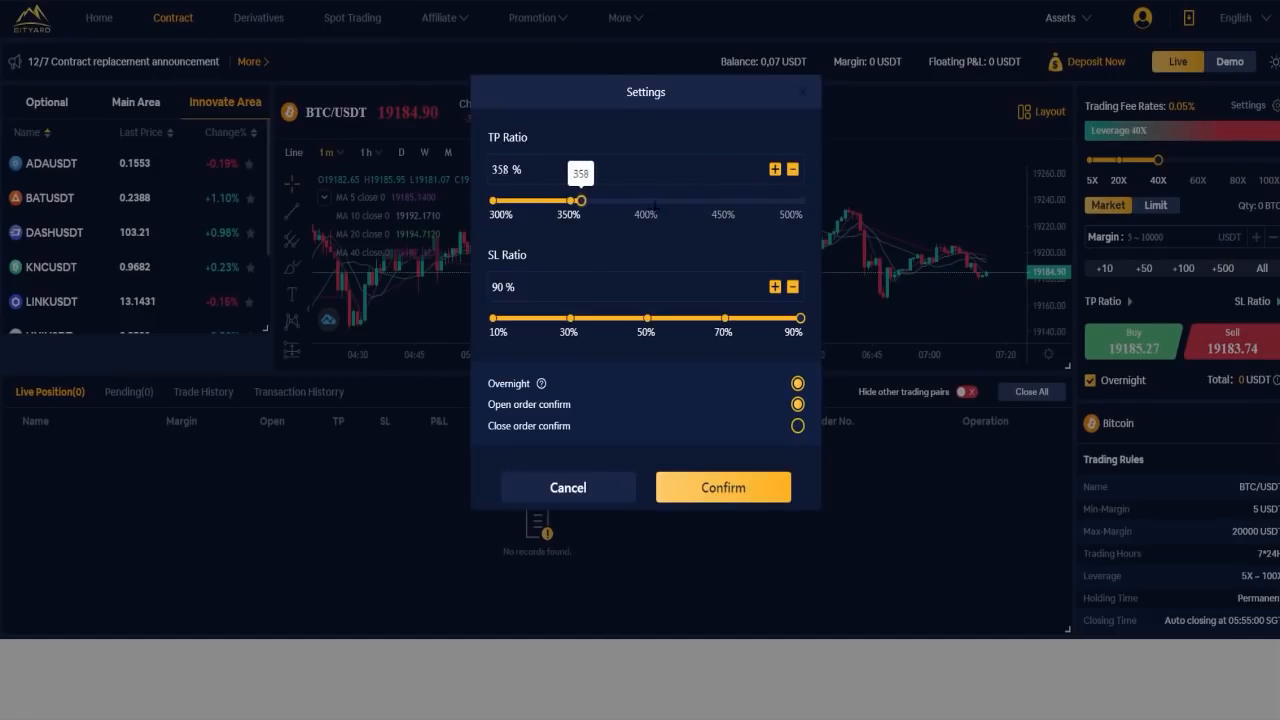
drag(580, 200, 628, 200)
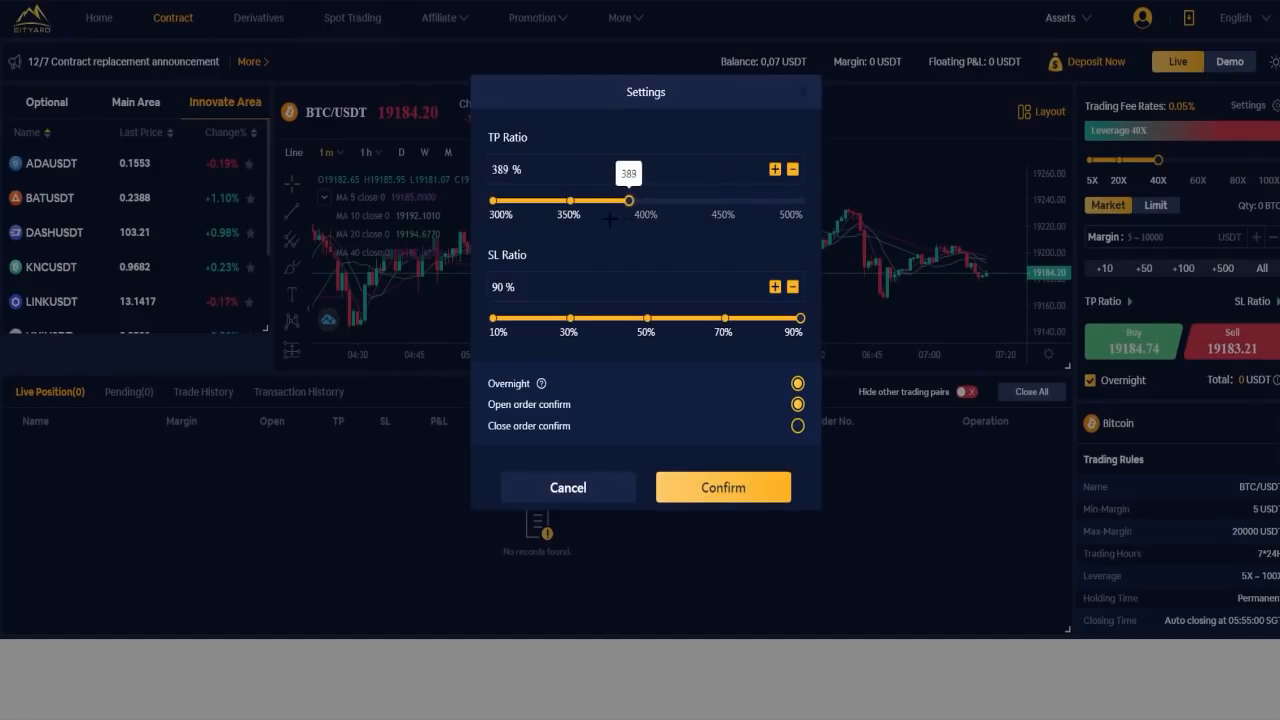
drag(630, 200, 800, 200)
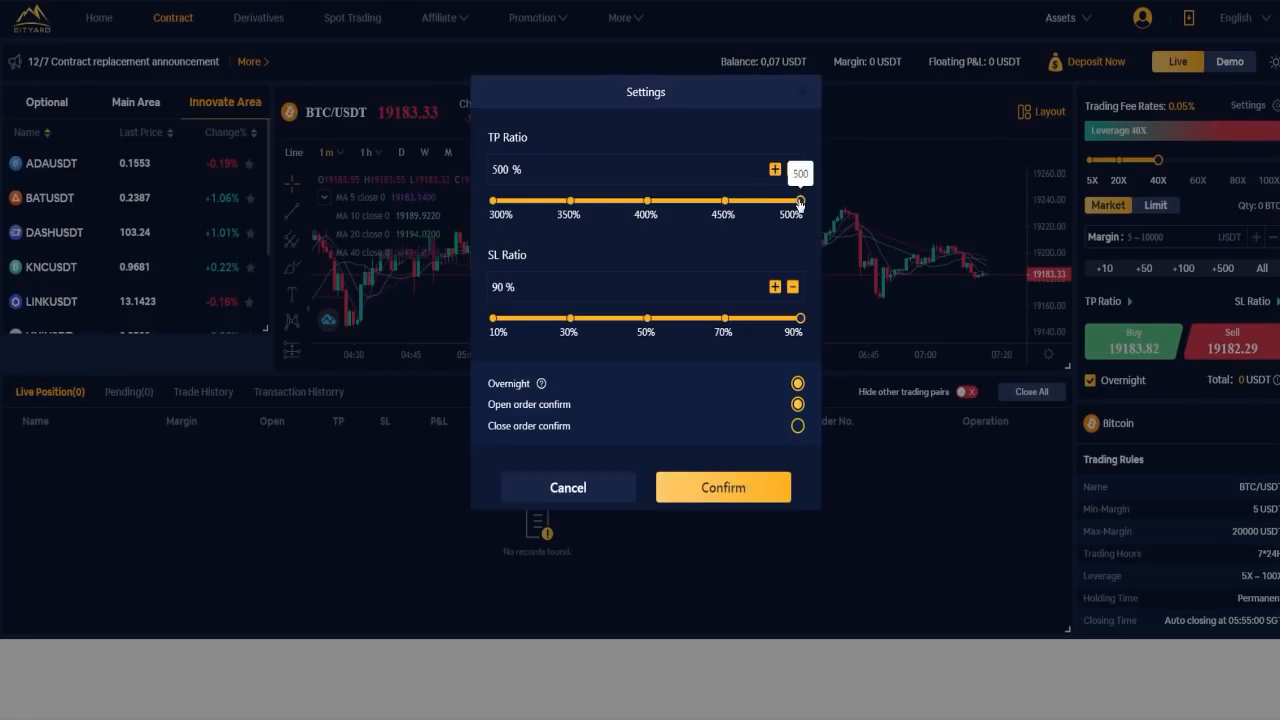
drag(800, 200, 492, 200)
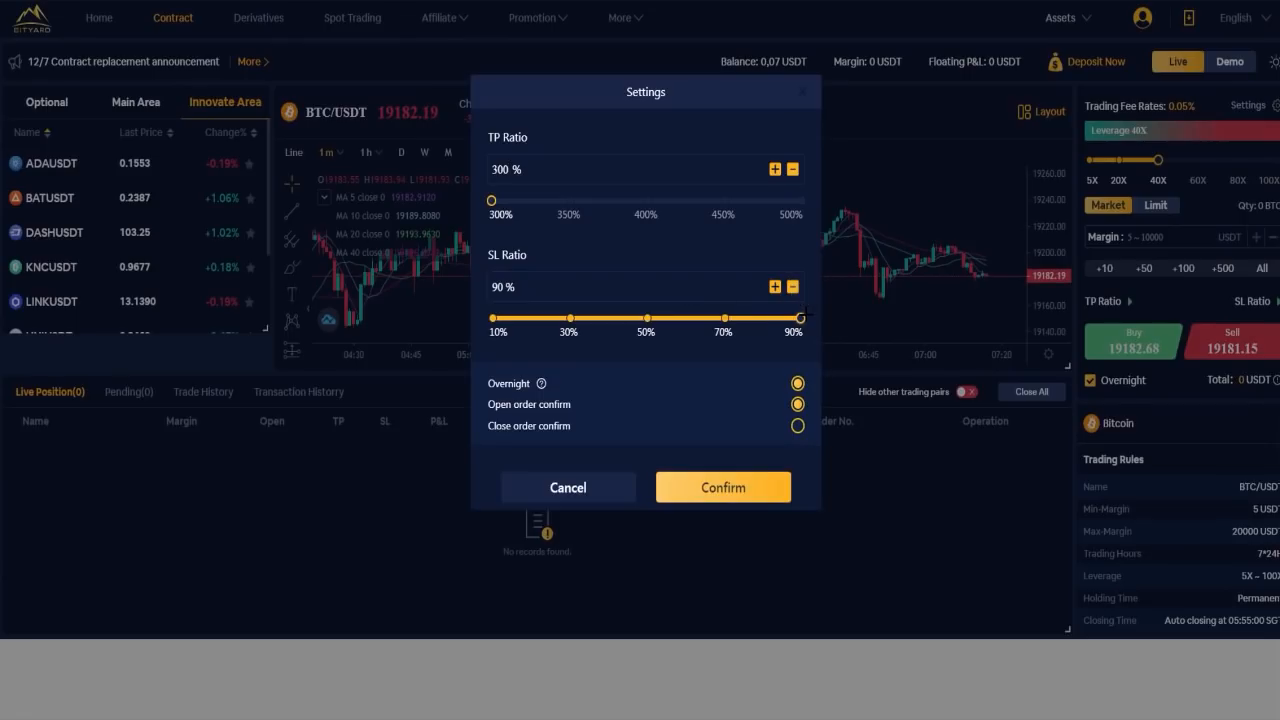
drag(800, 318, 512, 318)
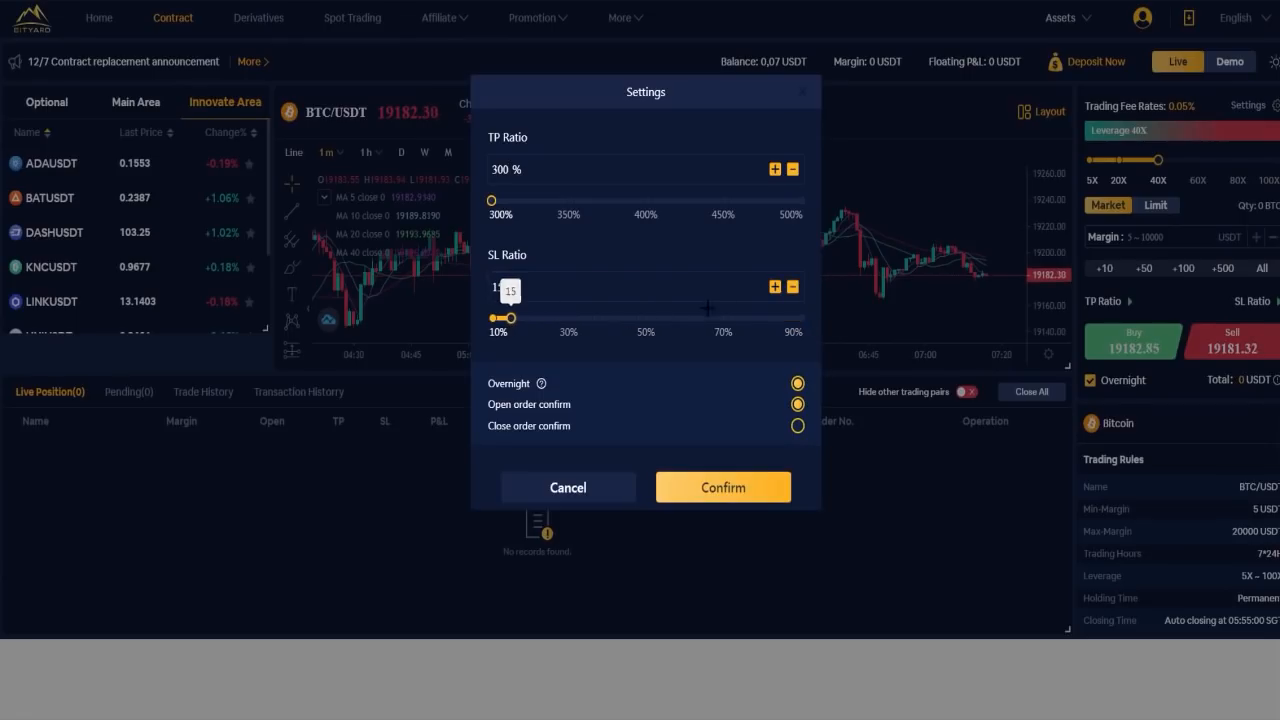
click(792, 288)
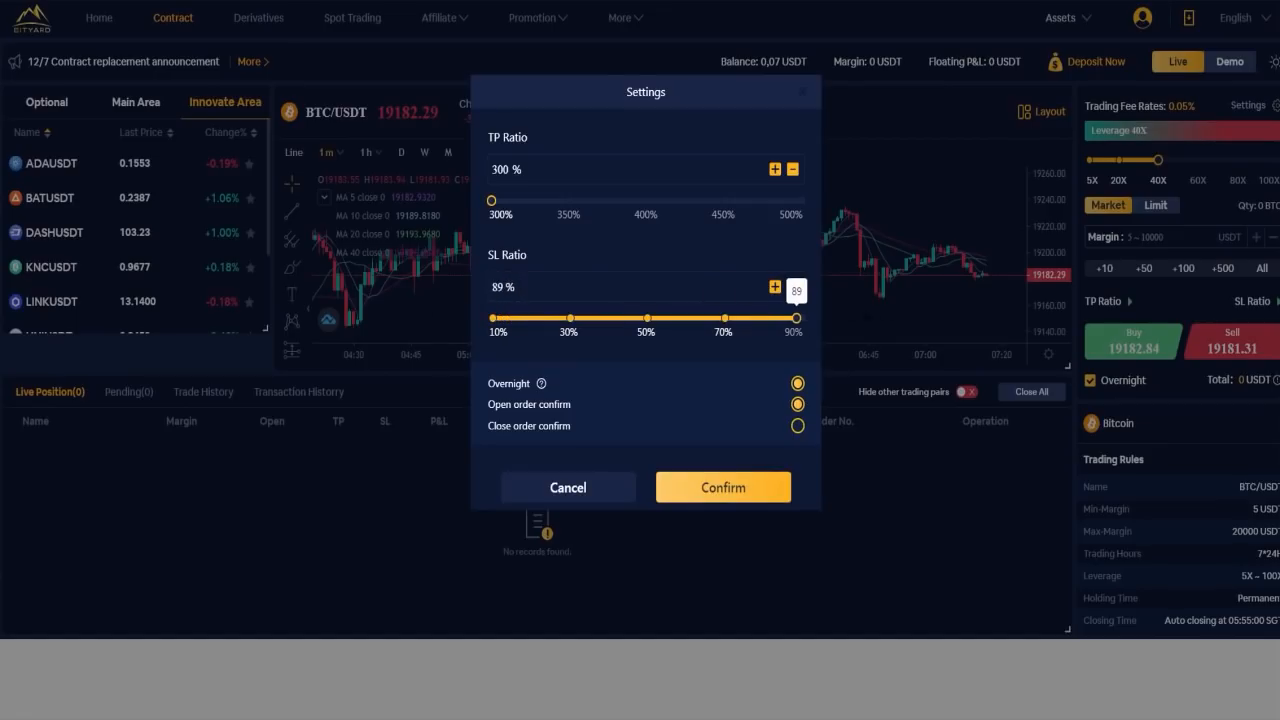
click(776, 288)
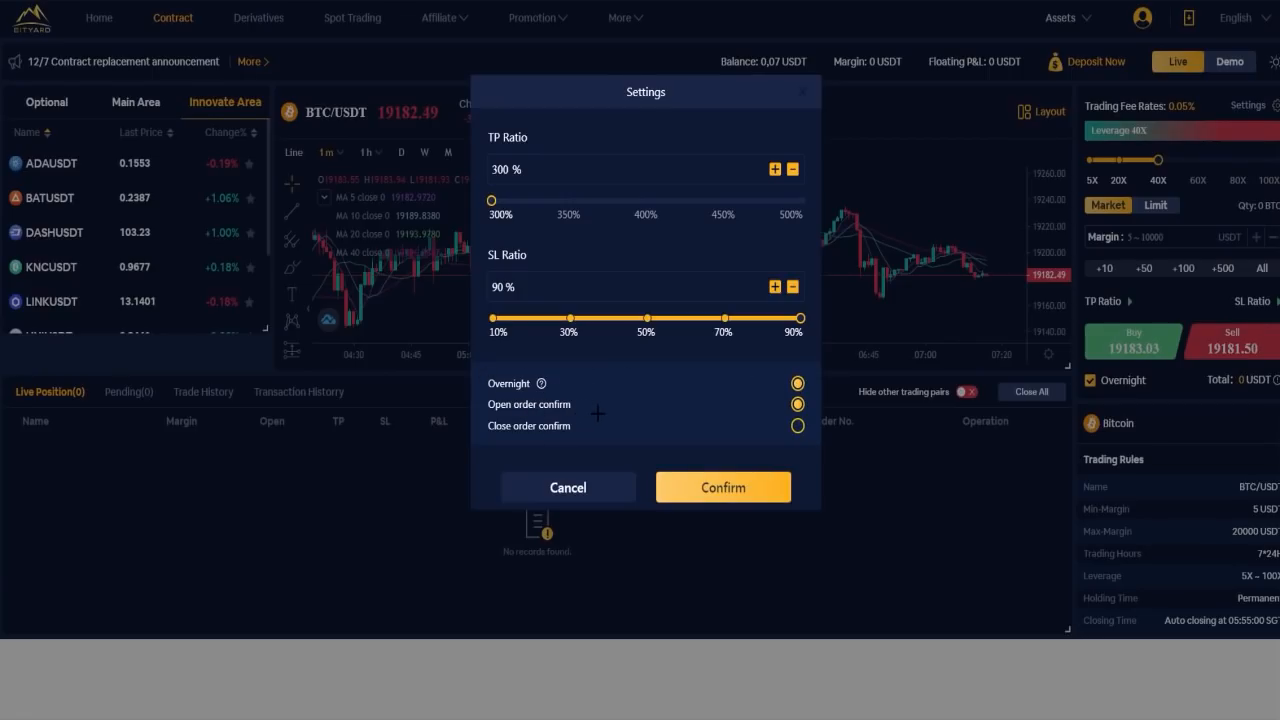
mouse_move(702, 440)
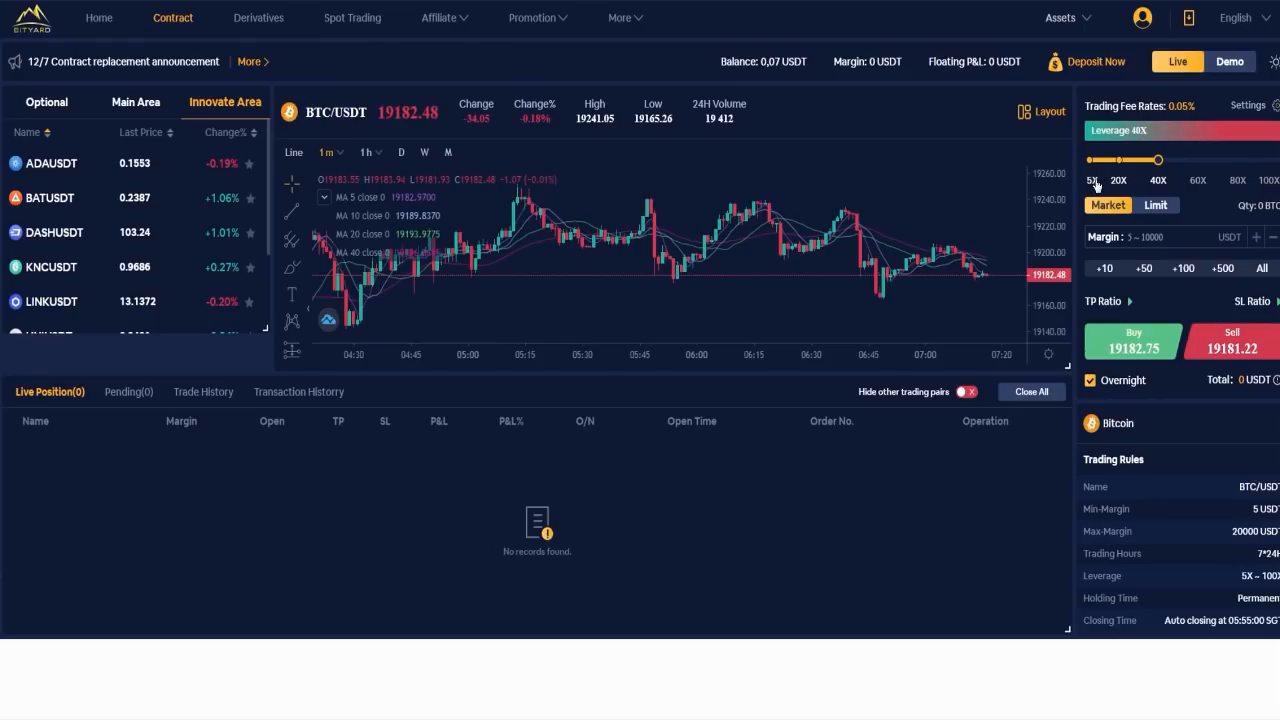
mouse_move(1096, 184)
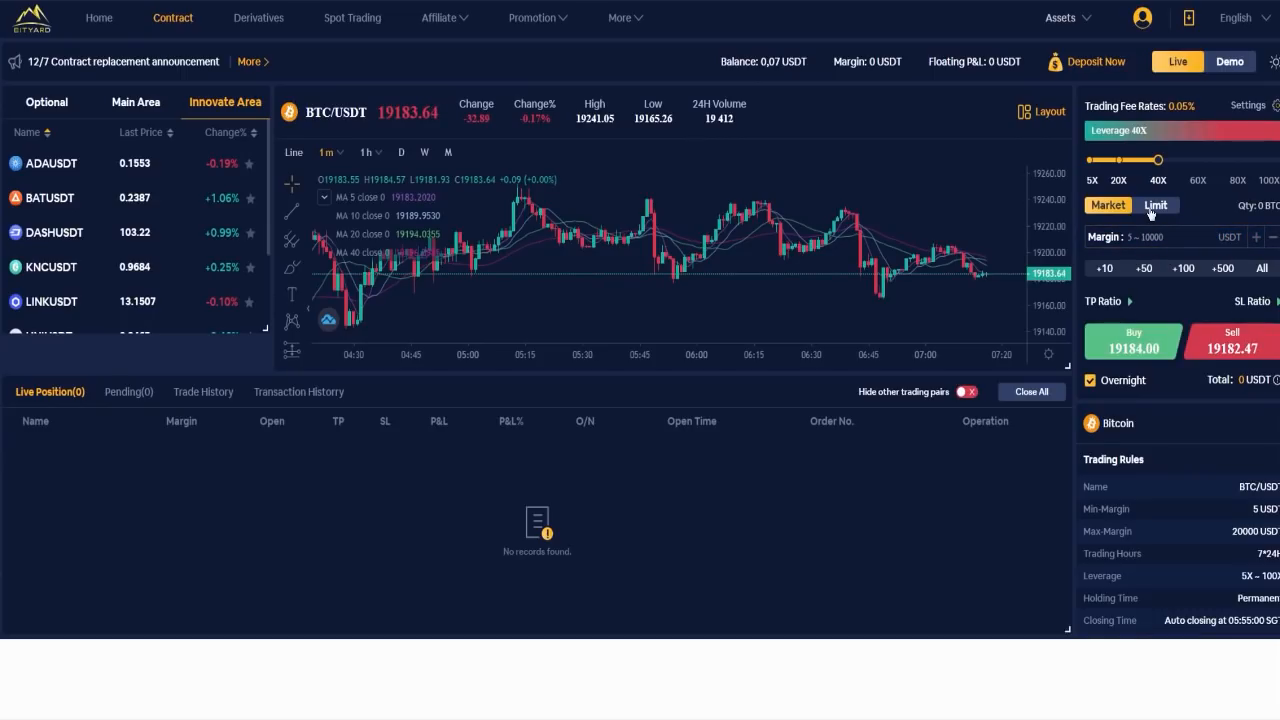
Step: Close the settings dialog and expand the TP Ratio presets showing 300%
click(1156, 204)
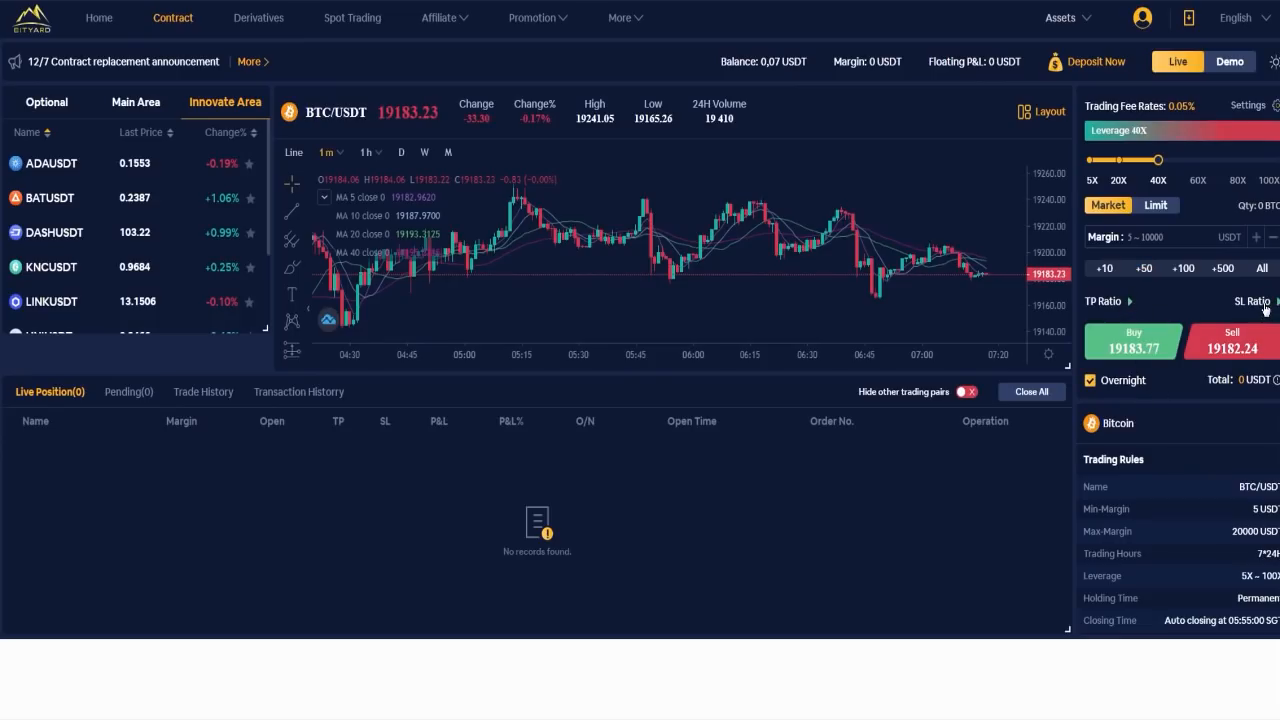
click(1108, 300)
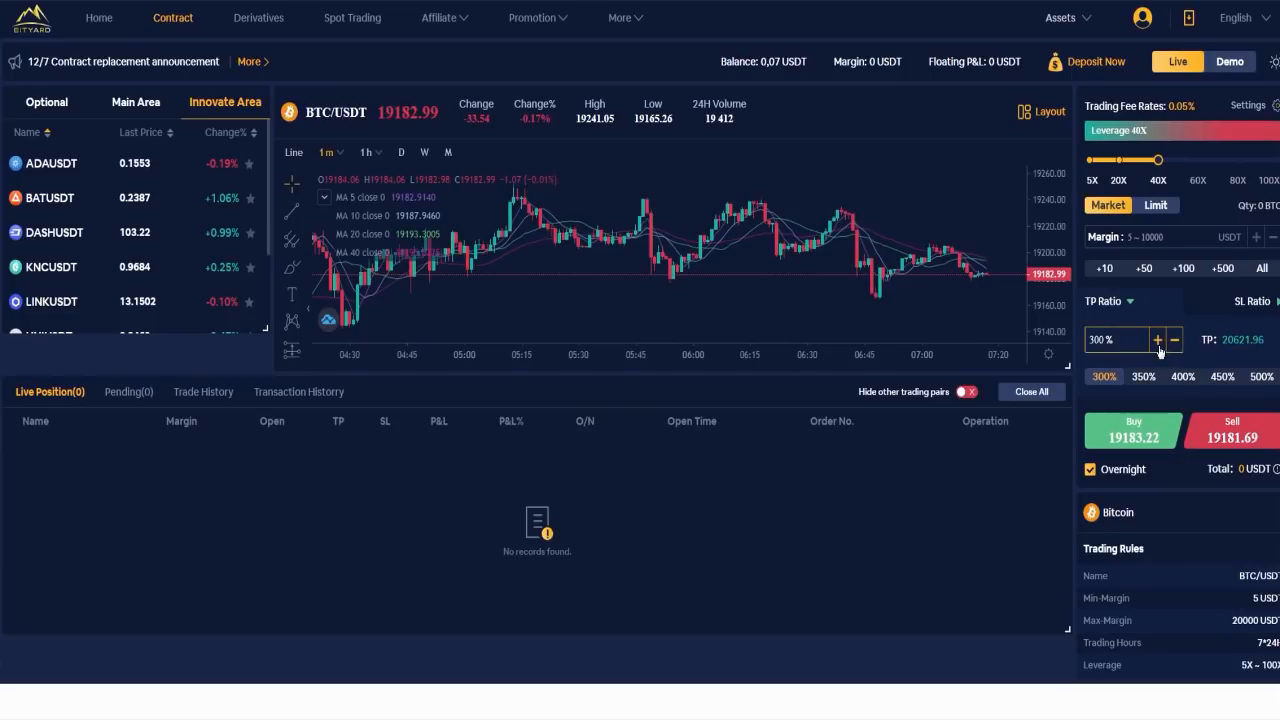
Step: Return the take-profit ratio to 300% and choose the 90% stop-loss preset
click(1154, 340)
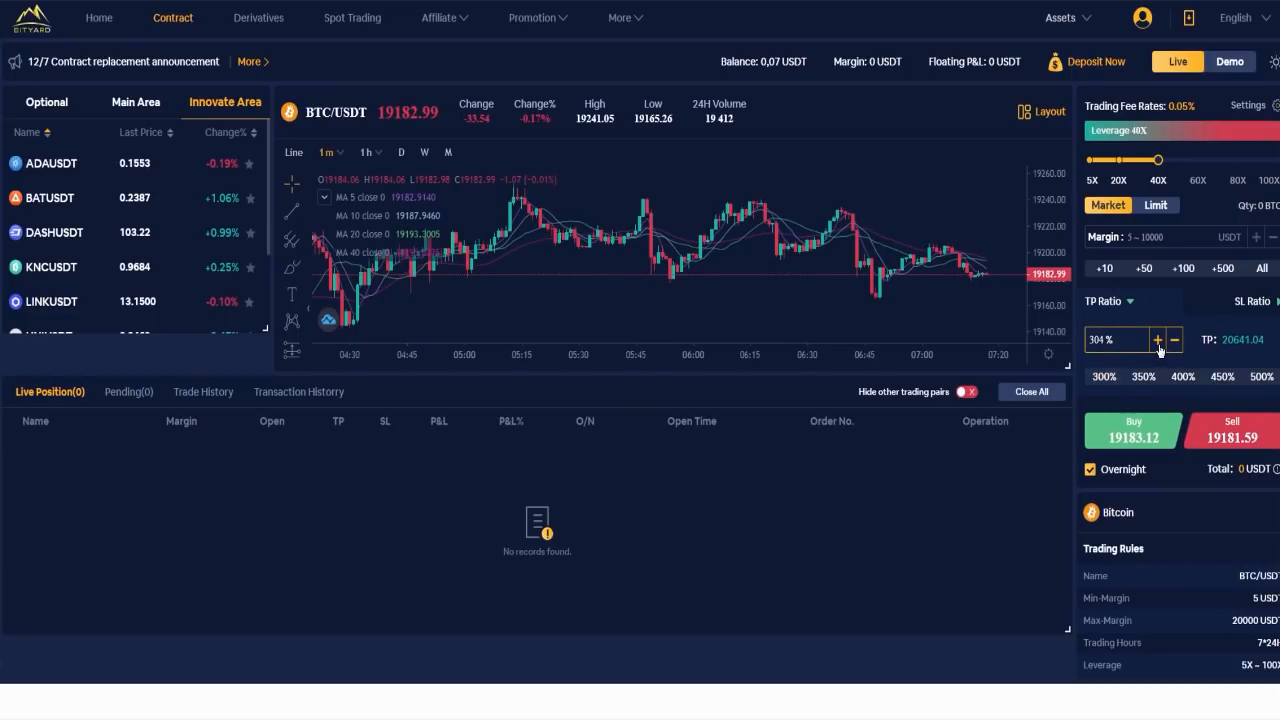
click(1156, 340)
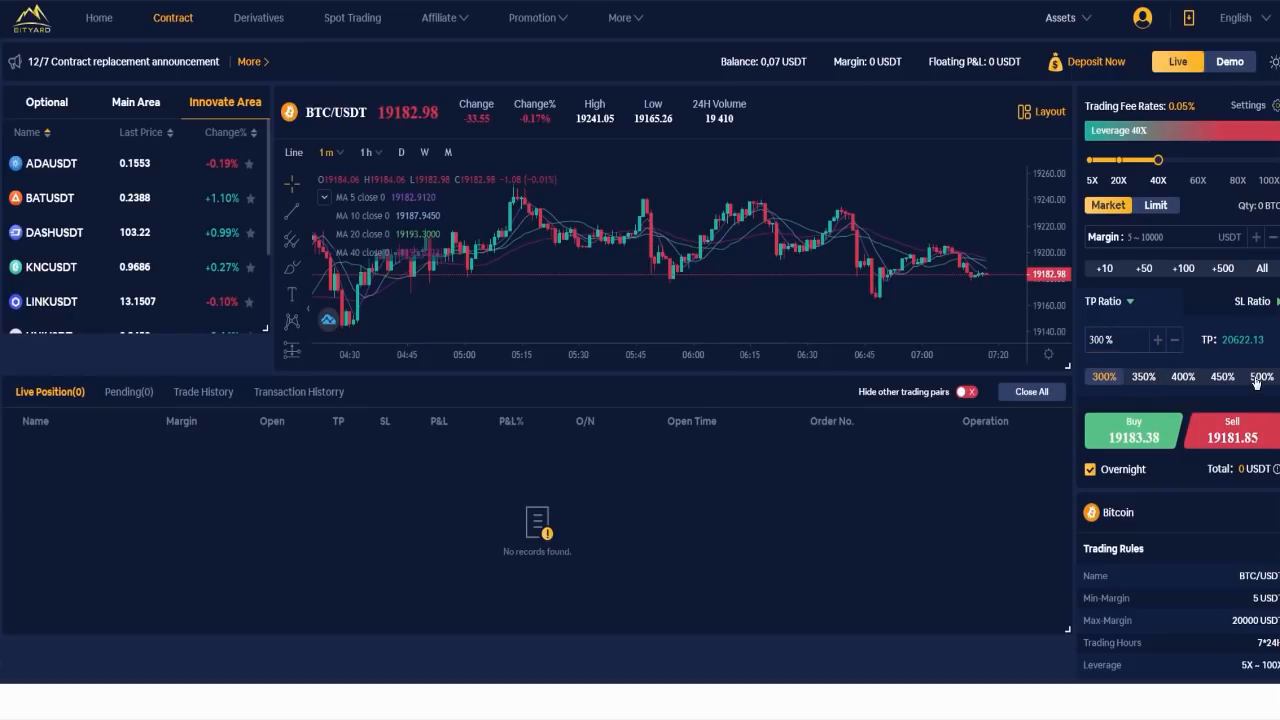
click(1276, 376)
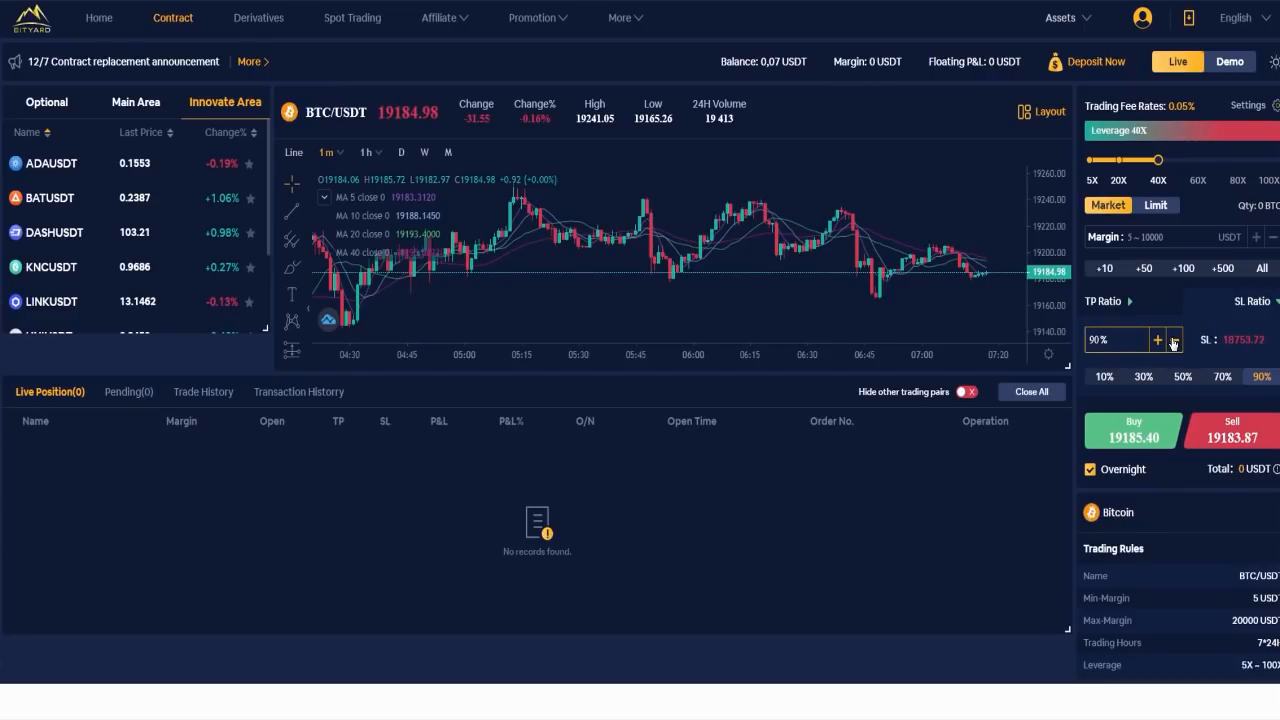
click(1104, 376)
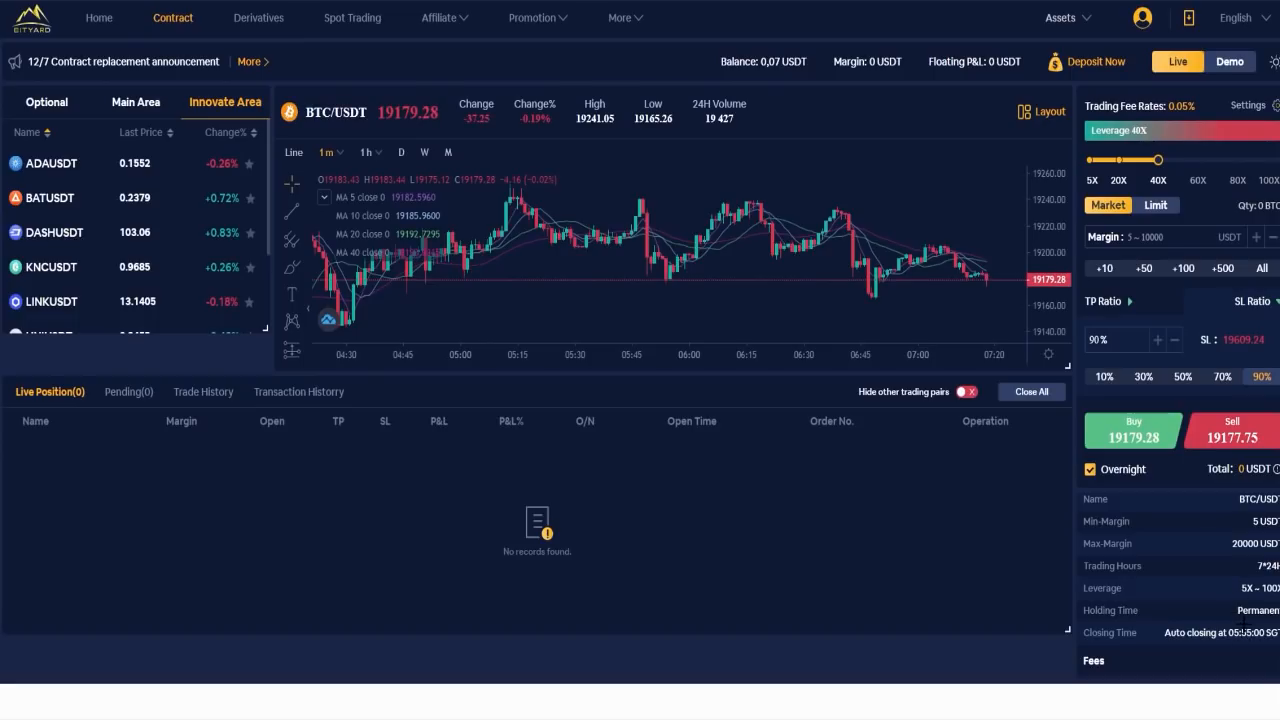
Step: Scroll the contract panel past Trading Rules to the Fees and coin Info sections
scroll(down, 3)
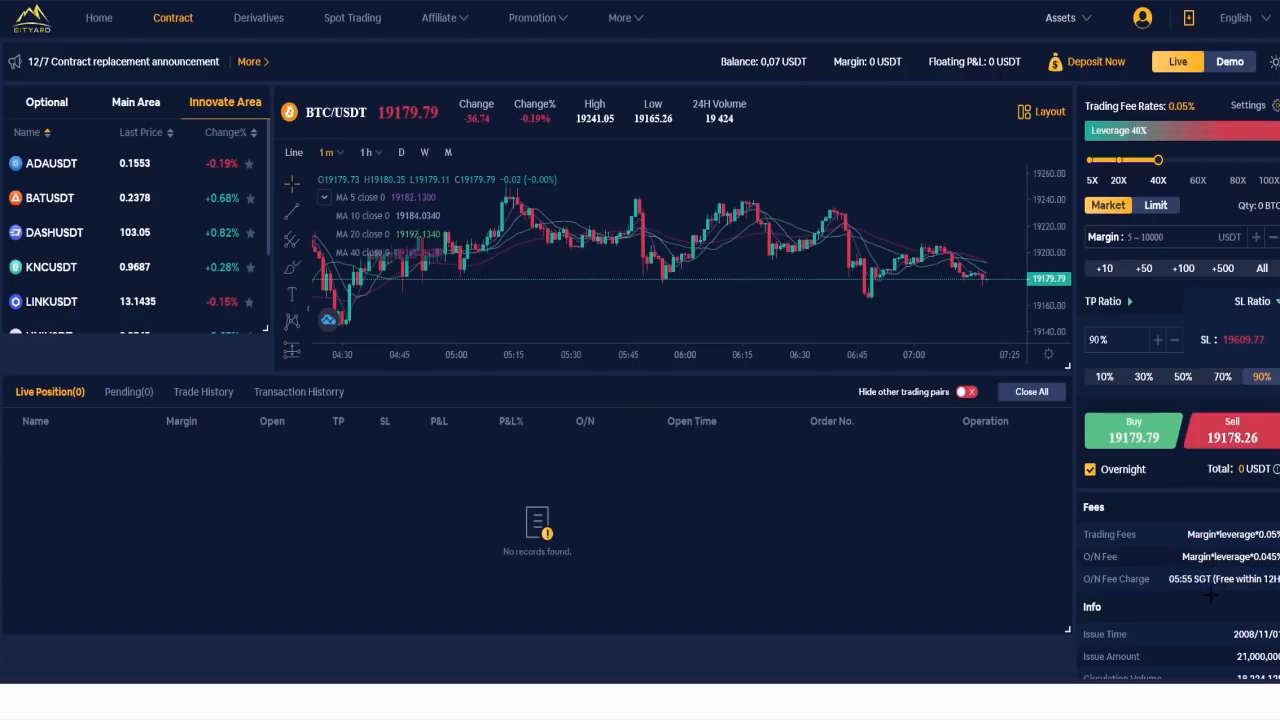
scroll(down, 3)
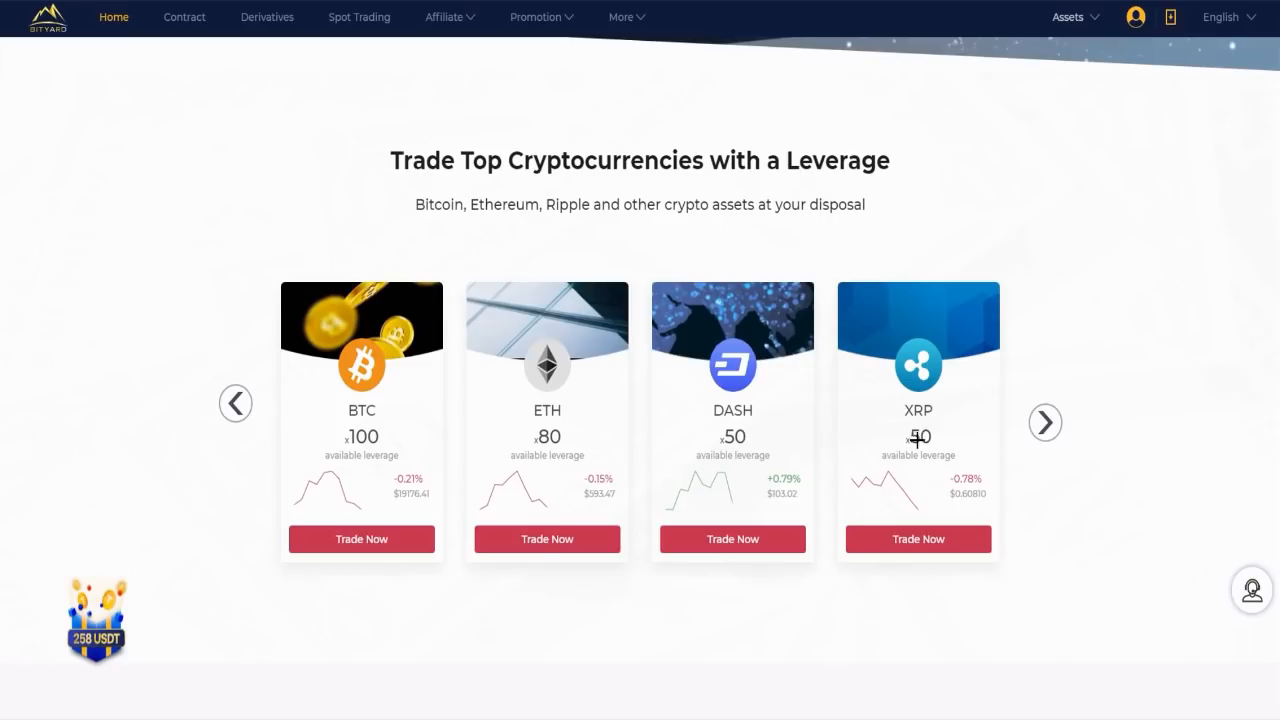
Step: Reveal the BCH, EOS, LTC and TRX leverage cards, then scroll to 'Why choose us?'
click(1044, 422)
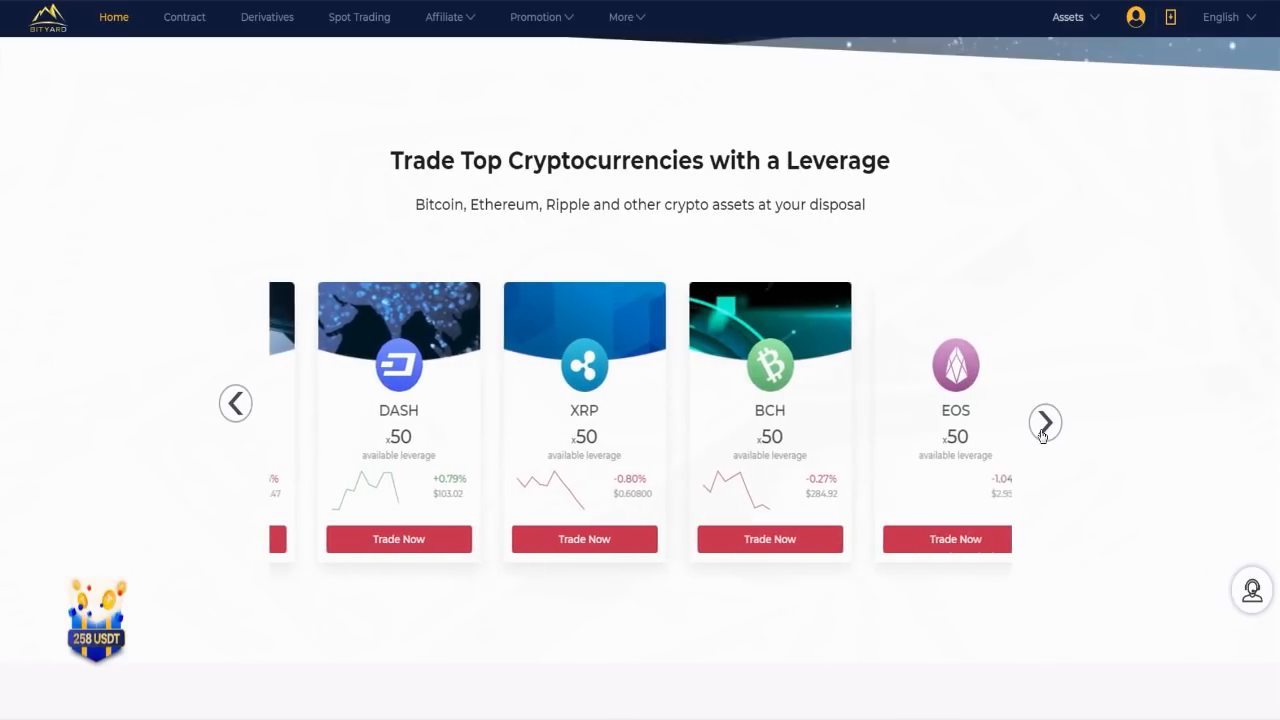
click(1044, 422)
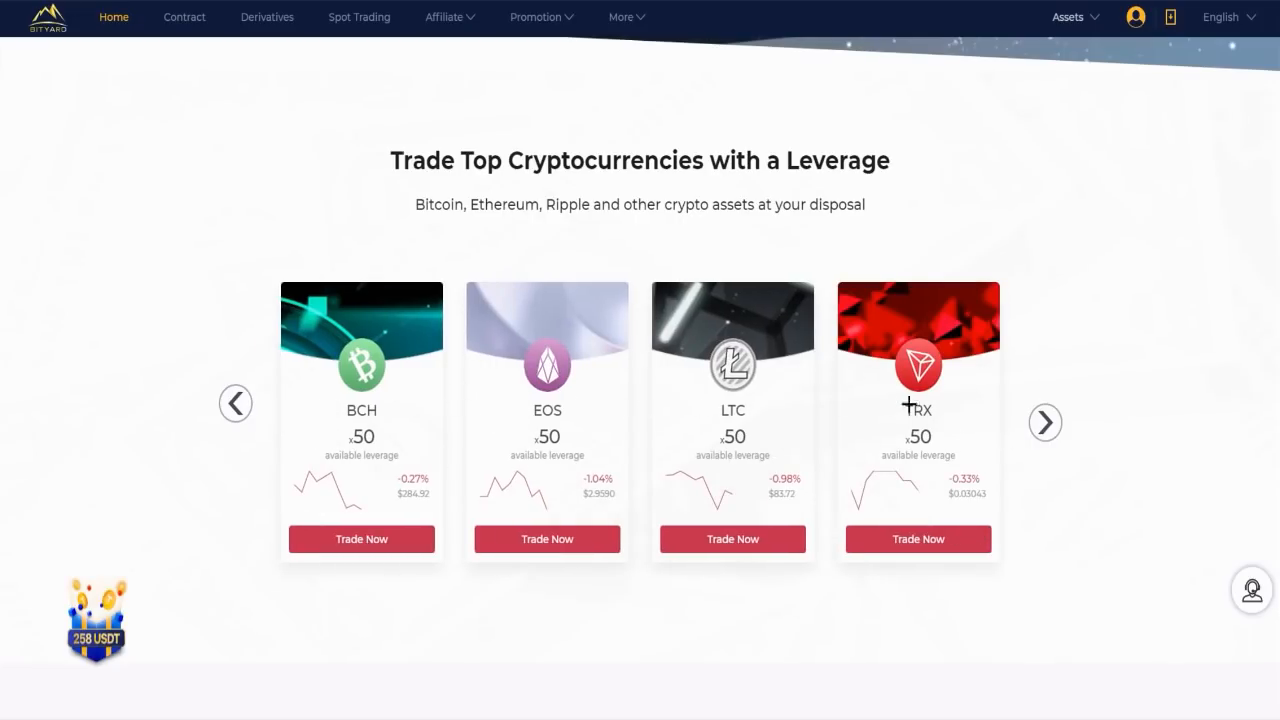
scroll(down, 3)
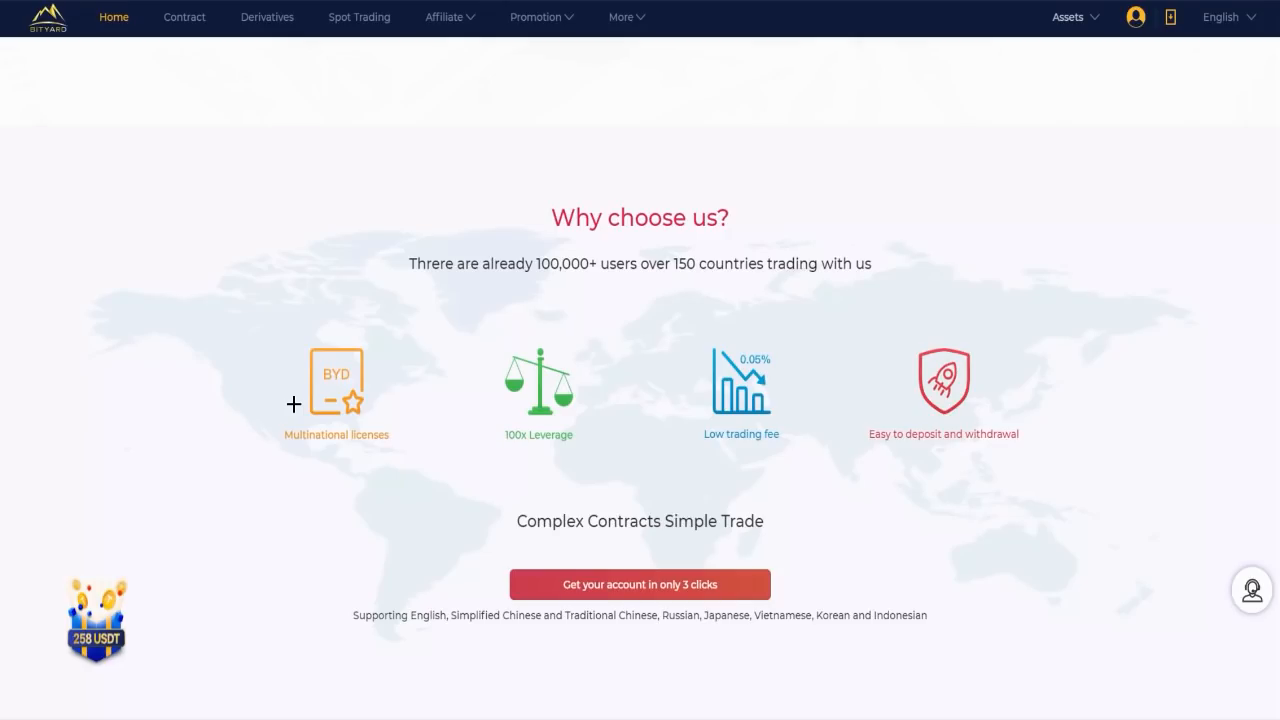
mouse_move(222, 436)
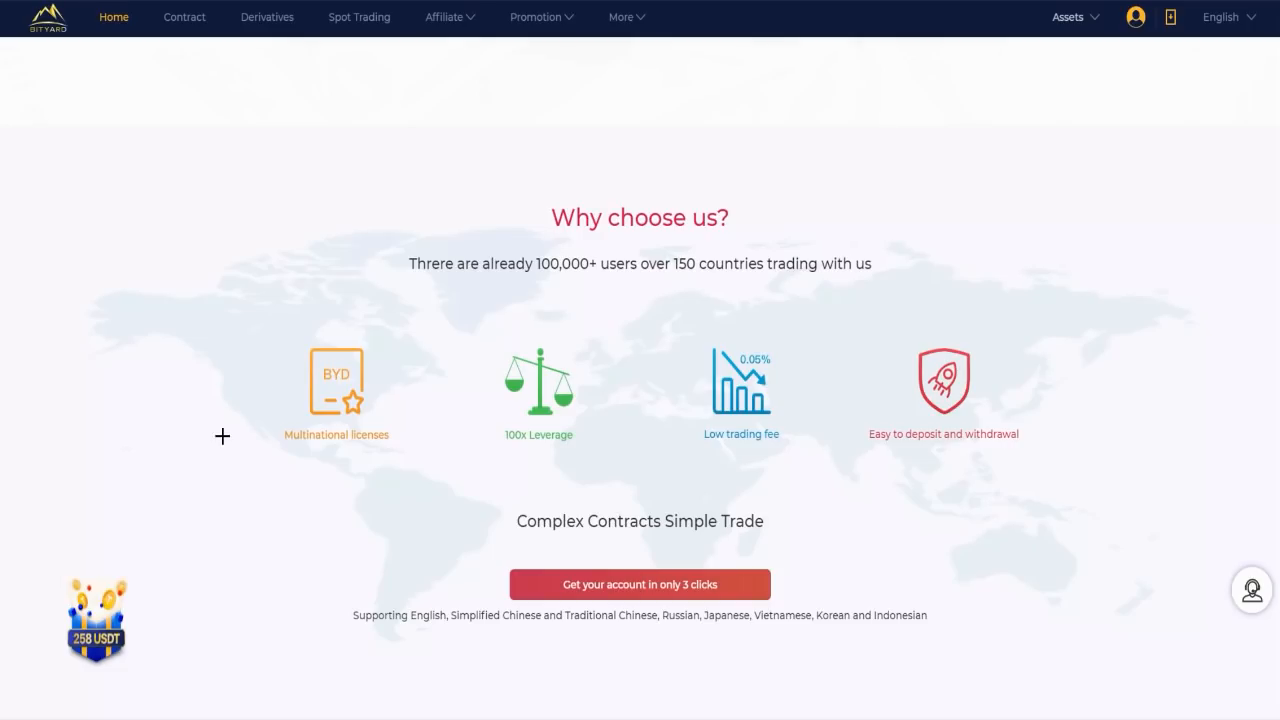
mouse_move(366, 476)
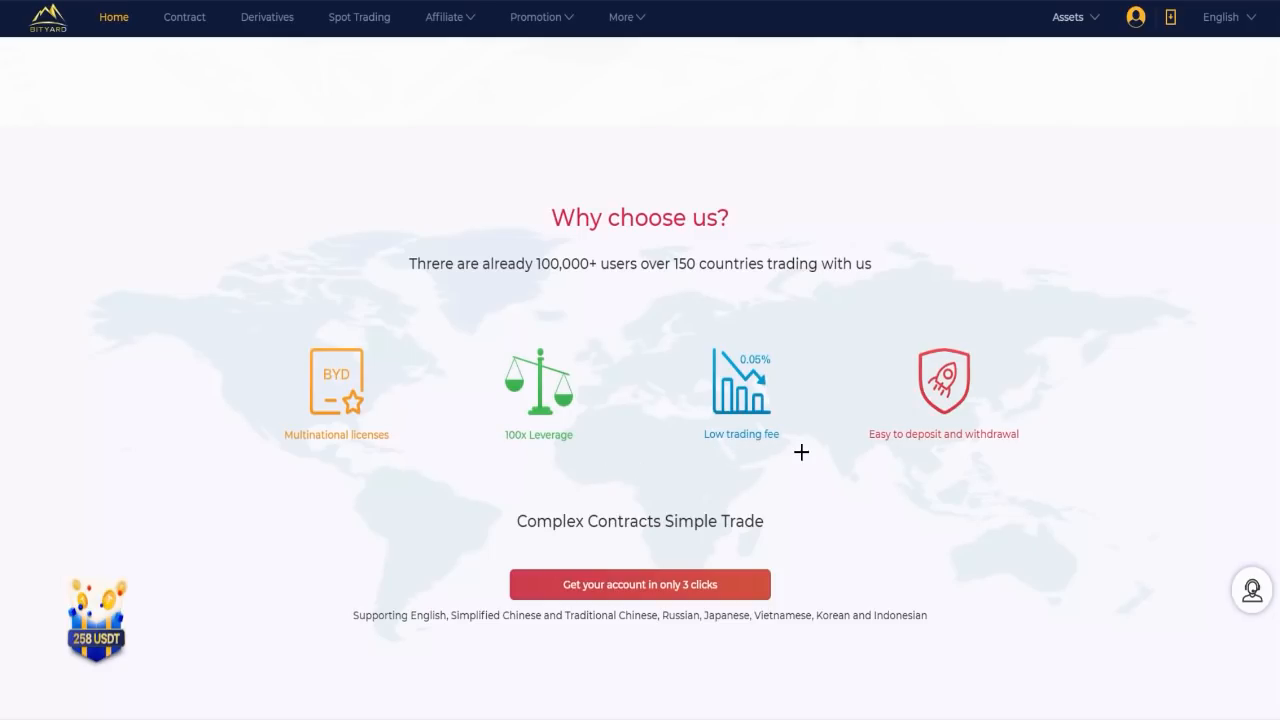
mouse_move(852, 486)
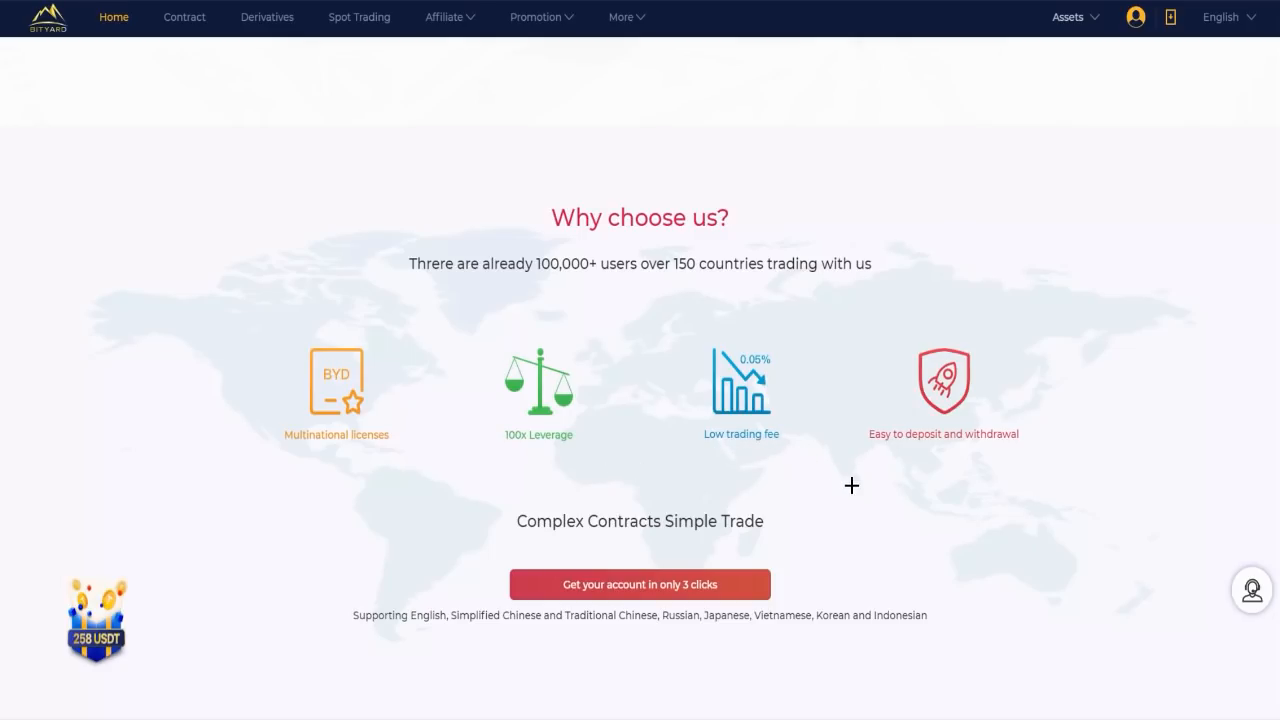
Step: Scroll past 'Complex Contracts Simple Trade' to the Regulation and Licensing heading
scroll(down, 3)
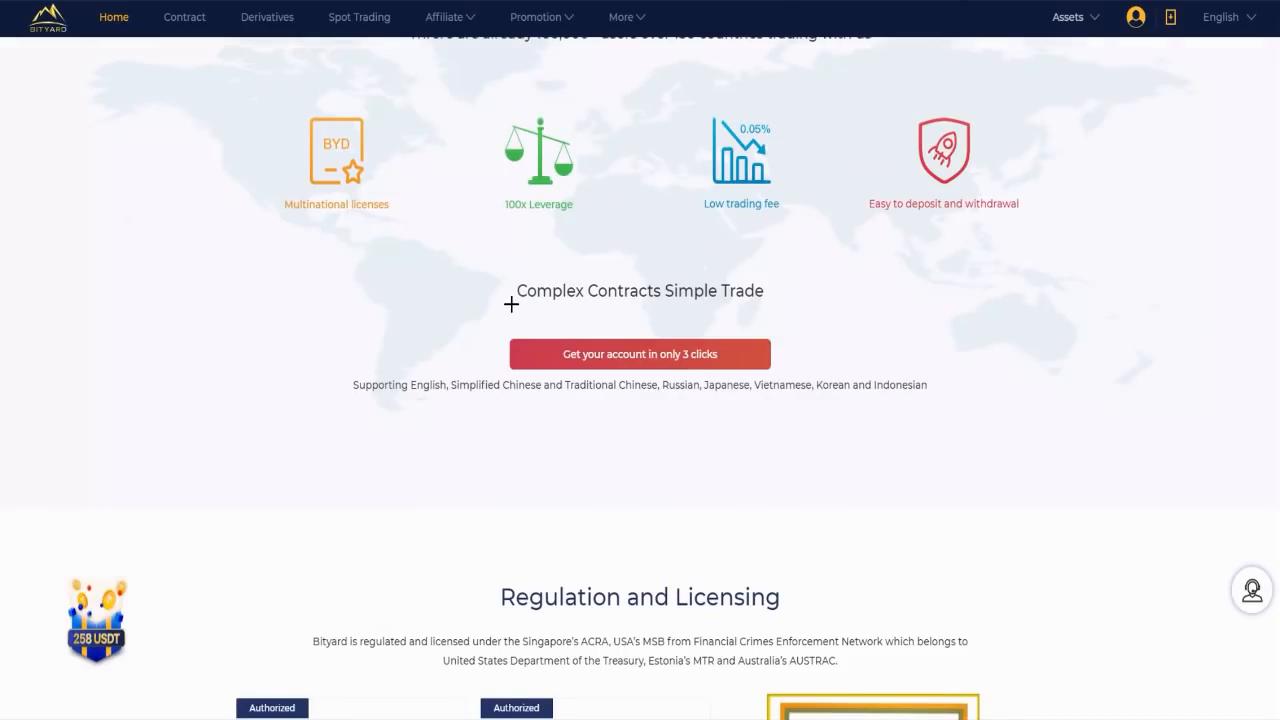
mouse_move(754, 310)
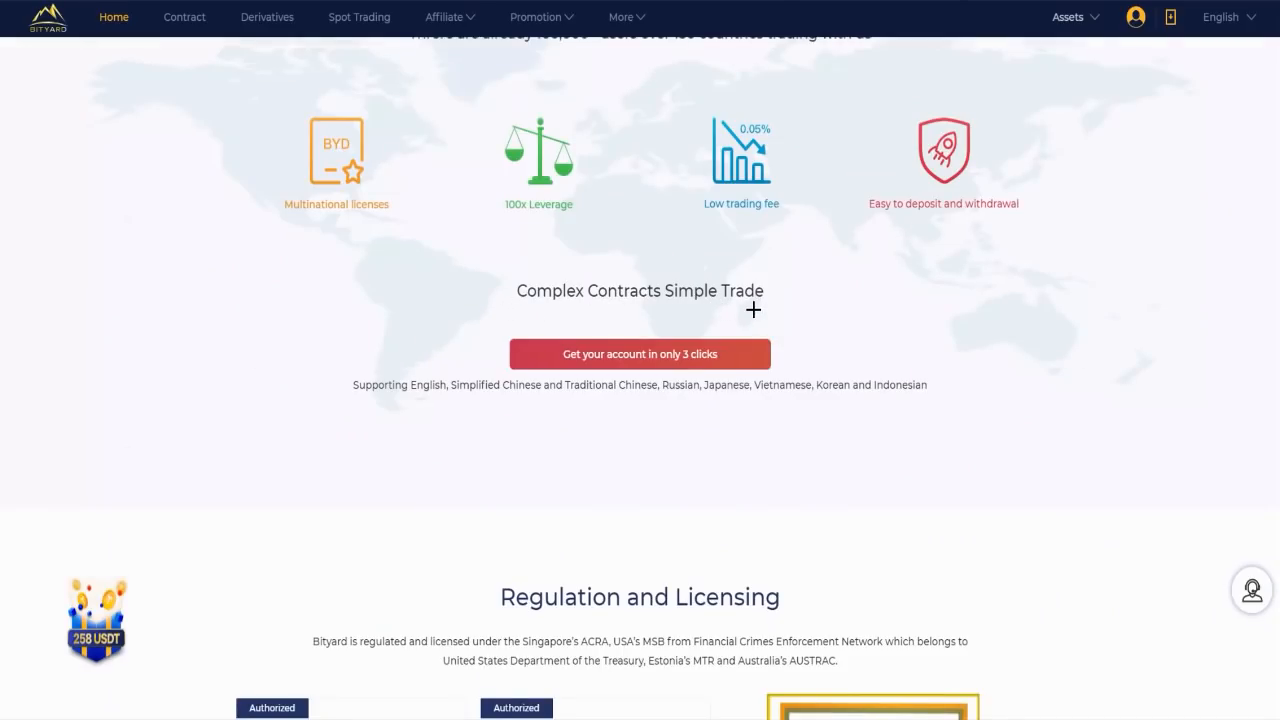
mouse_move(554, 402)
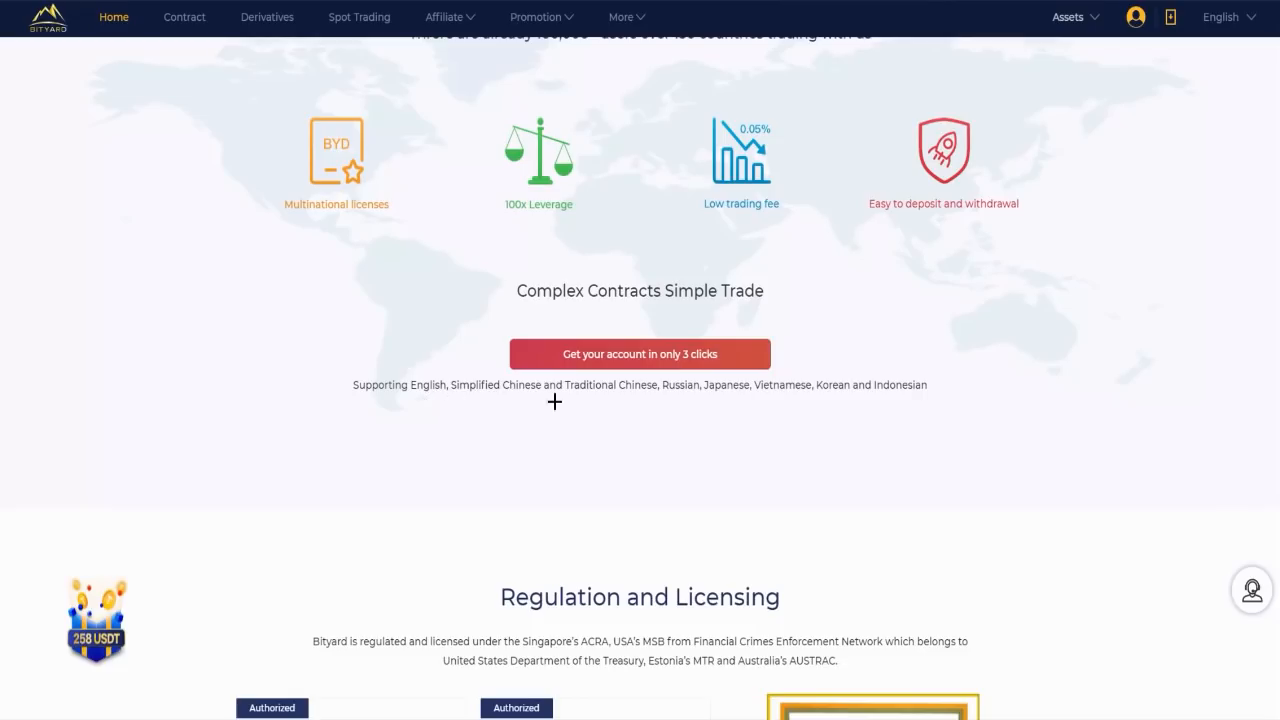
mouse_move(760, 408)
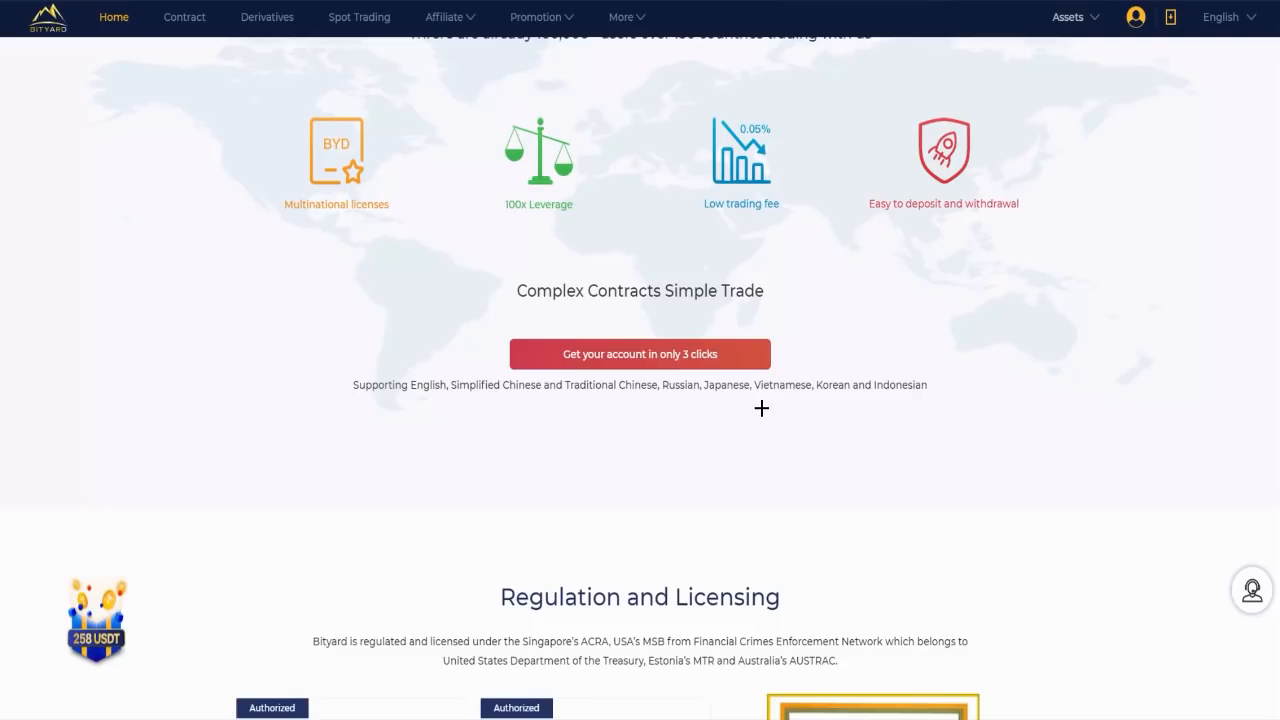
mouse_move(380, 400)
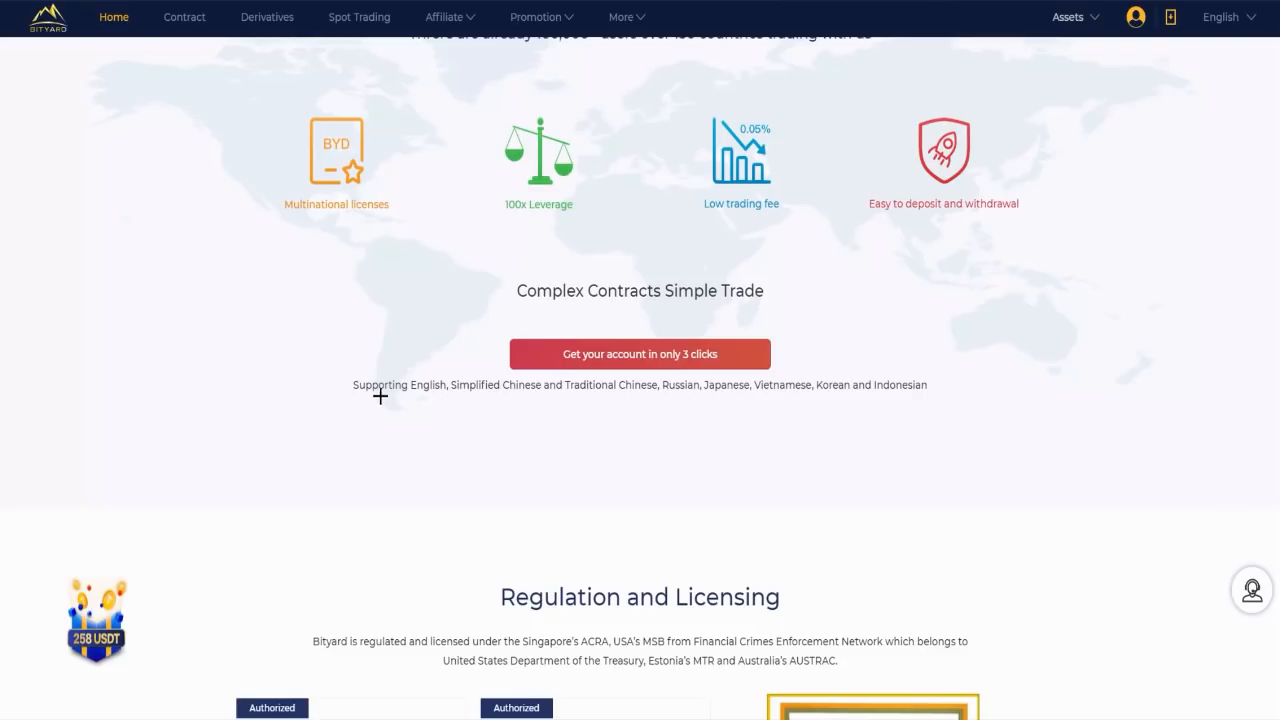
mouse_move(658, 394)
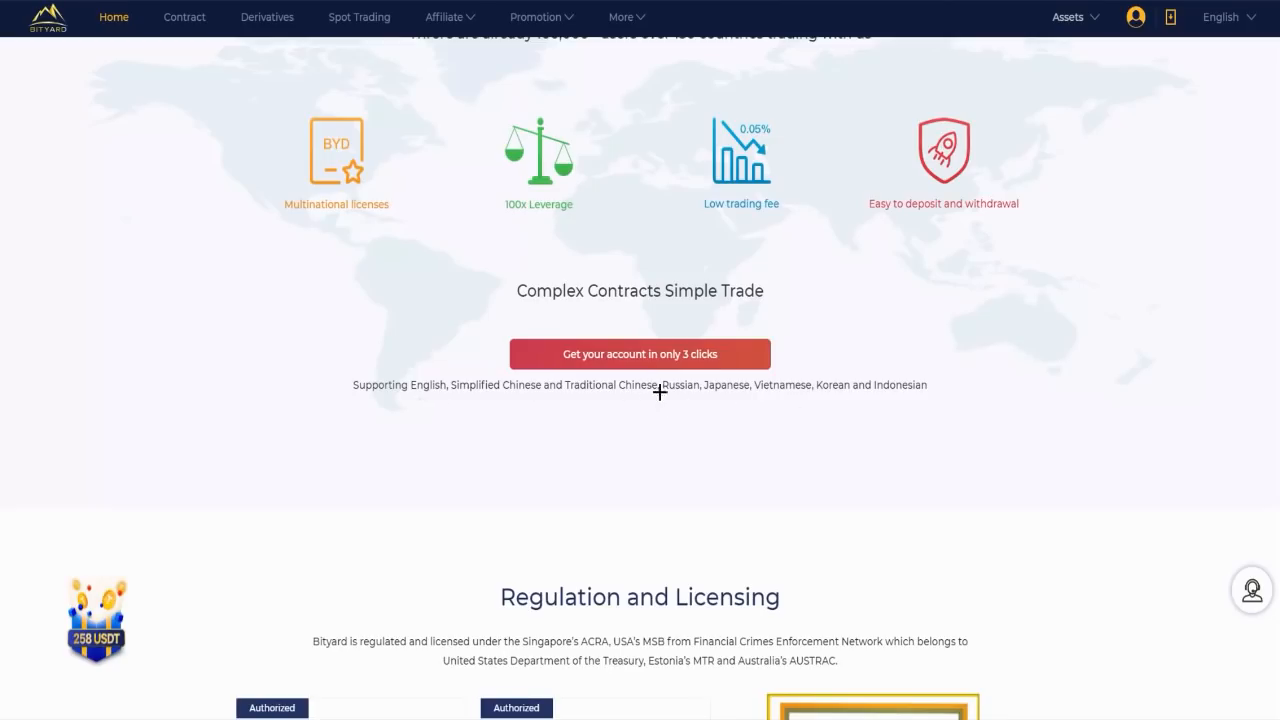
Step: Cycle through the licence certificates, then scroll to the '30 Seconds To Start Trading' download section
scroll(down, 3)
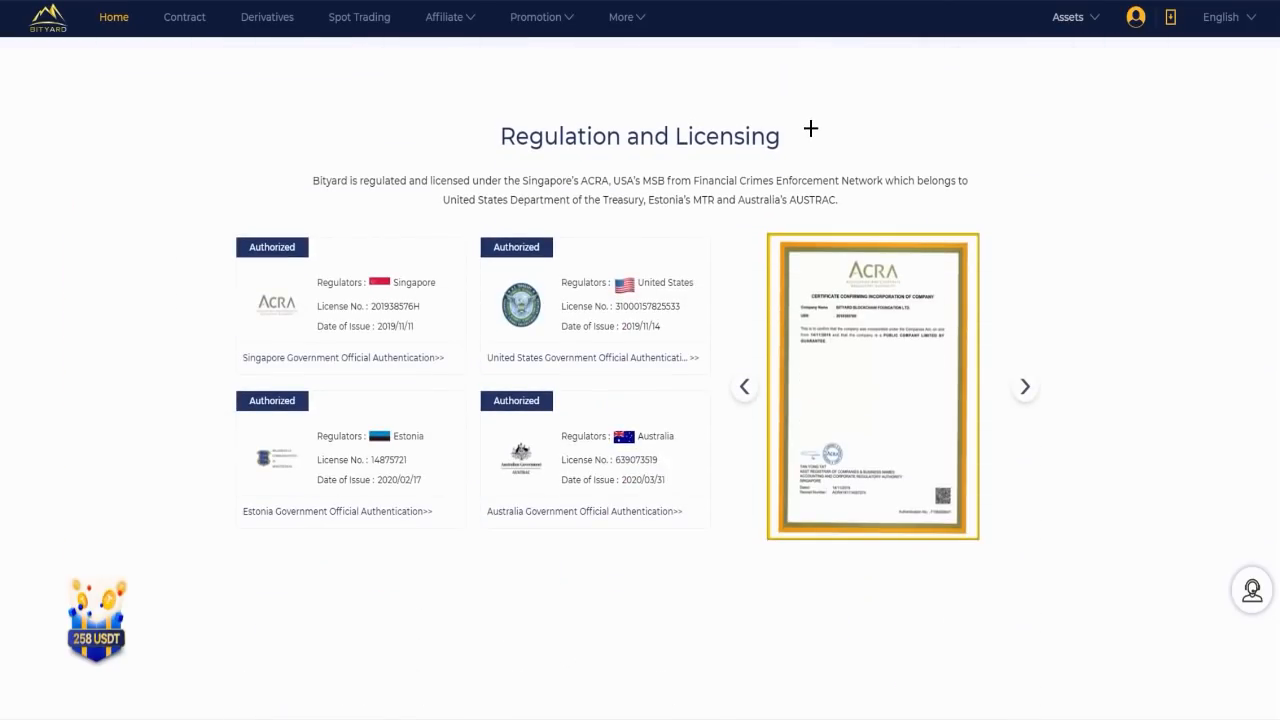
mouse_move(326, 276)
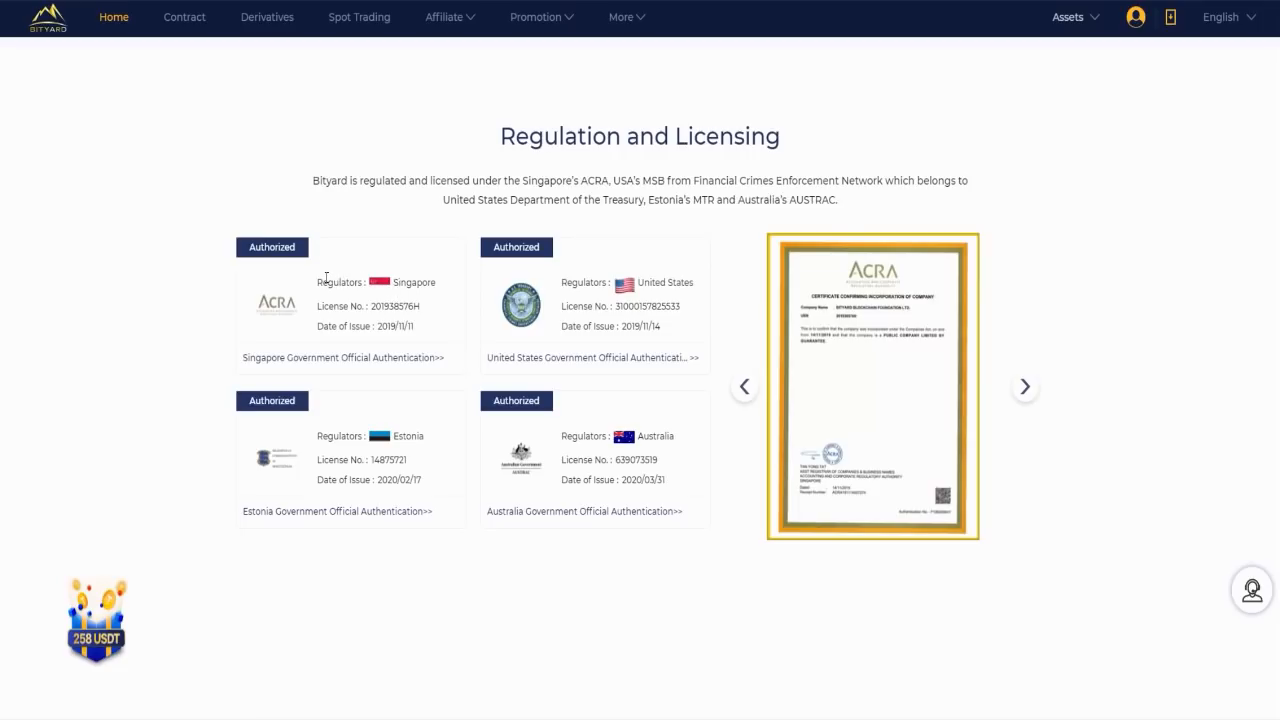
mouse_move(284, 274)
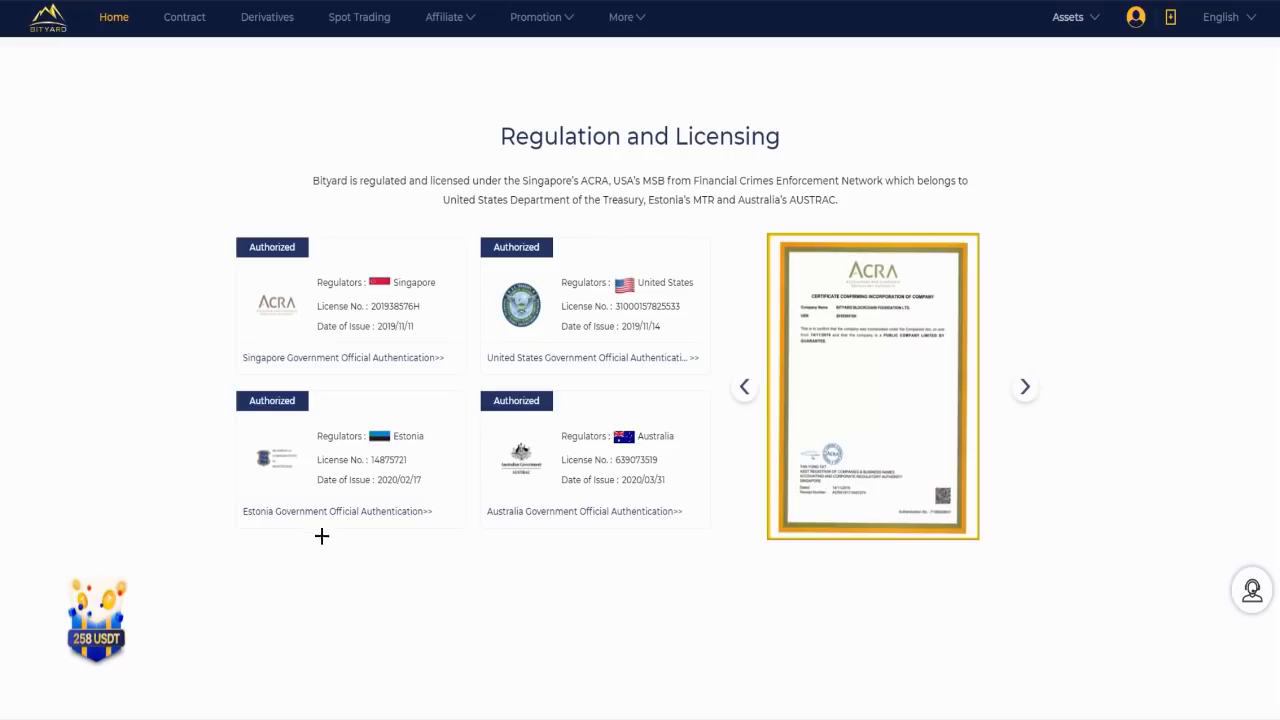
mouse_move(584, 420)
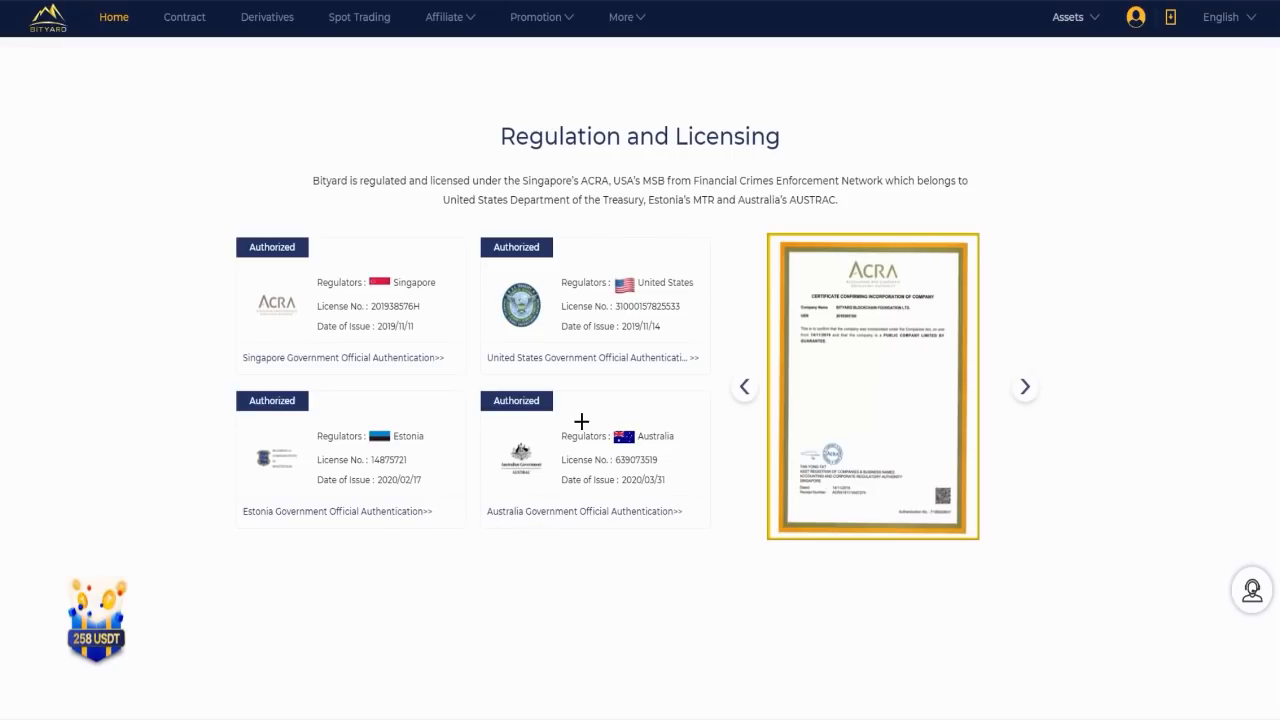
mouse_move(614, 528)
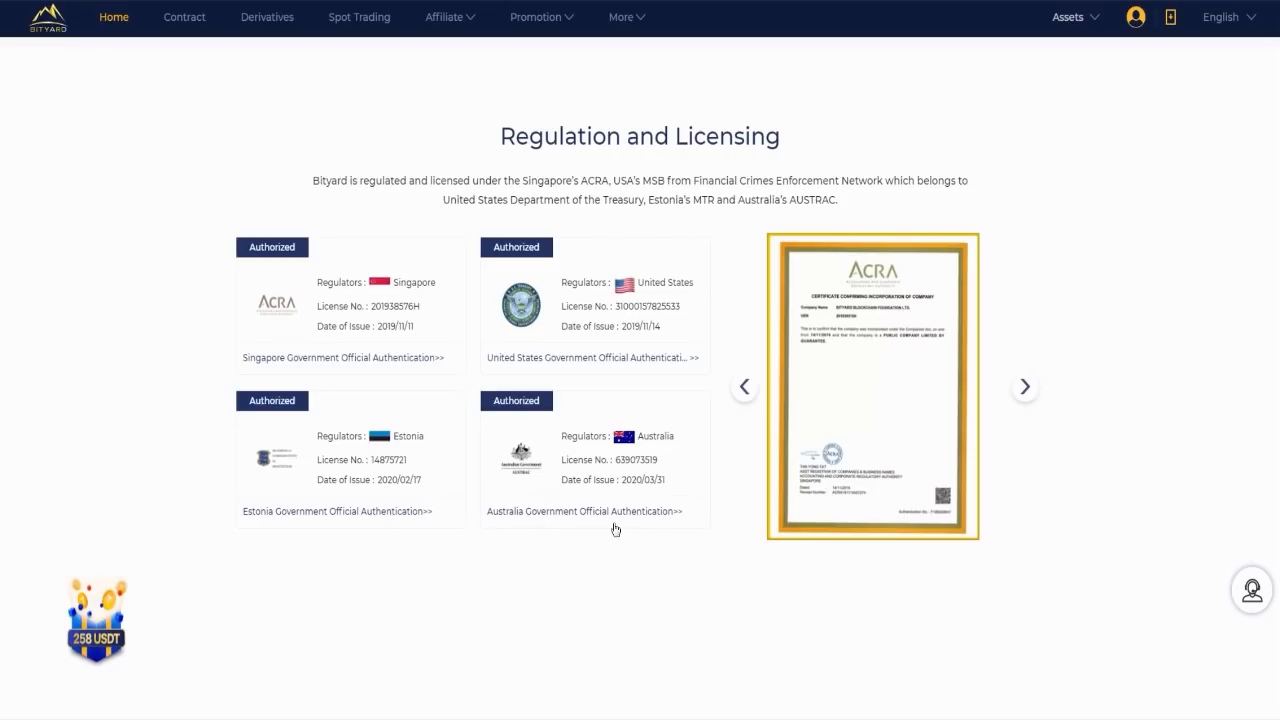
mouse_move(980, 376)
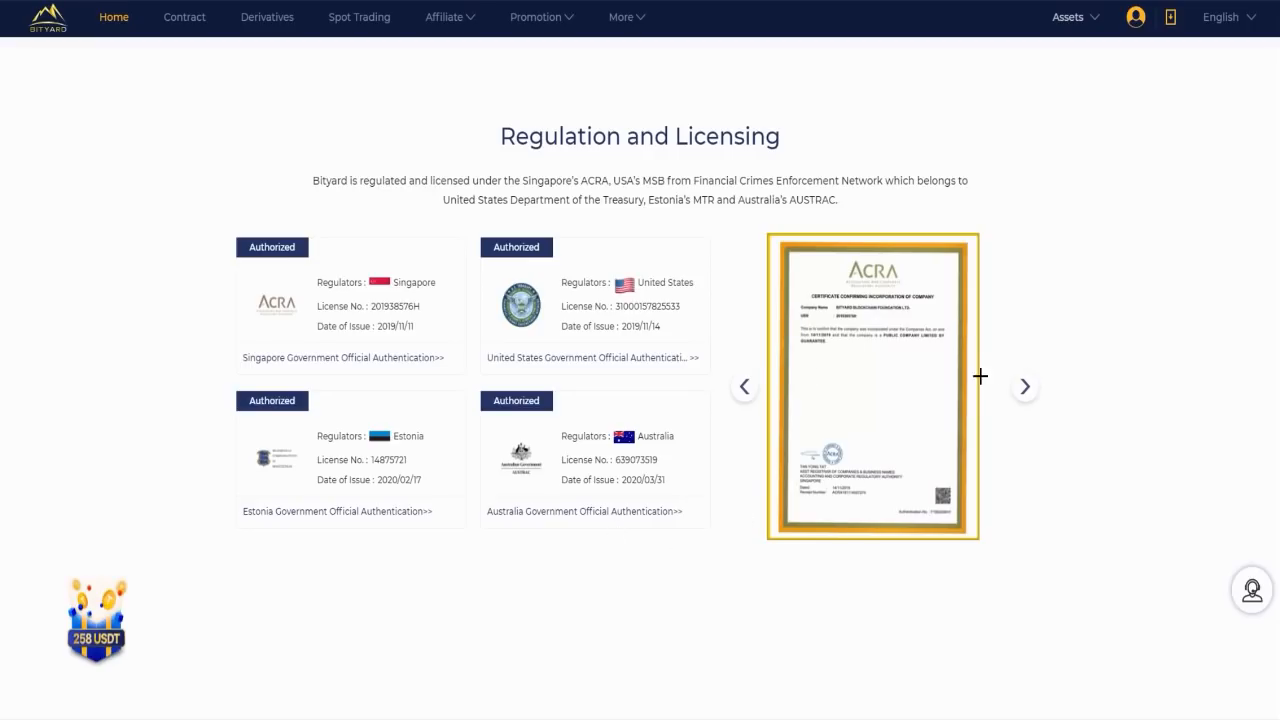
click(1024, 386)
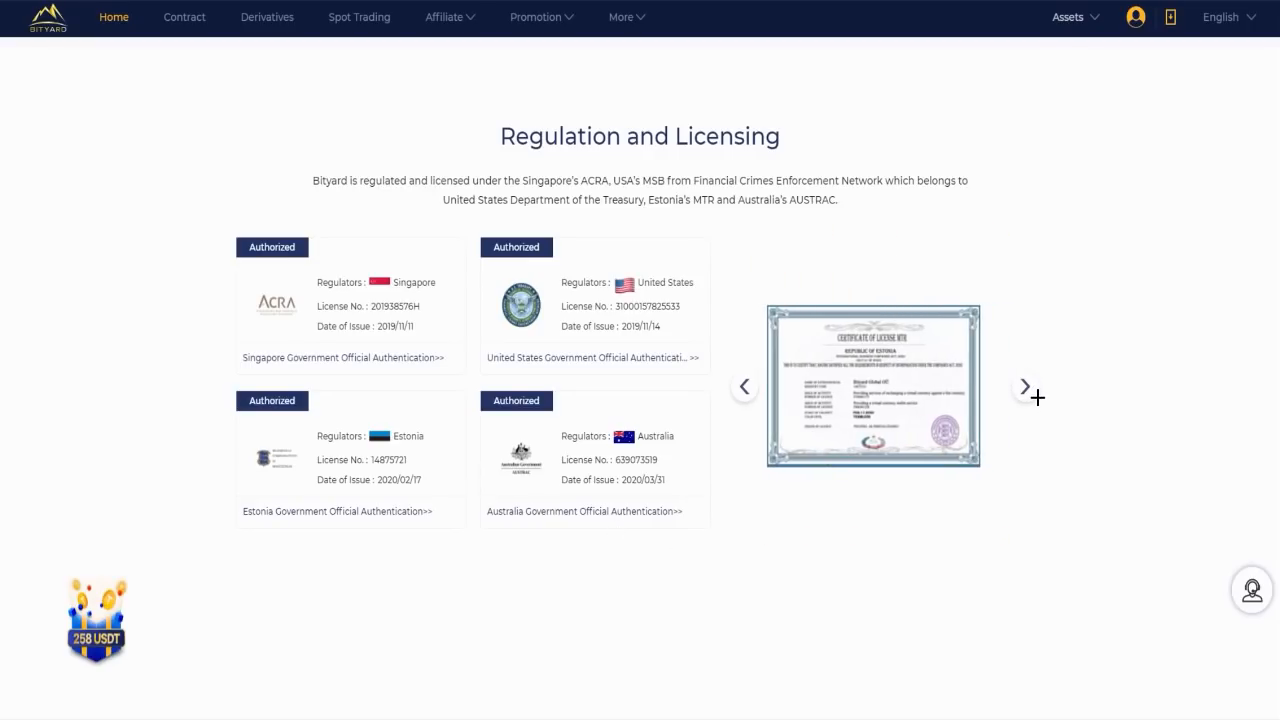
click(1024, 386)
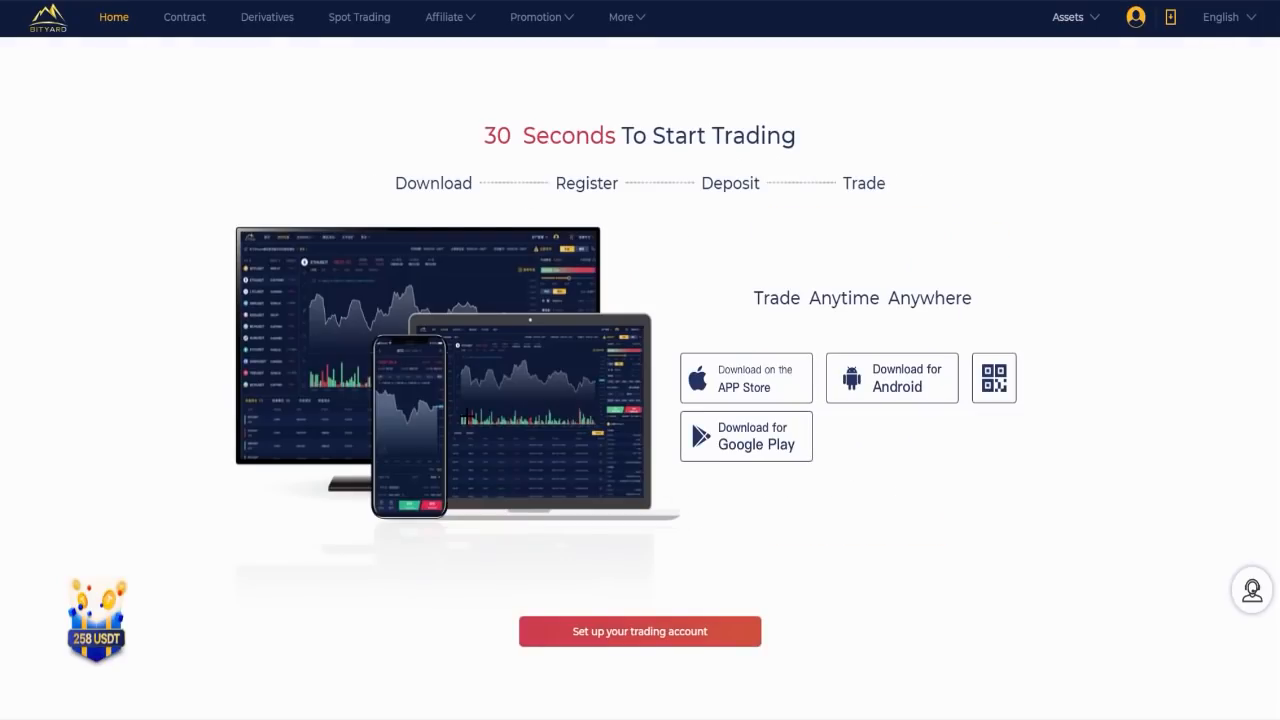
mouse_move(496, 124)
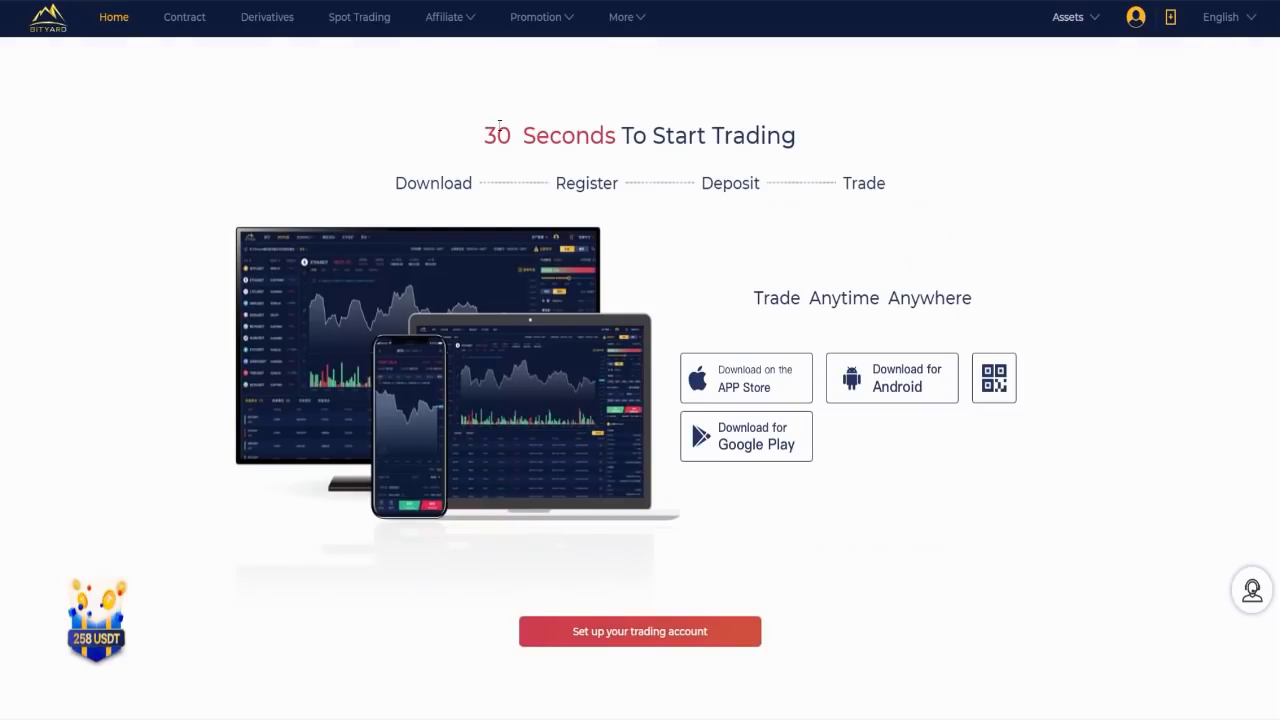
mouse_move(630, 152)
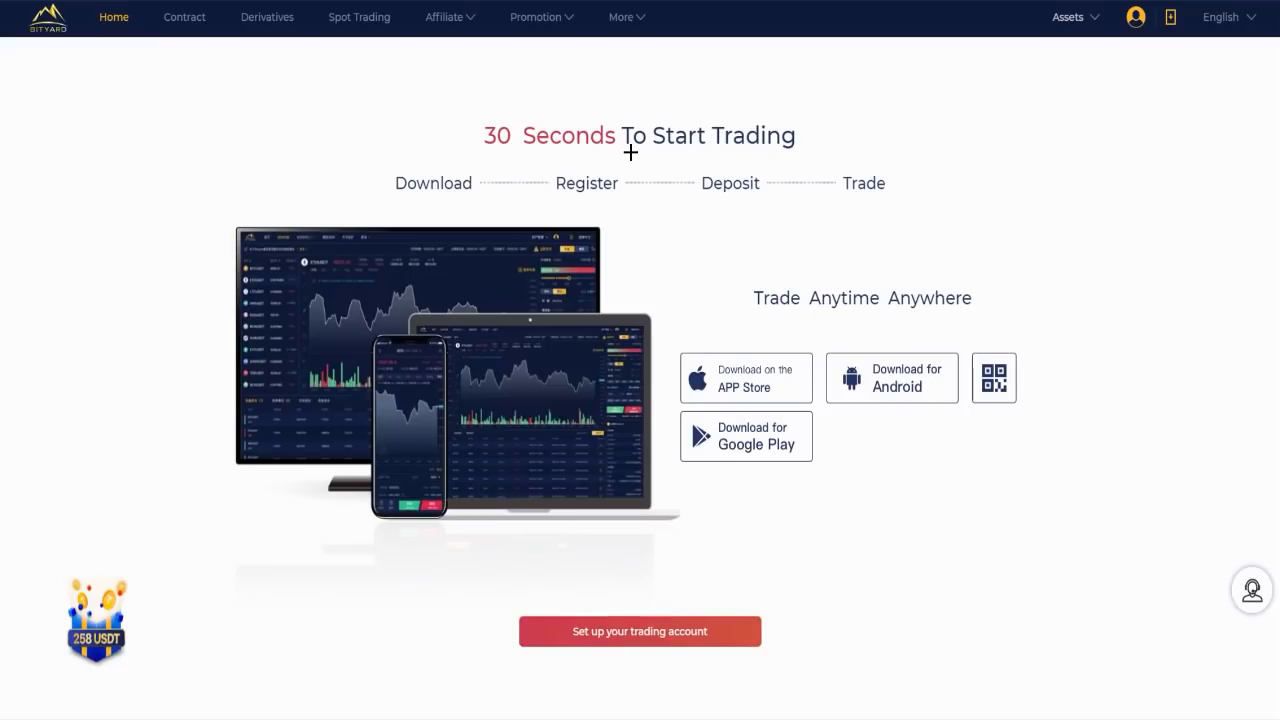
mouse_move(436, 184)
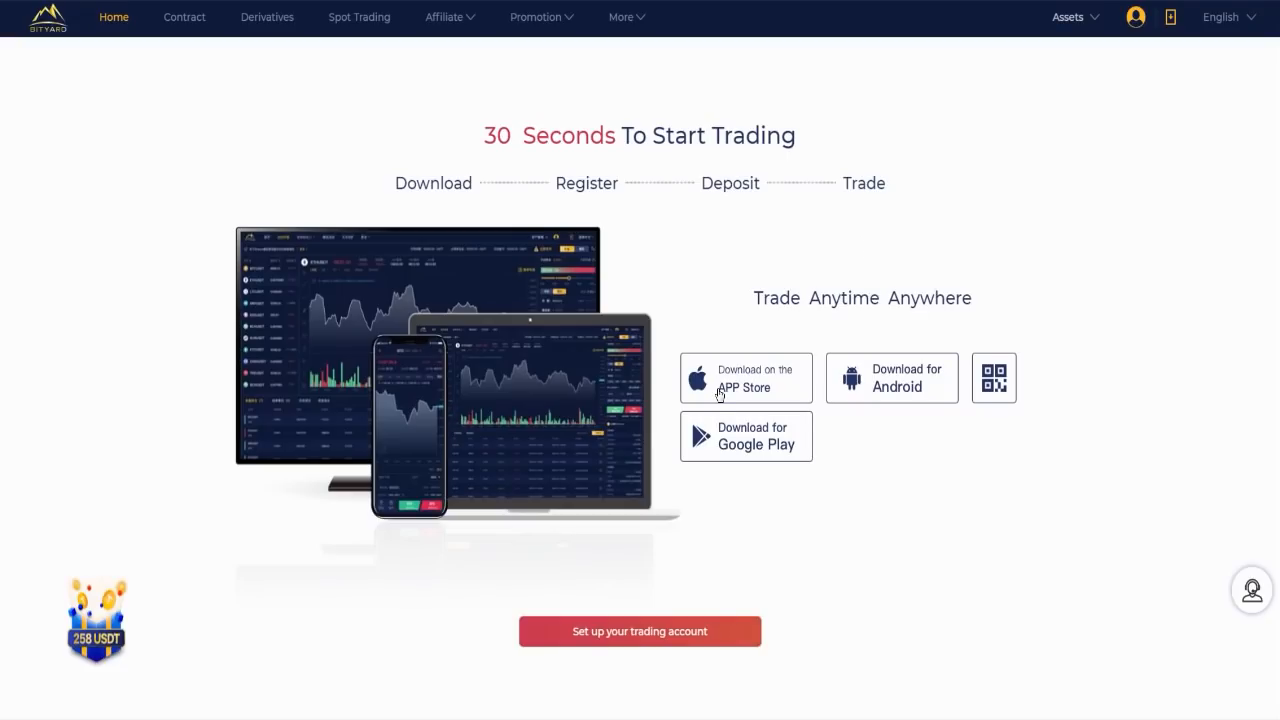
mouse_move(912, 374)
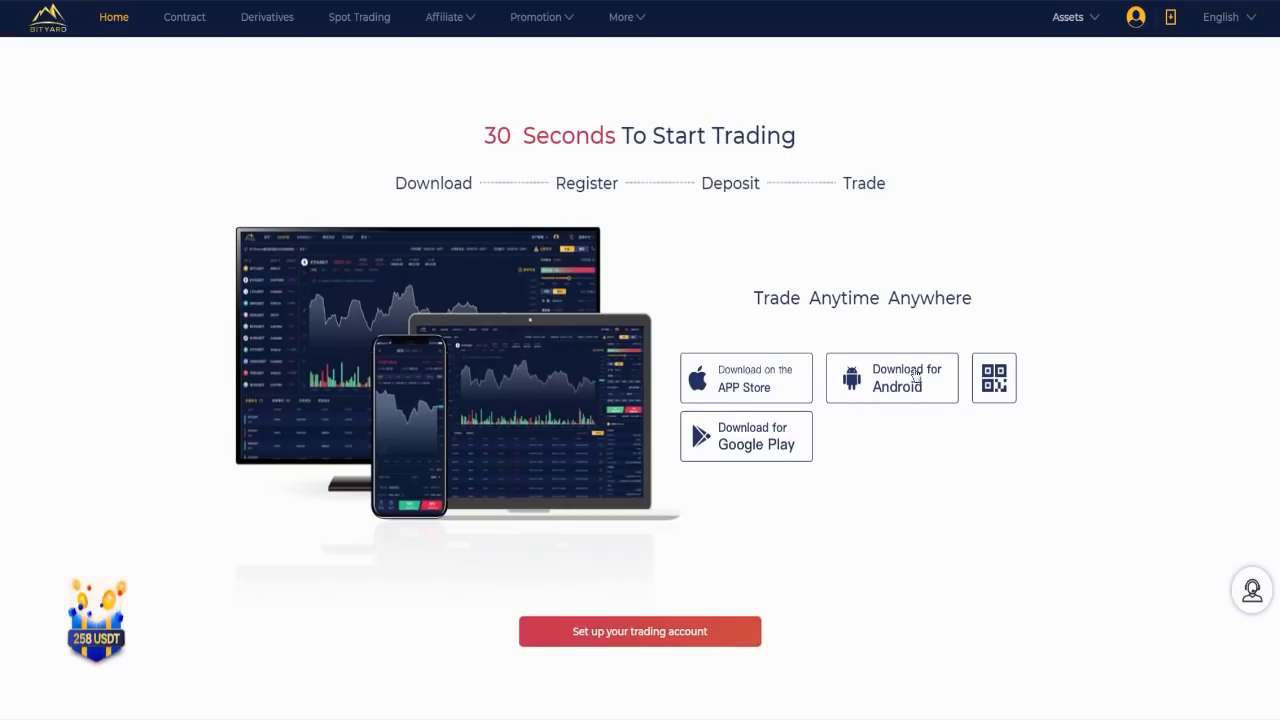
mouse_move(992, 378)
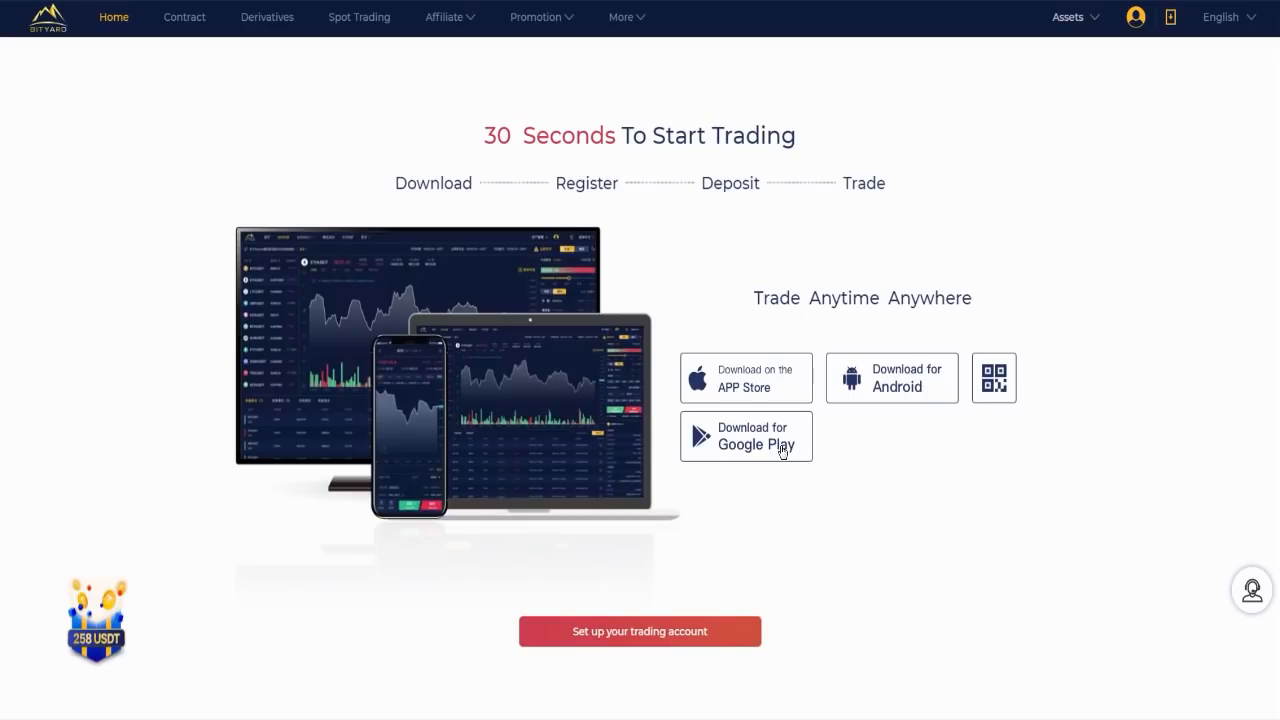
scroll(down, 3)
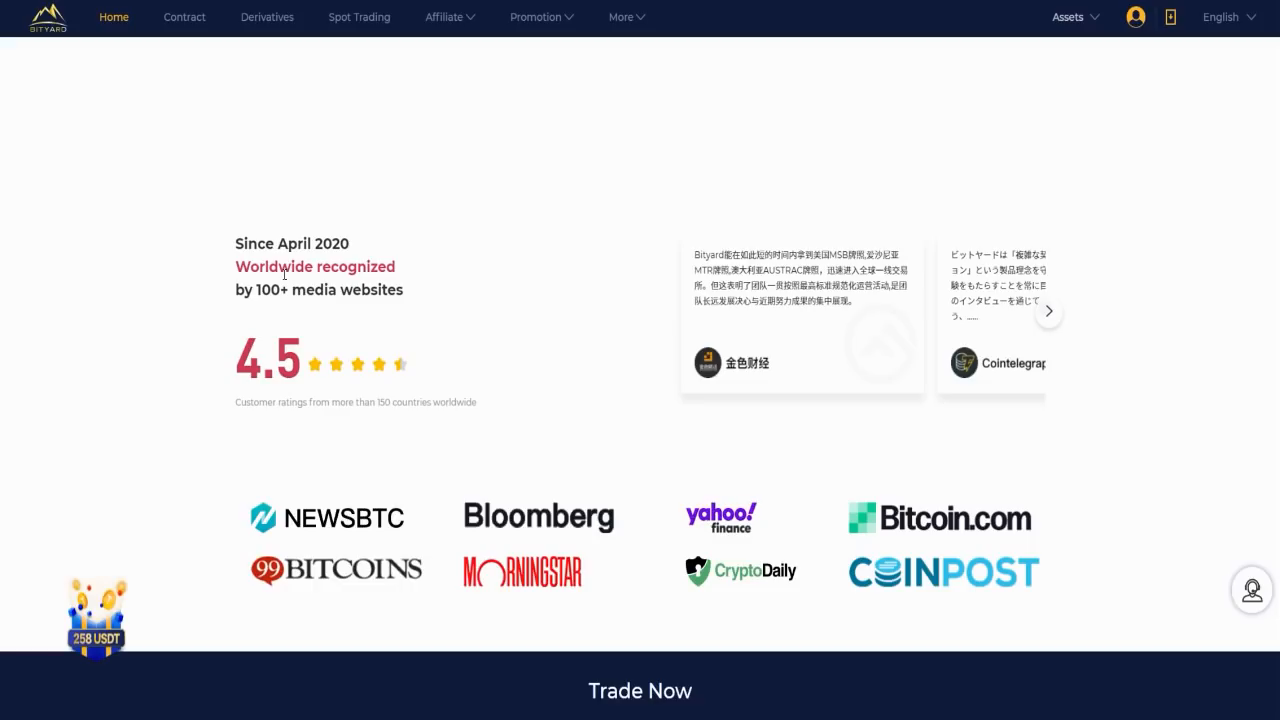
mouse_move(324, 288)
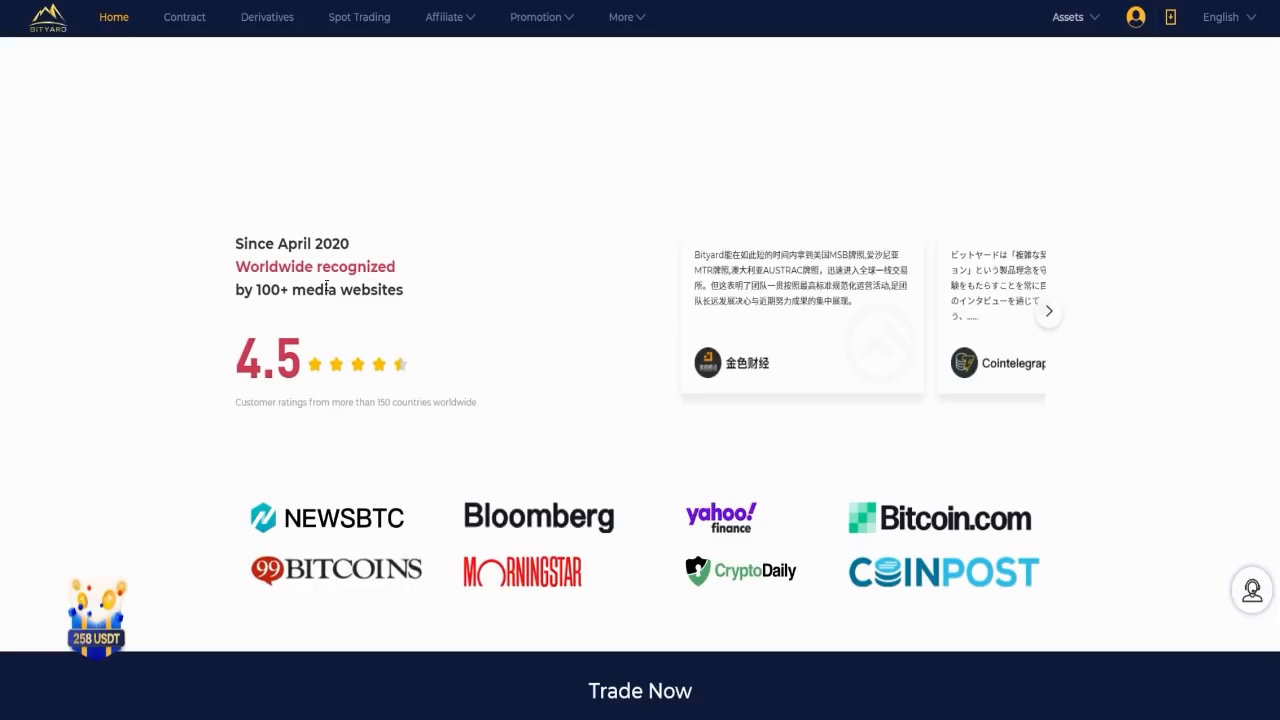
Step: Scroll past the media-recognition section and go to BTC/USDT spot trading
scroll(down, 3)
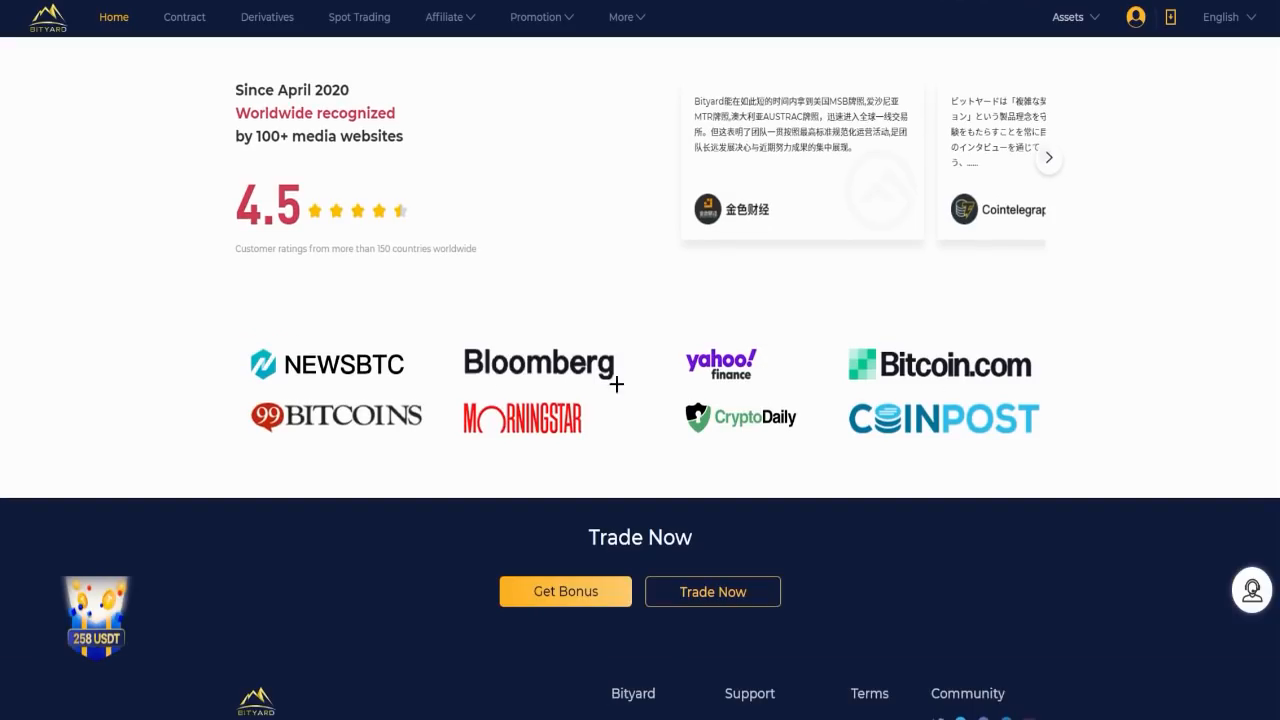
mouse_move(748, 344)
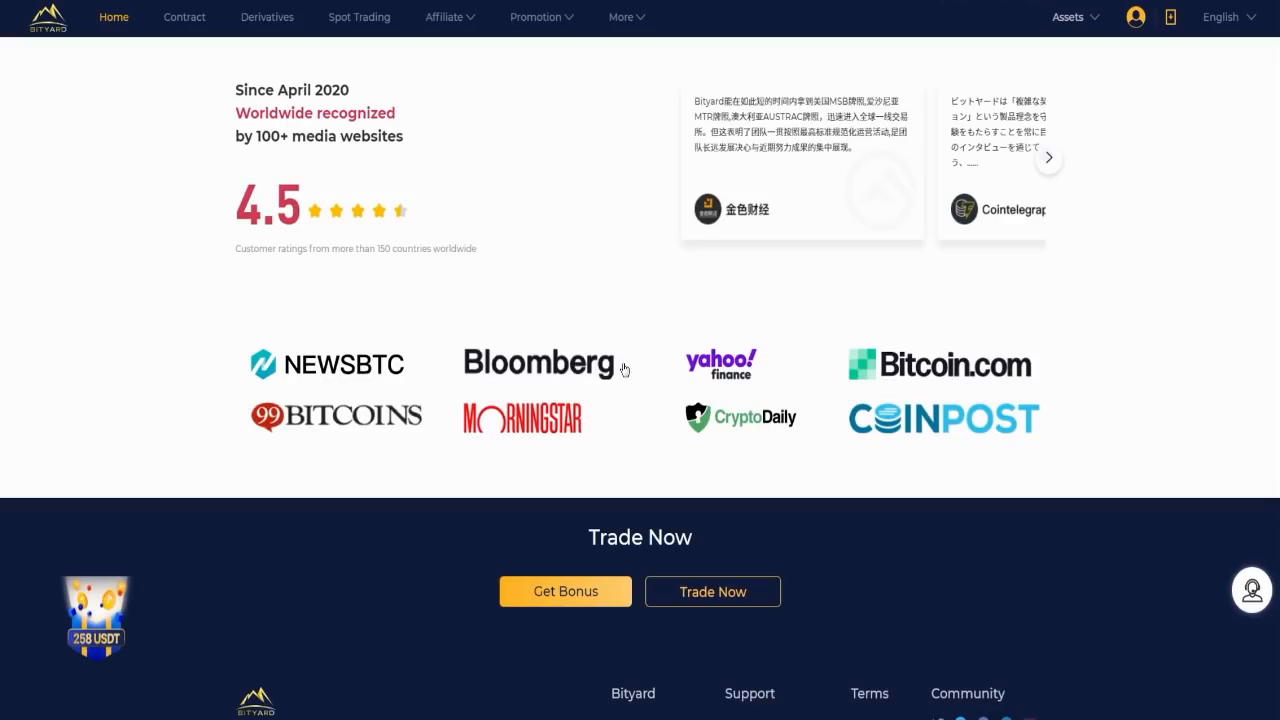
mouse_move(752, 380)
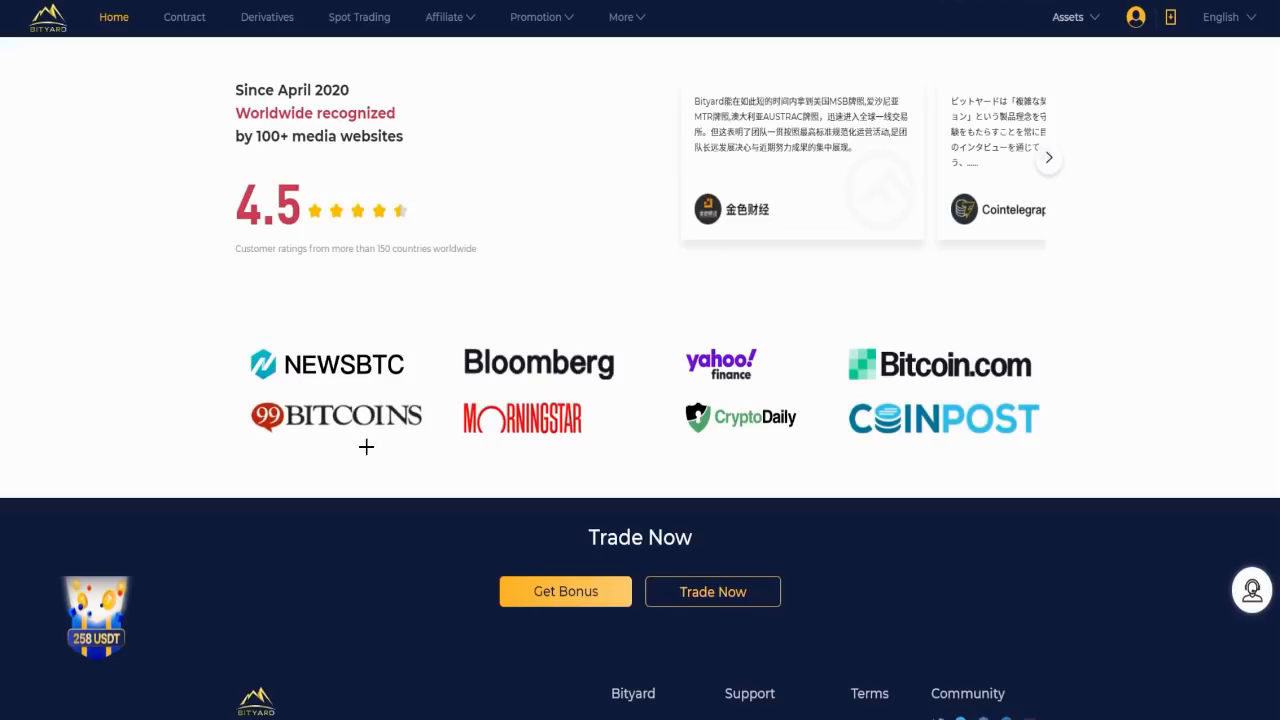
mouse_move(560, 434)
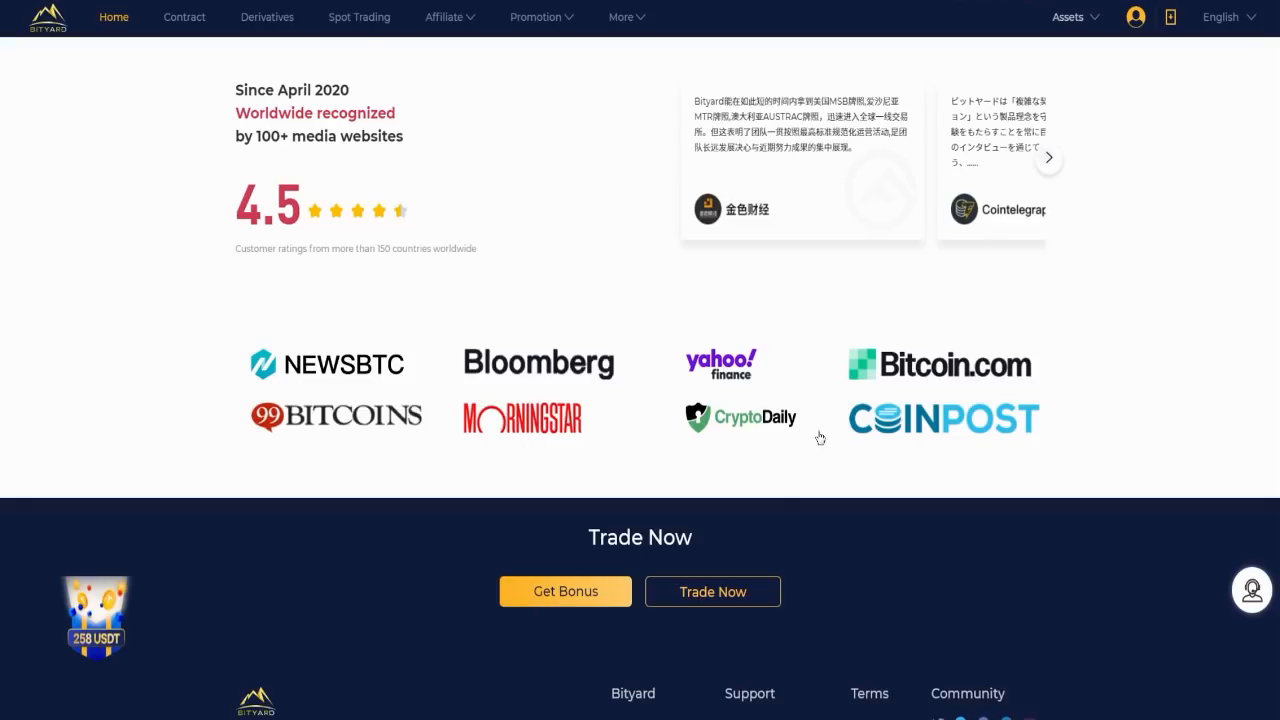
click(358, 16)
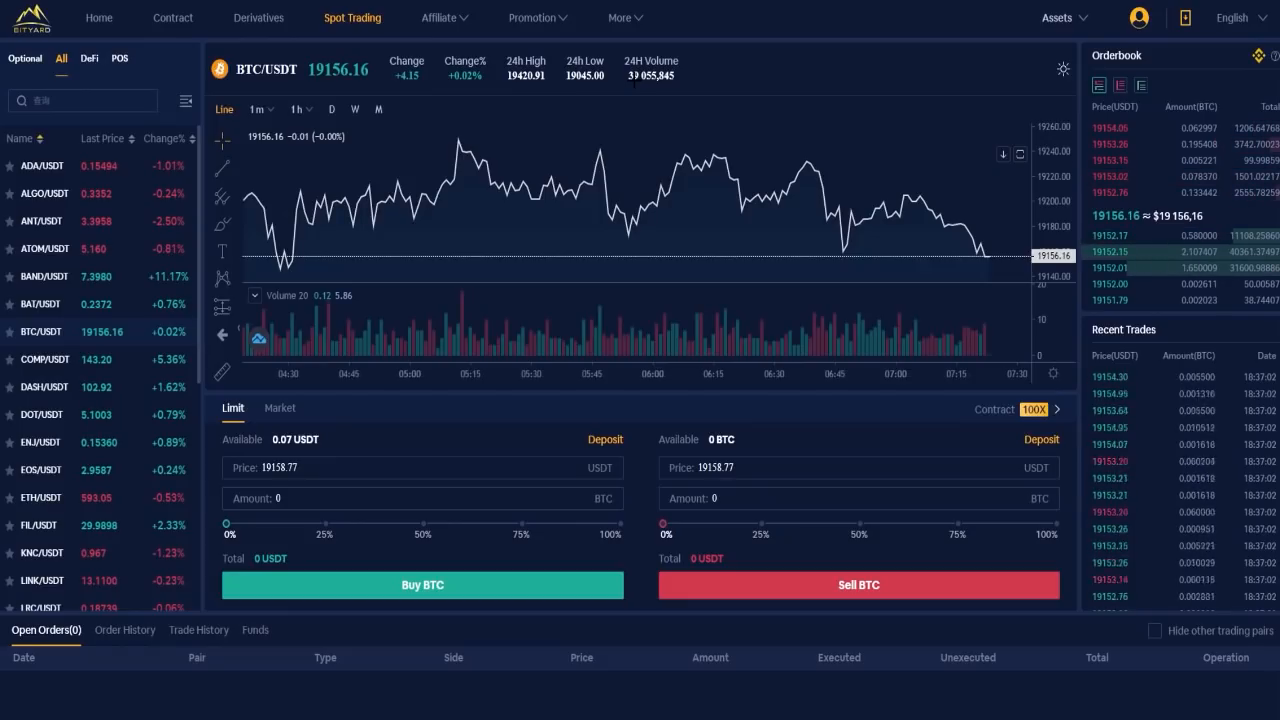
mouse_move(520, 356)
text(2)
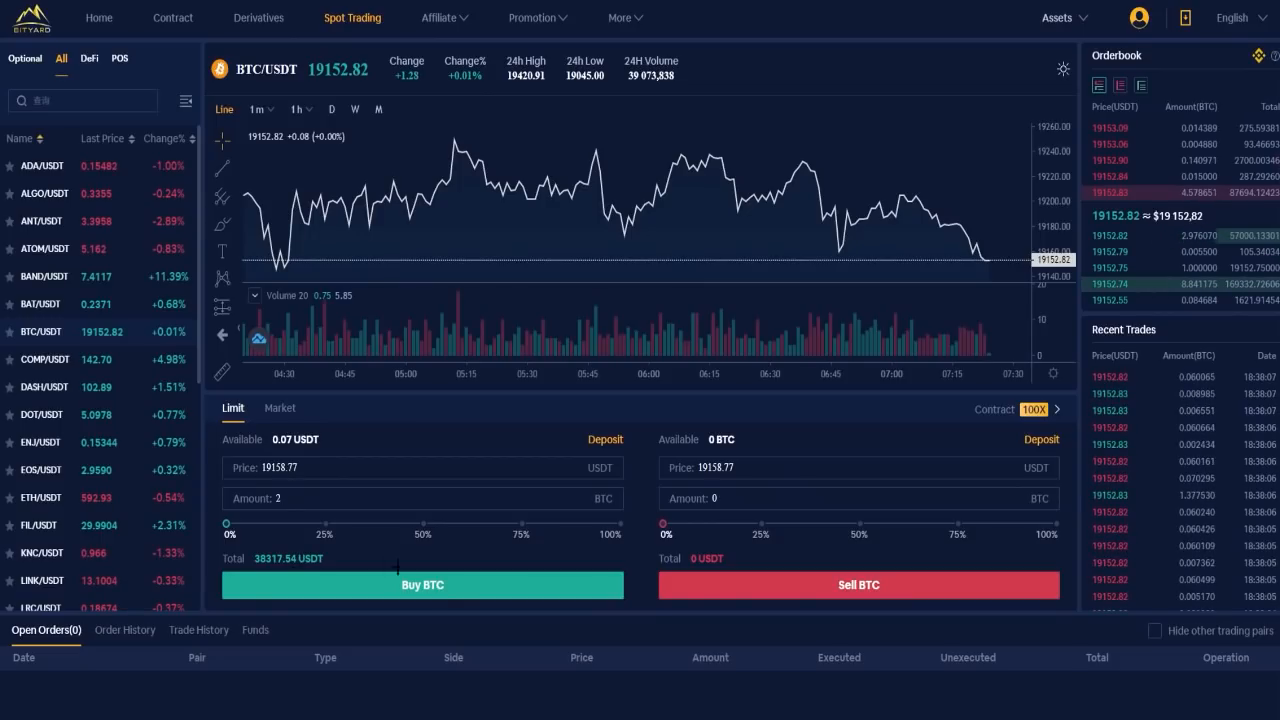
Step: Go to the USDT deposit page from the Limit Buy panel
click(424, 584)
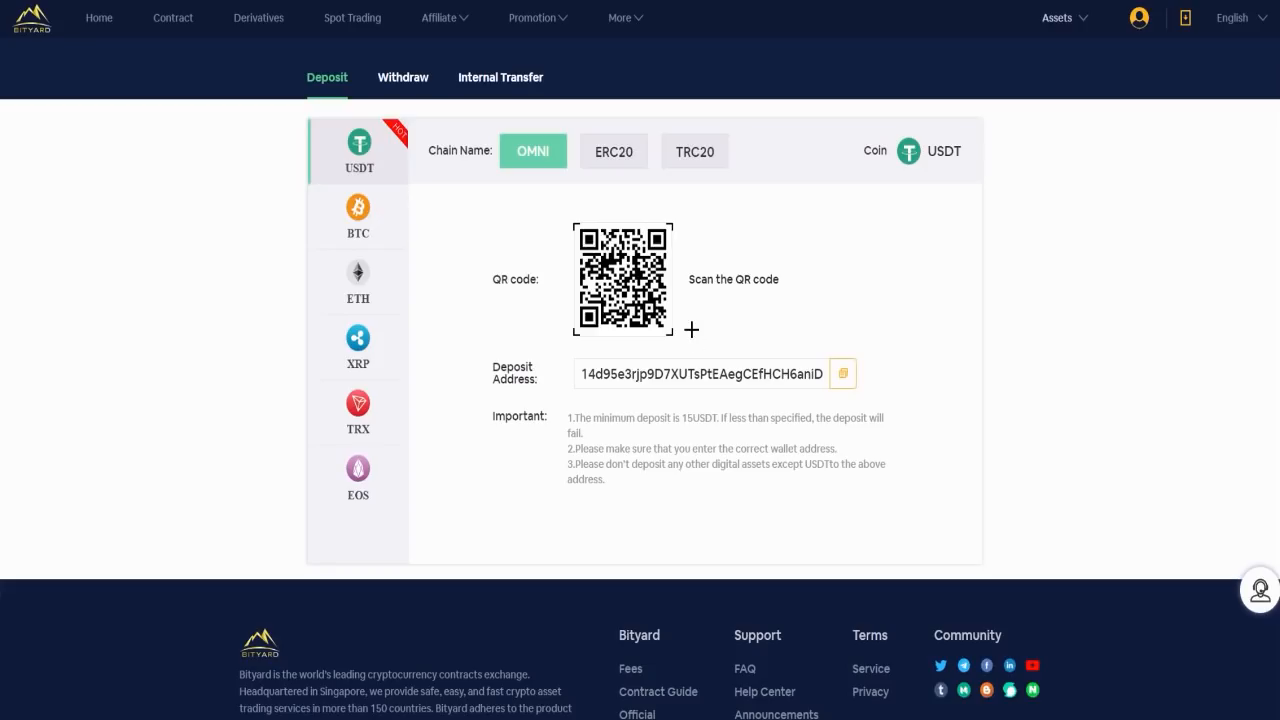
mouse_move(708, 432)
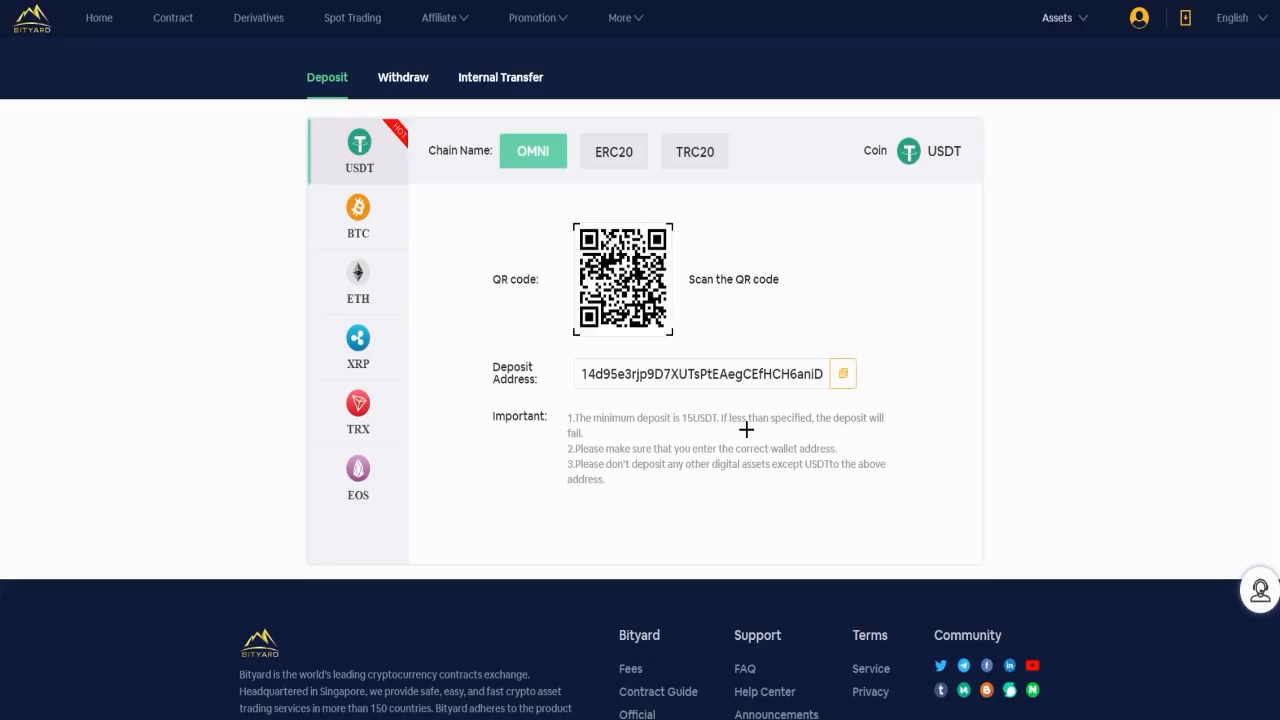
Step: View USDT addresses on ERC20 and TRC20, then BTC and ETH addresses, and return to spot trading
click(612, 152)
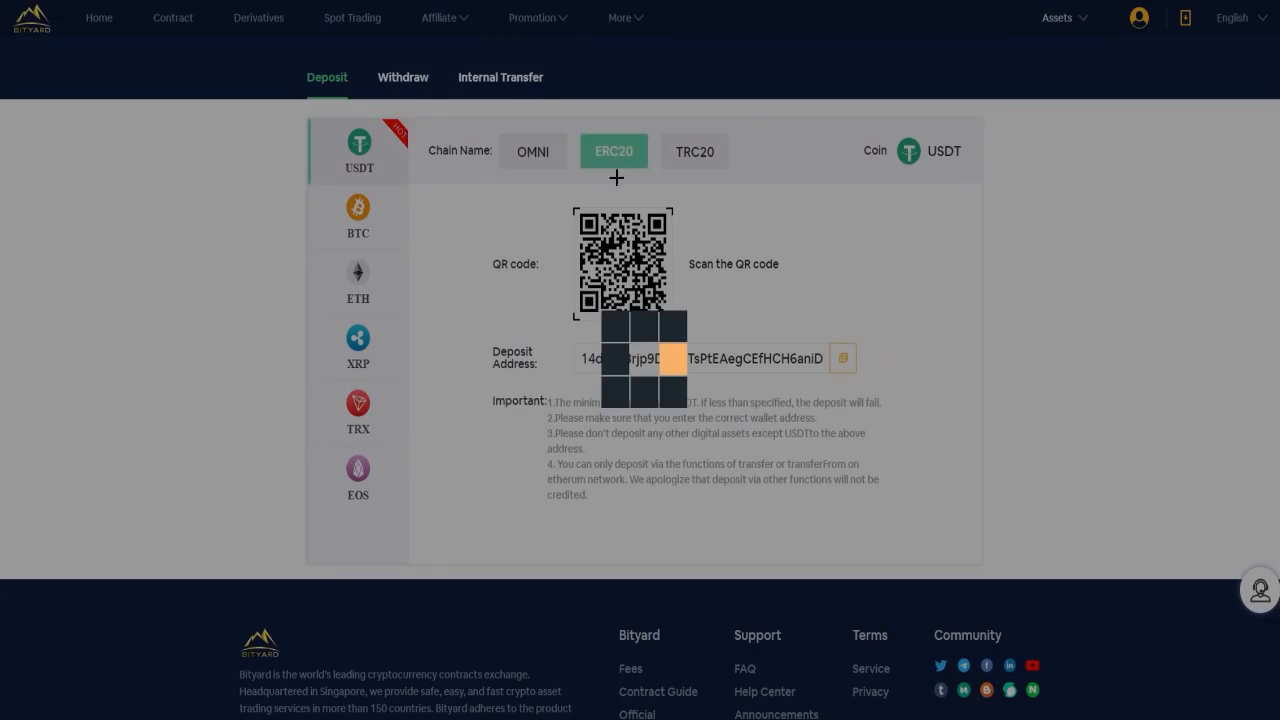
click(694, 152)
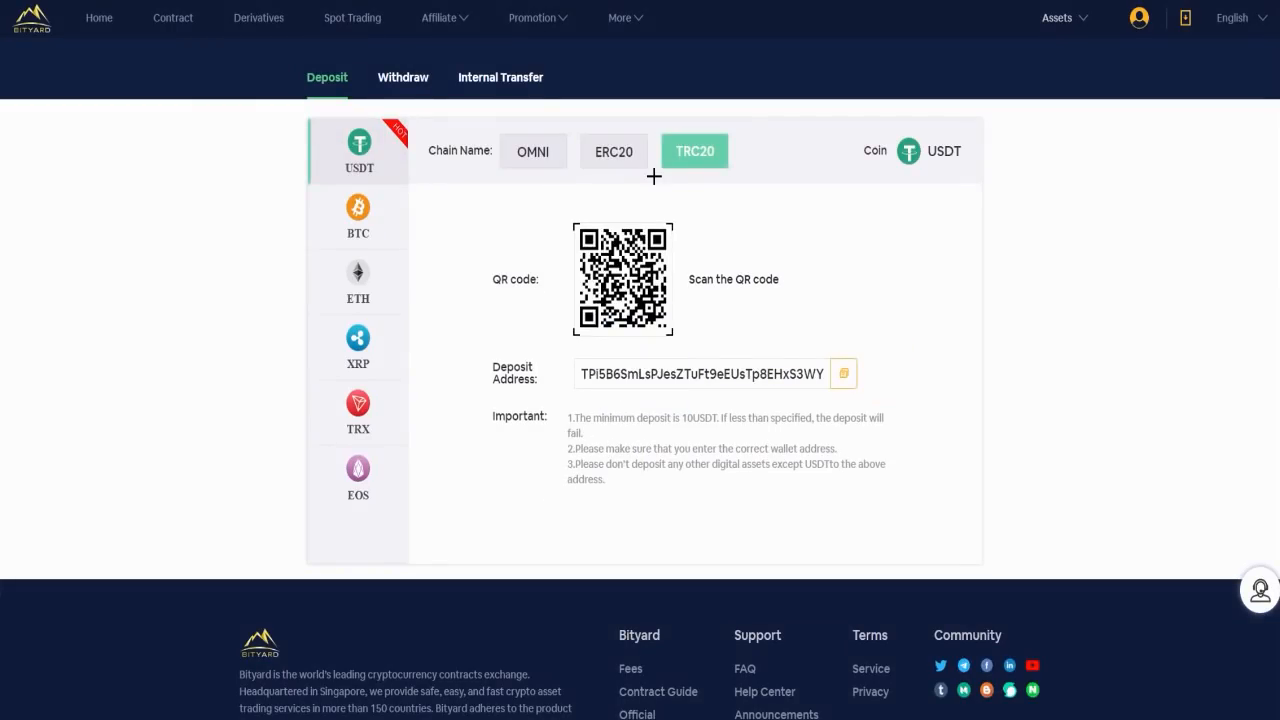
mouse_move(402, 152)
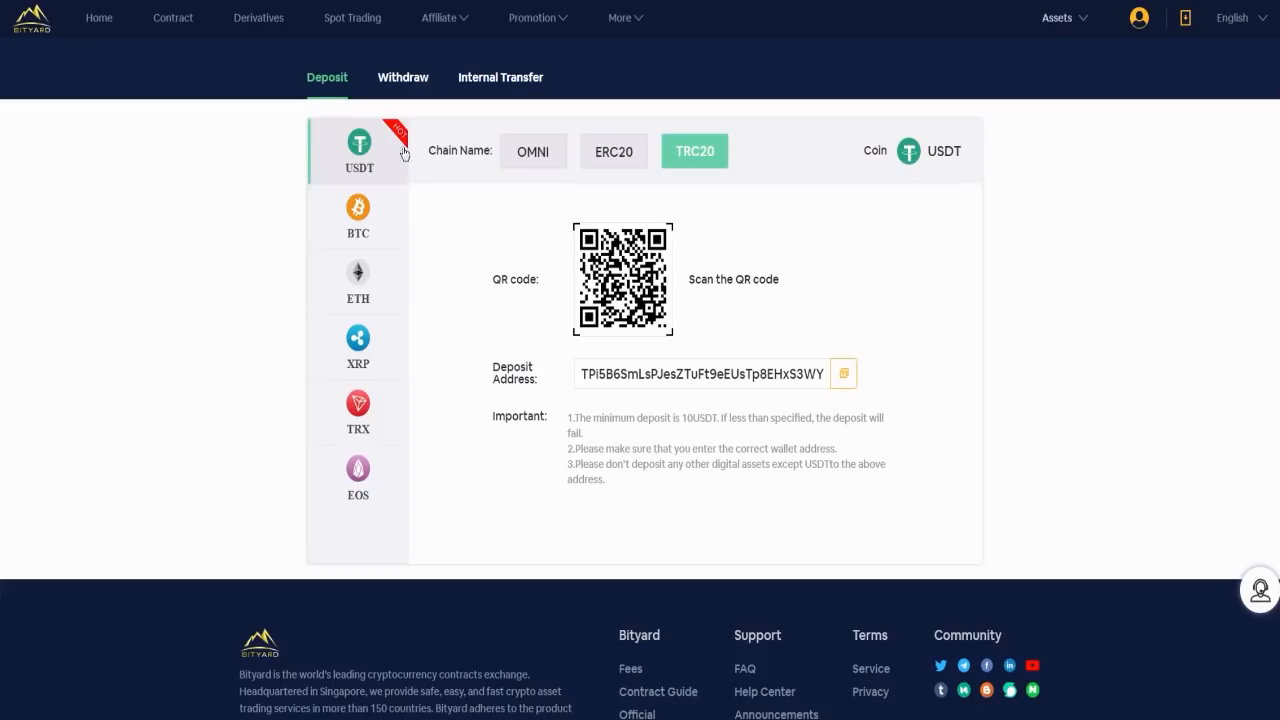
click(356, 212)
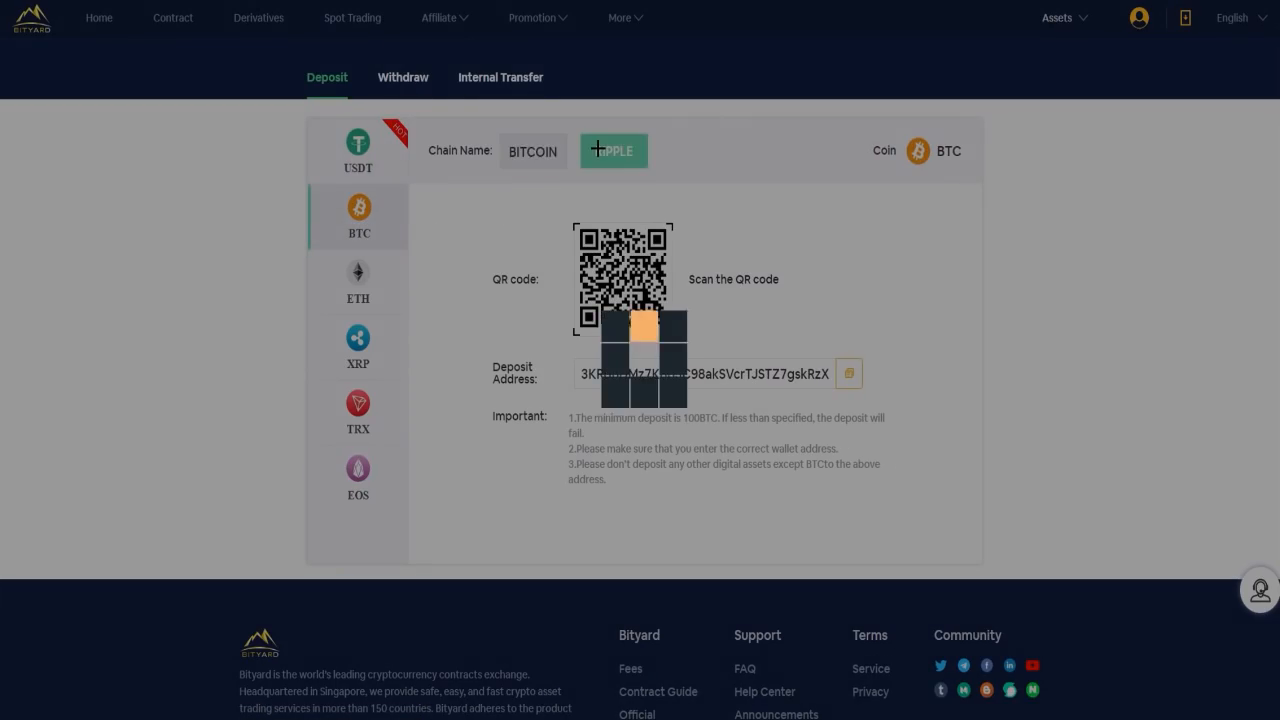
click(532, 150)
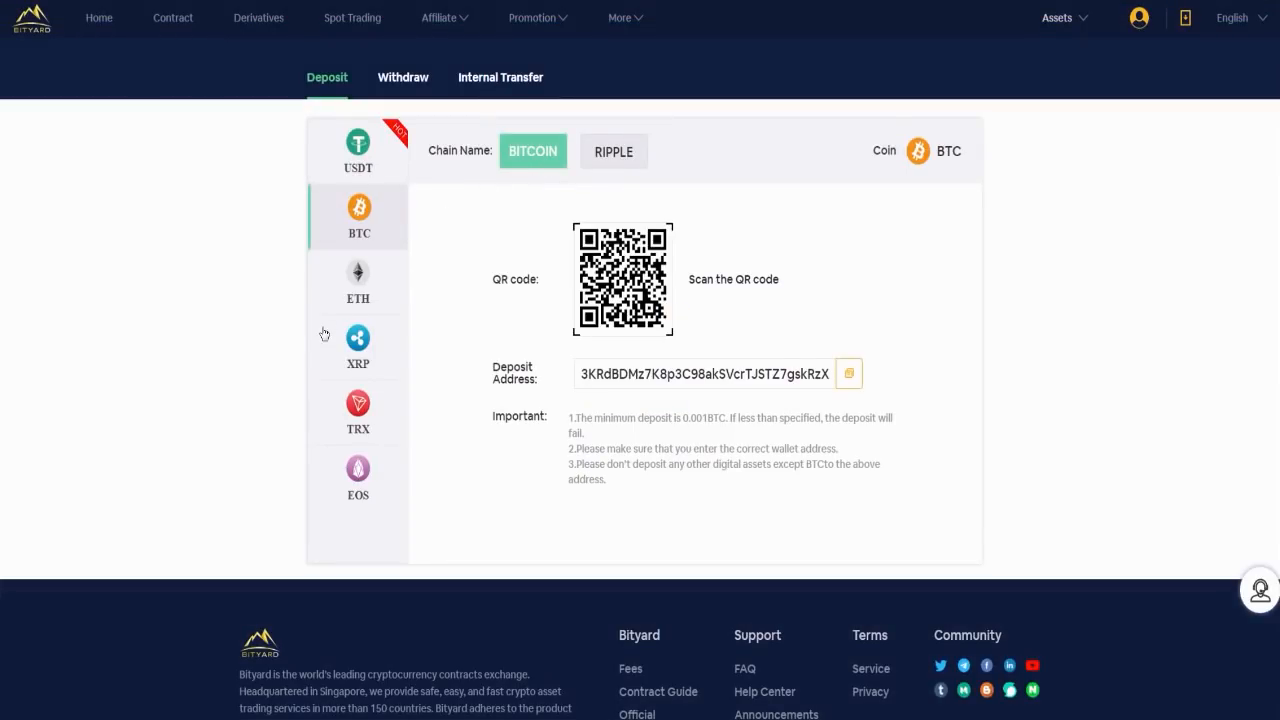
click(356, 284)
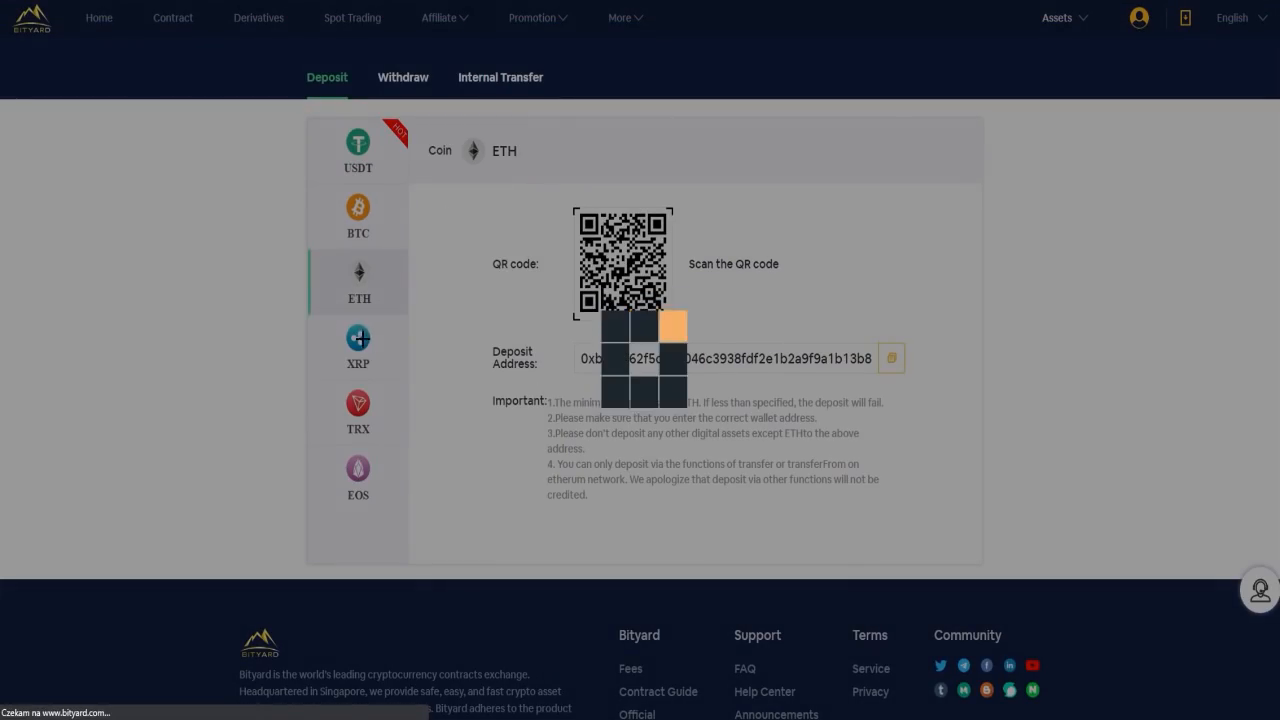
click(356, 412)
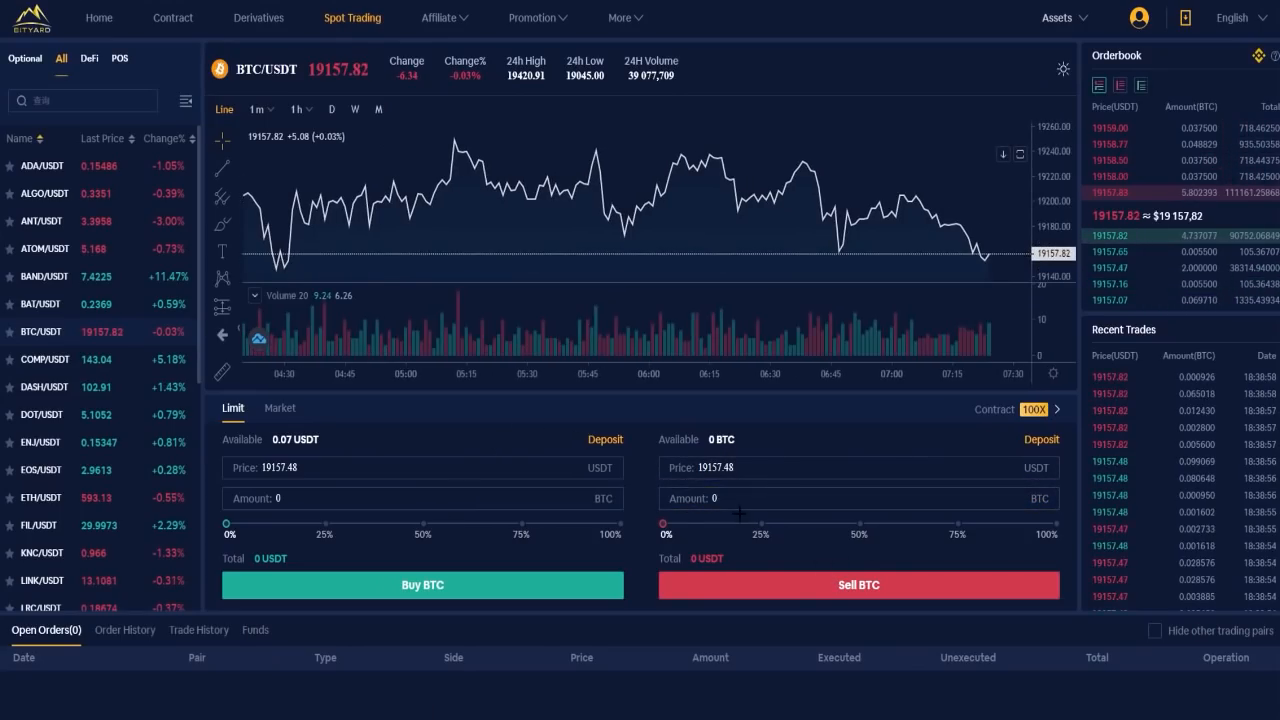
Step: Enter a 2 BTC sell amount, then submit a market buy totalling 7000 USDT
click(858, 500)
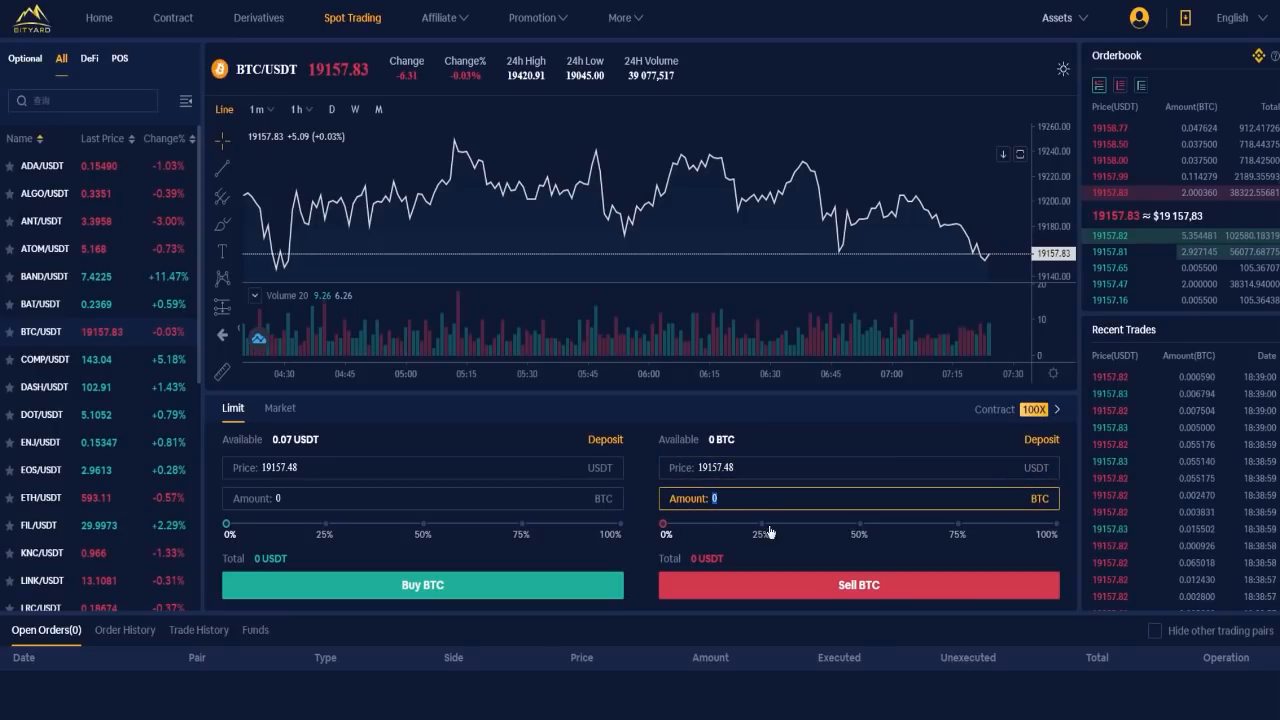
text(2)
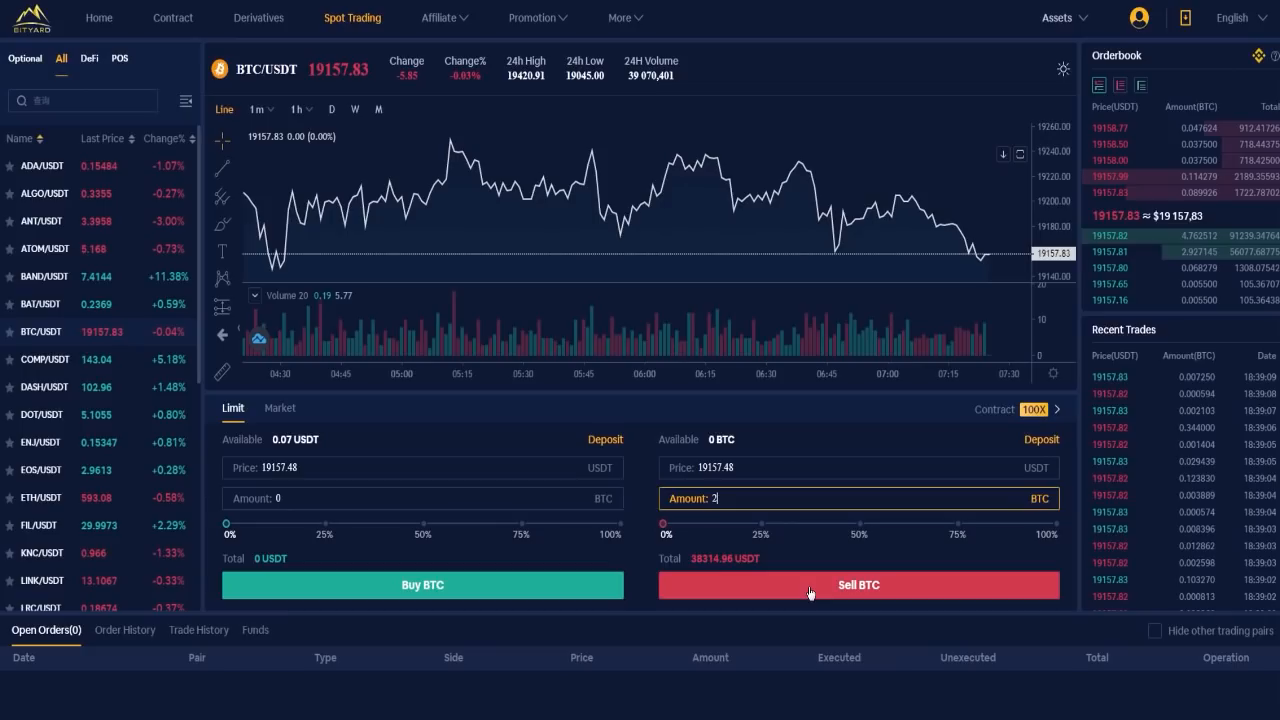
click(280, 428)
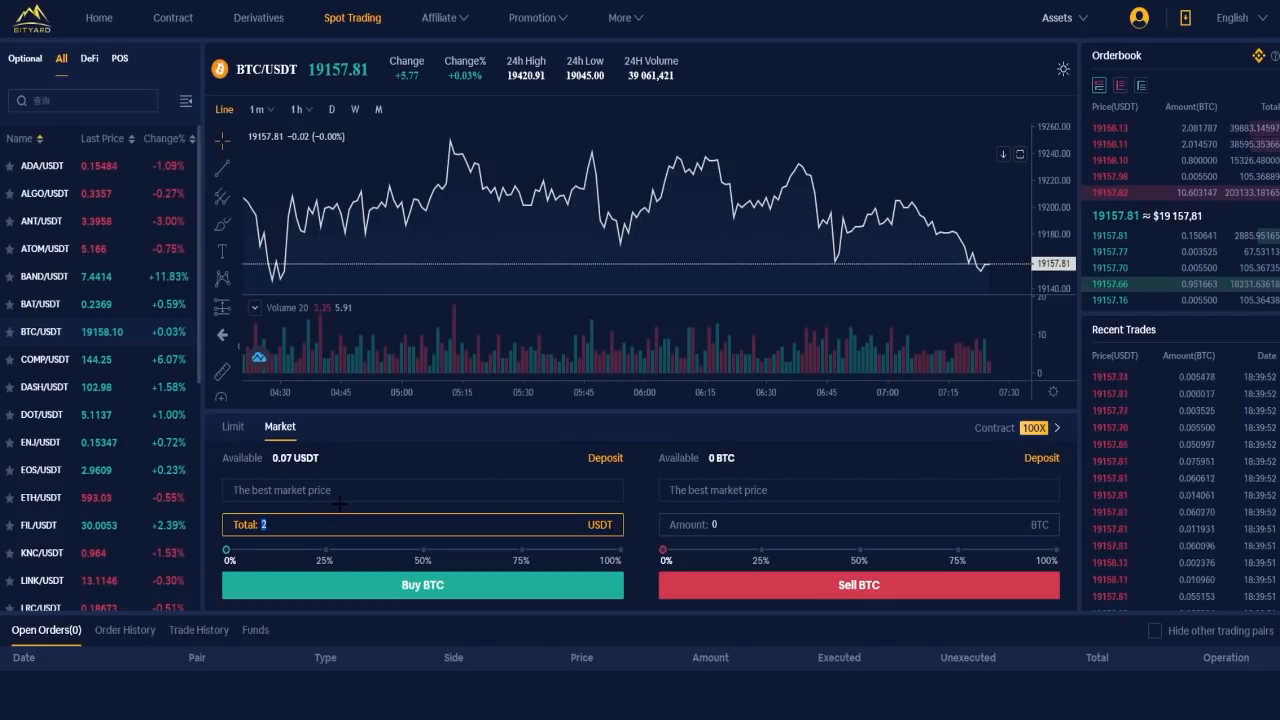
text(7000)
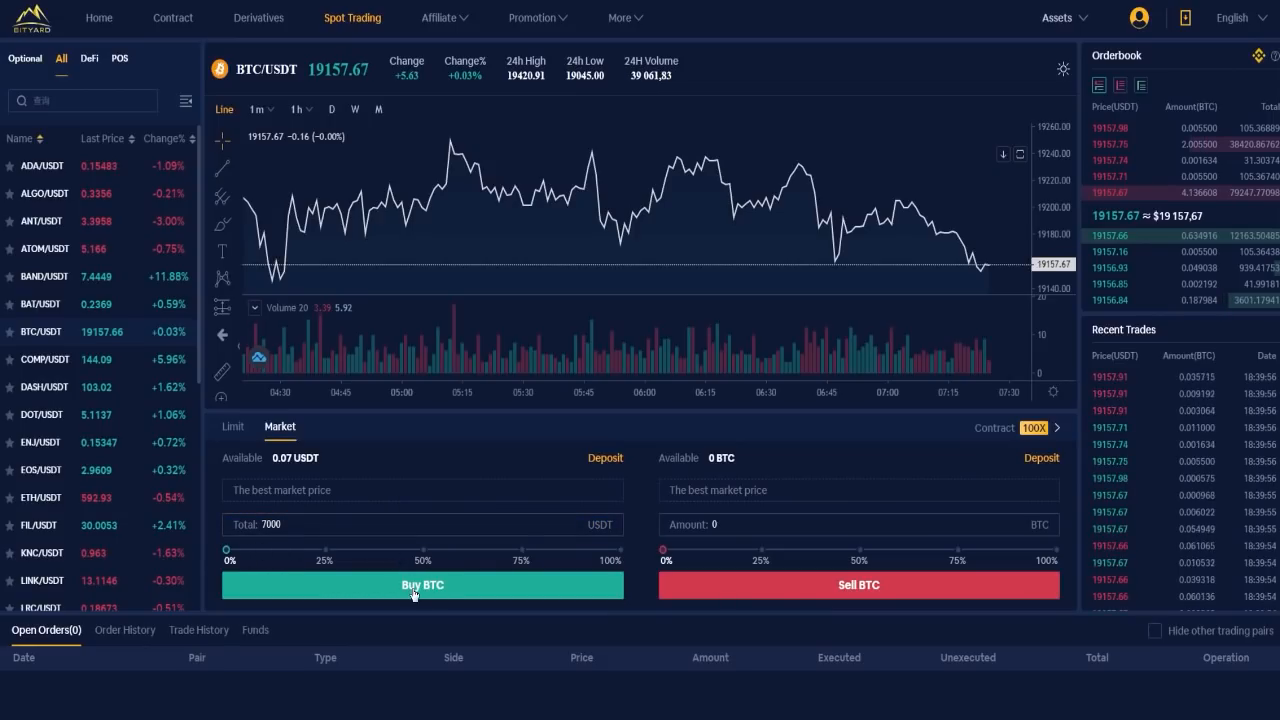
click(420, 584)
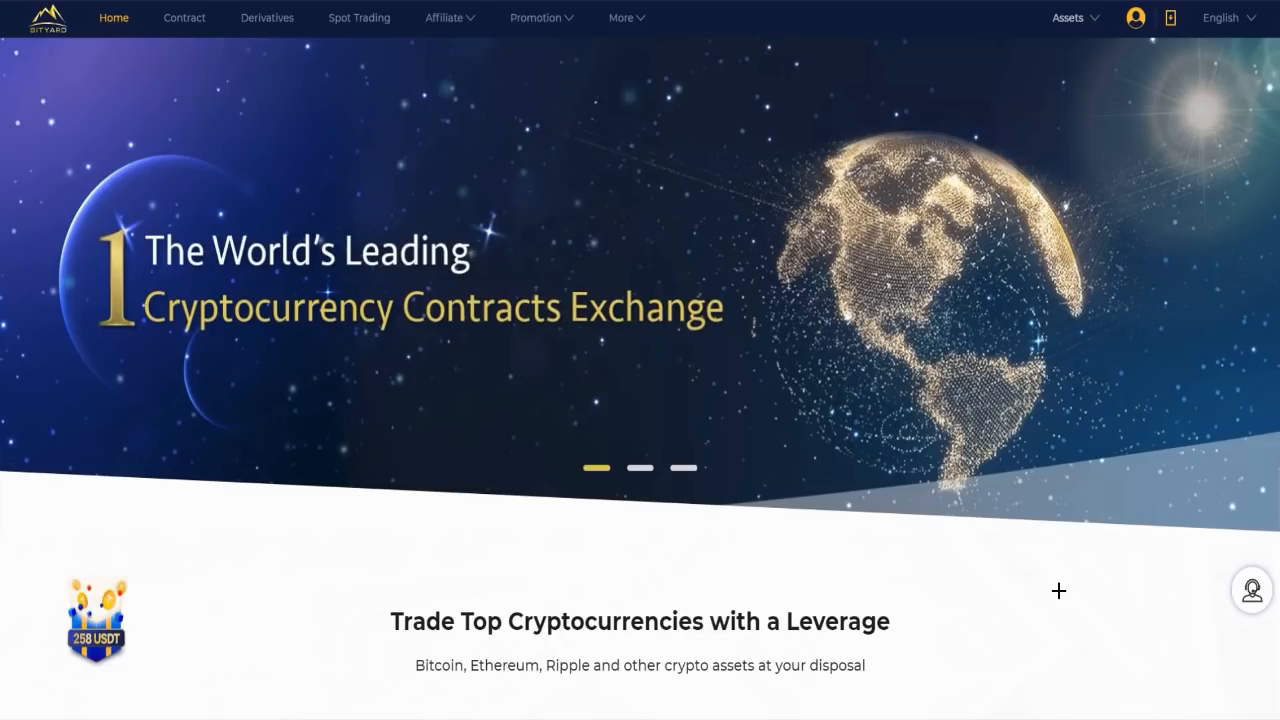
mouse_move(352, 76)
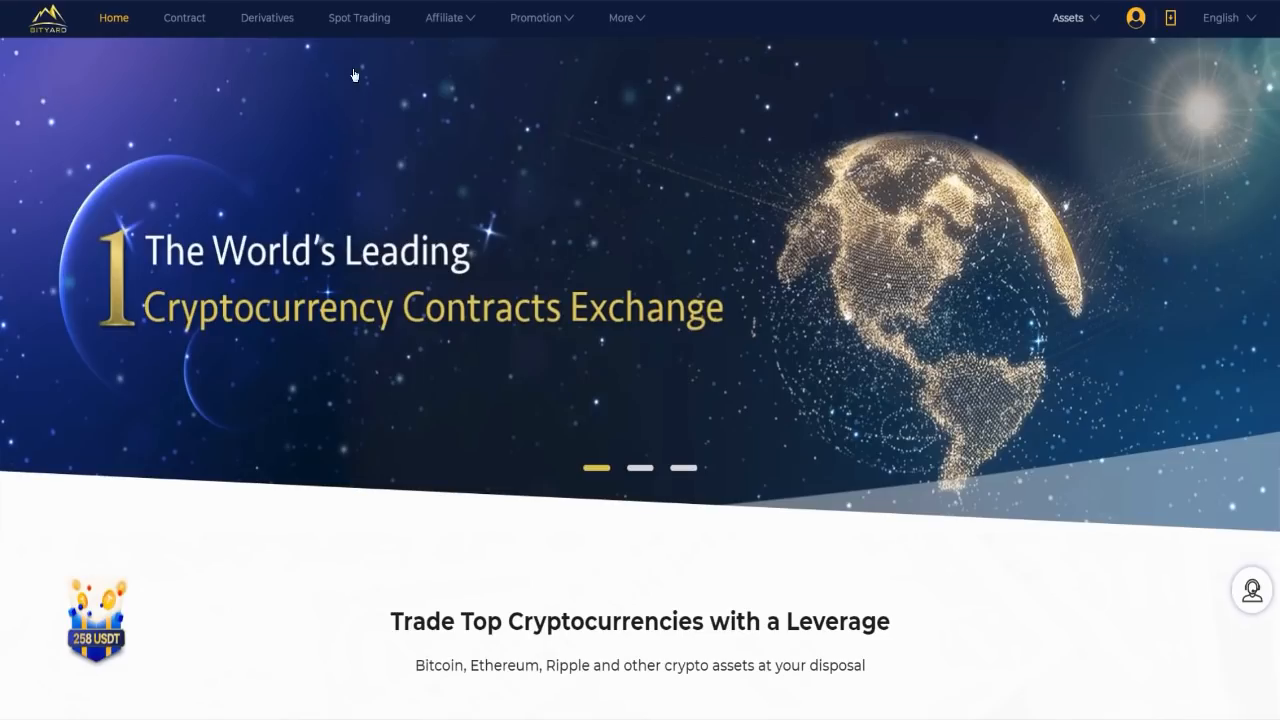
Step: Go to spot trading, then to BTC/USDT contract trading
click(358, 18)
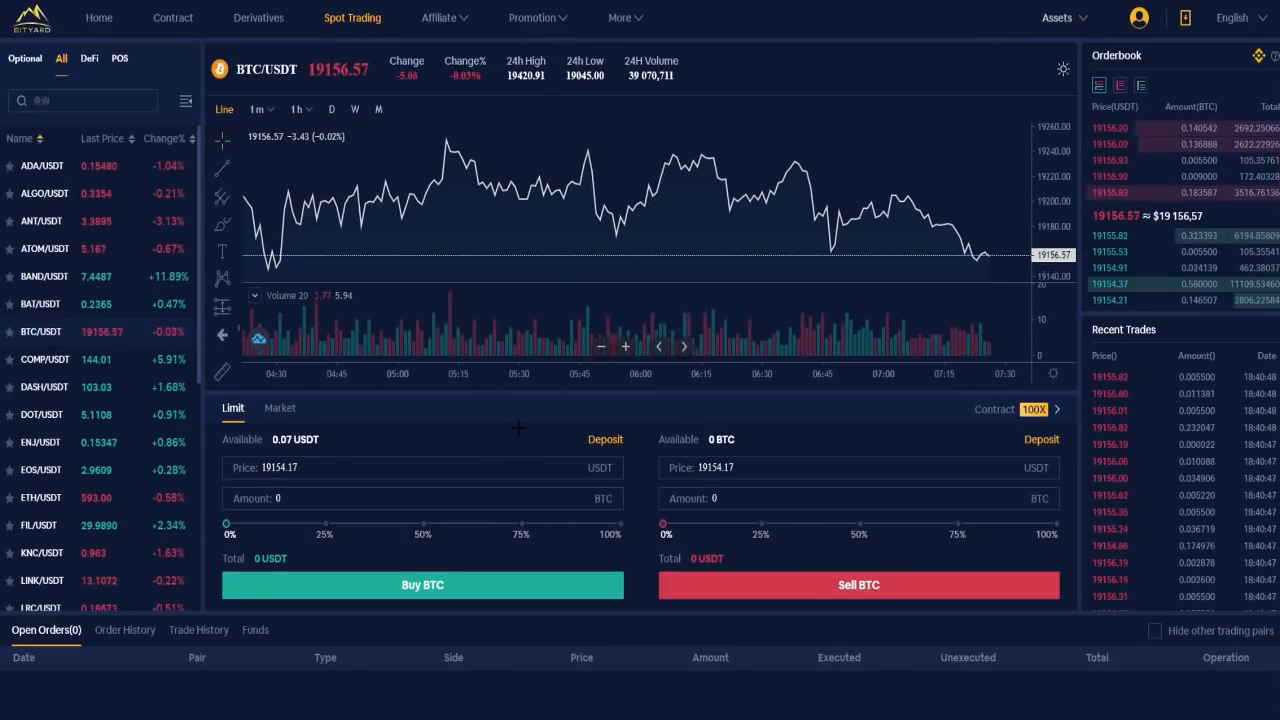
click(172, 18)
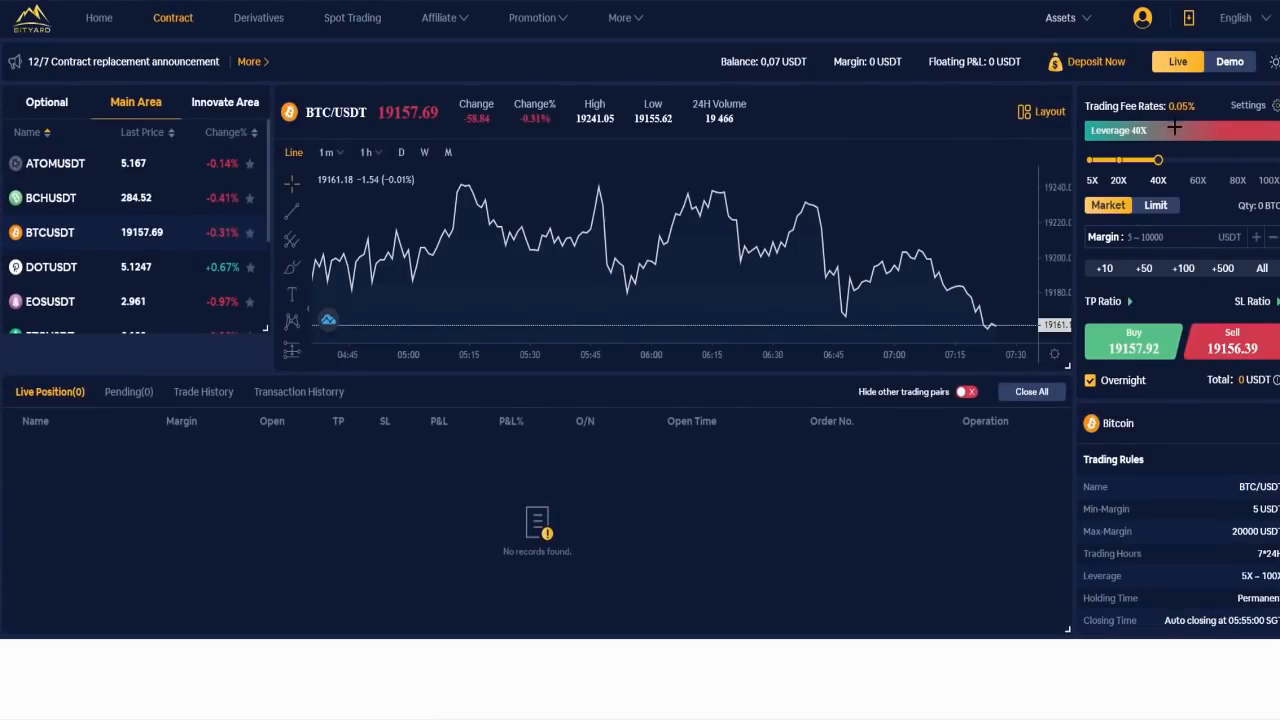
Step: Raise the BTC/USDT contract leverage from 40X to 100X and return to the home page
drag(1156, 160, 1276, 160)
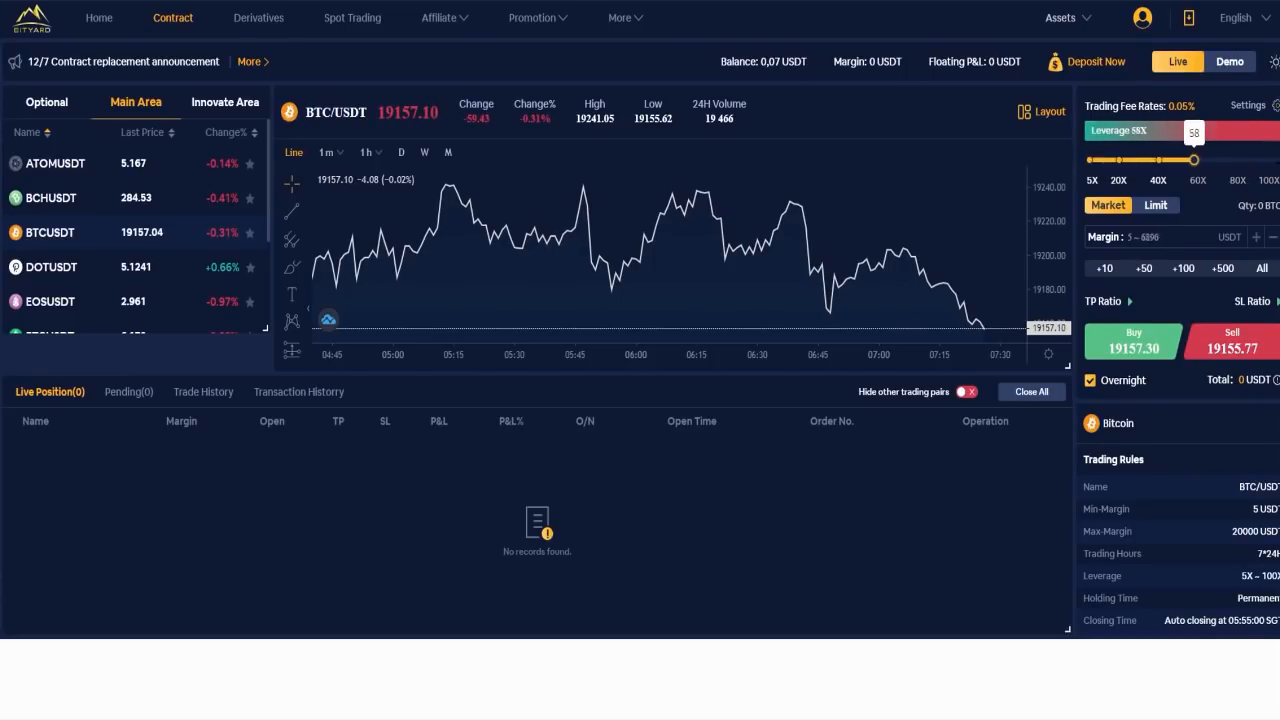
drag(1194, 160, 1278, 160)
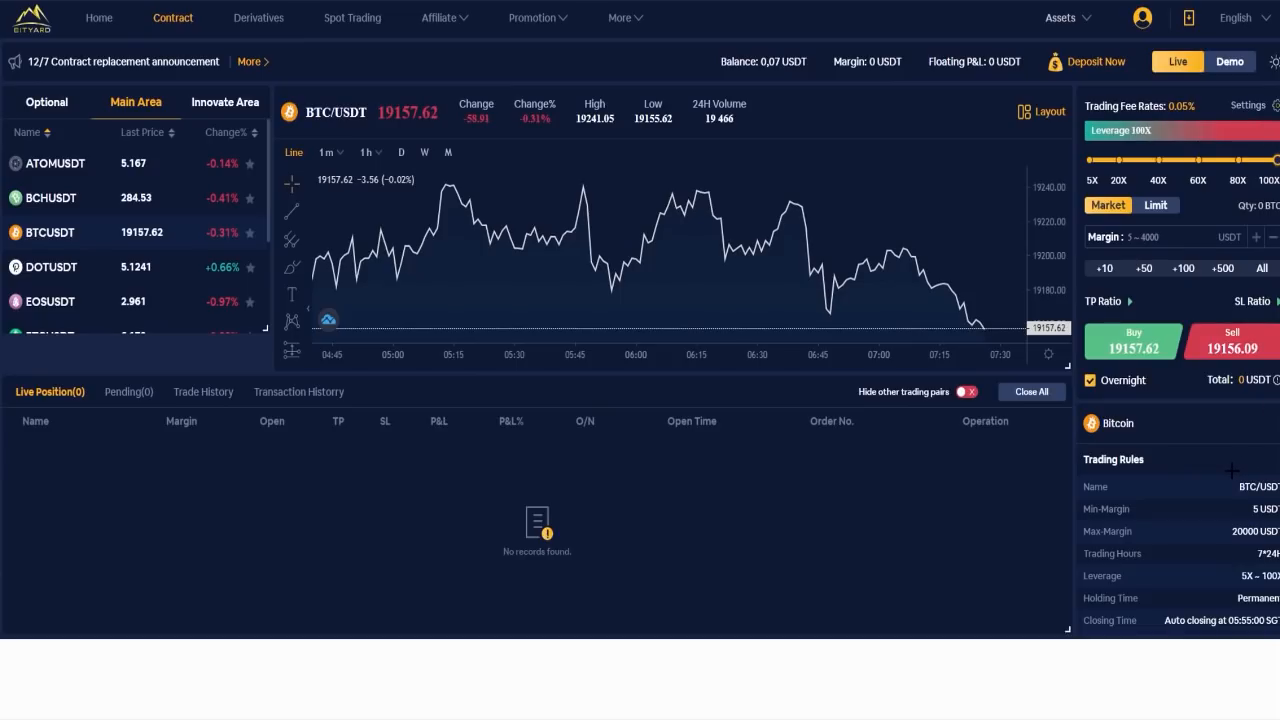
mouse_move(752, 548)
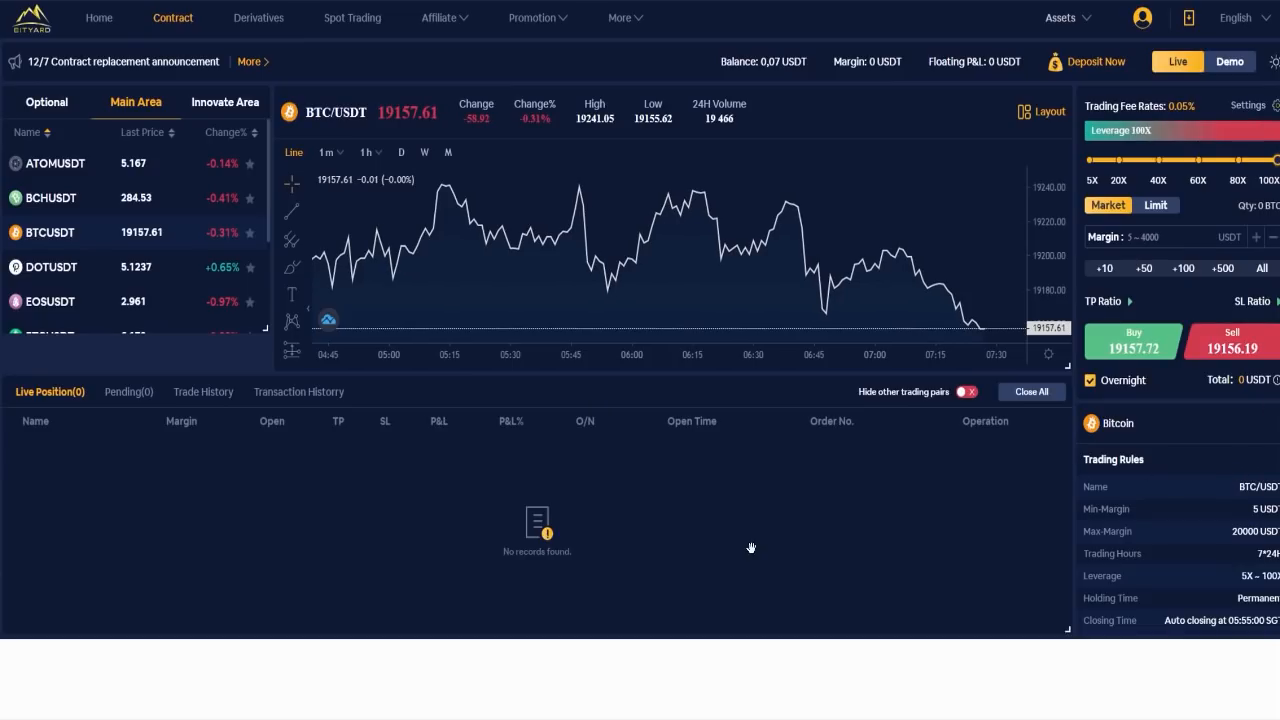
click(100, 16)
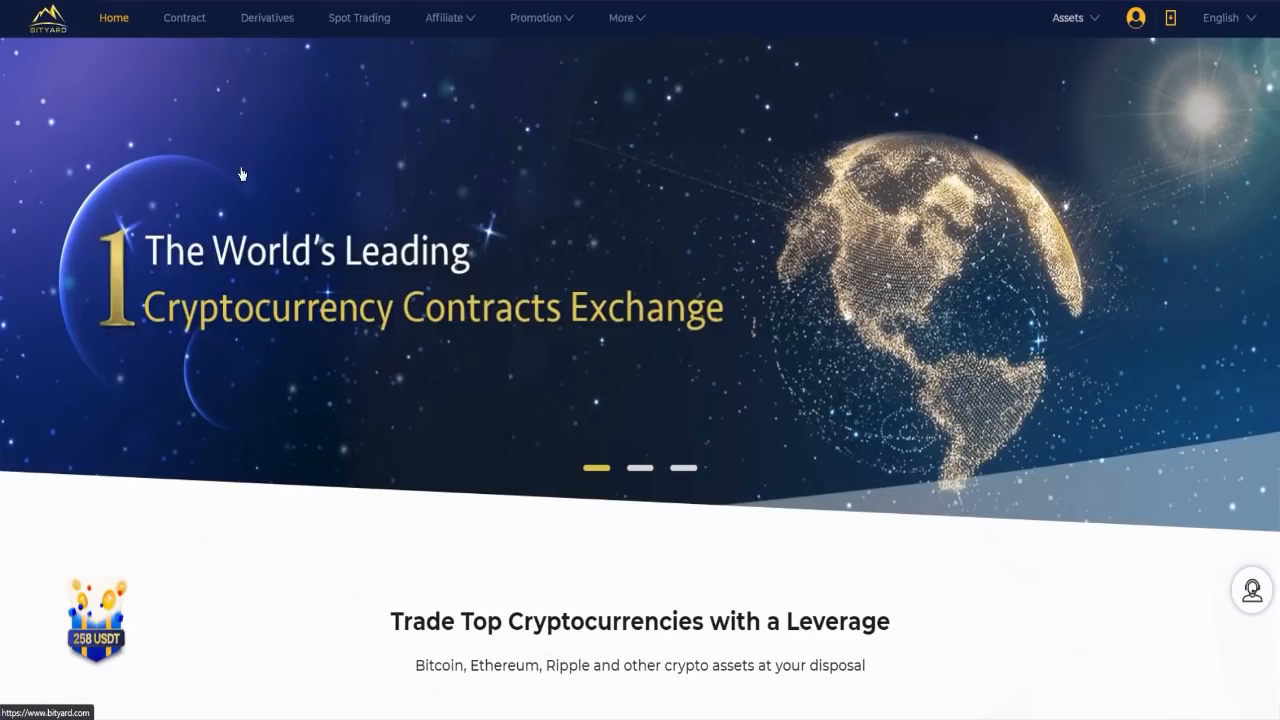